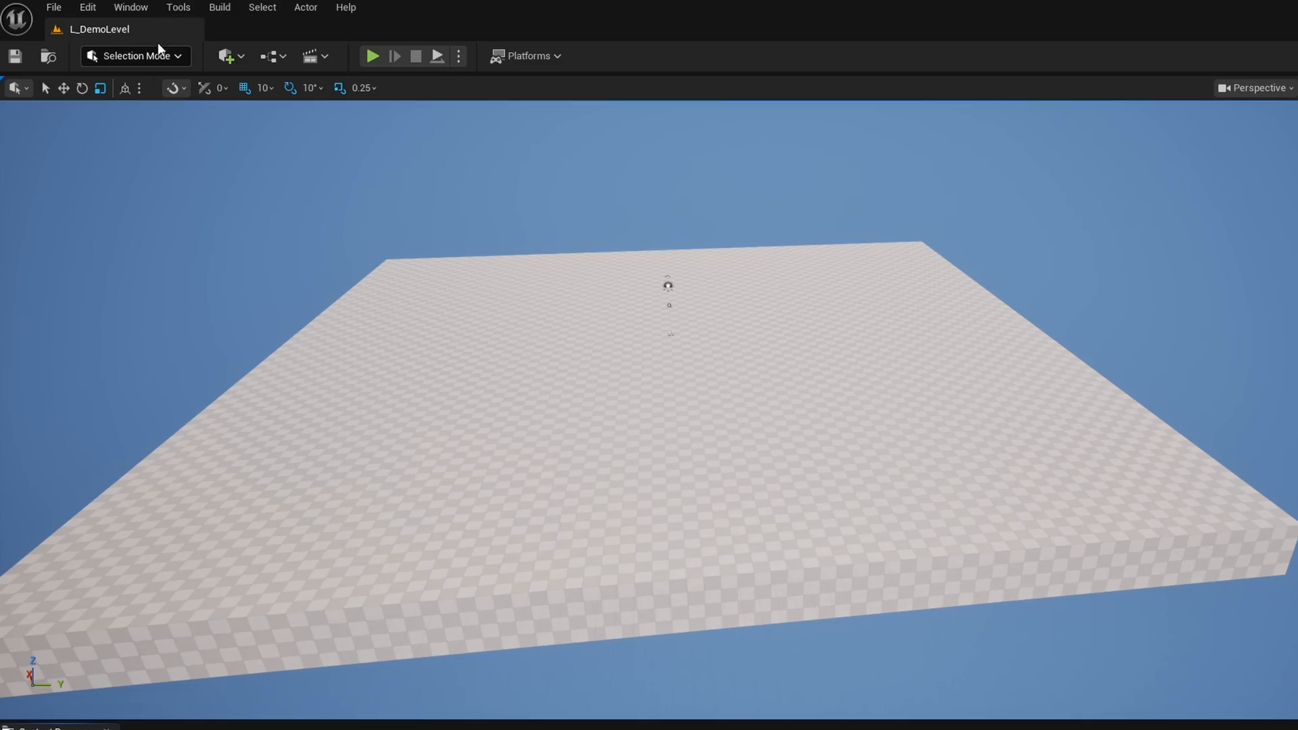
- Open the Plugins list from the Edit menu and search it for 'pcg'
left_click(87, 7)
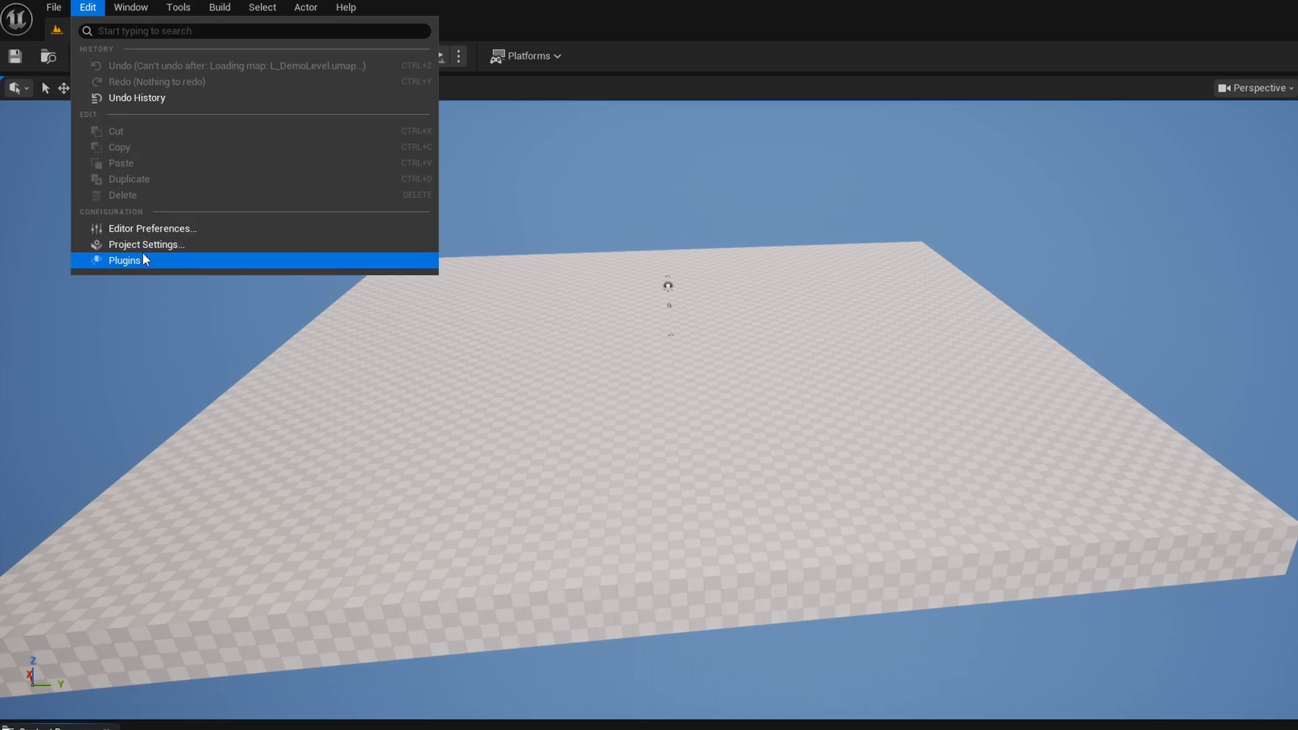
left_click(124, 259)
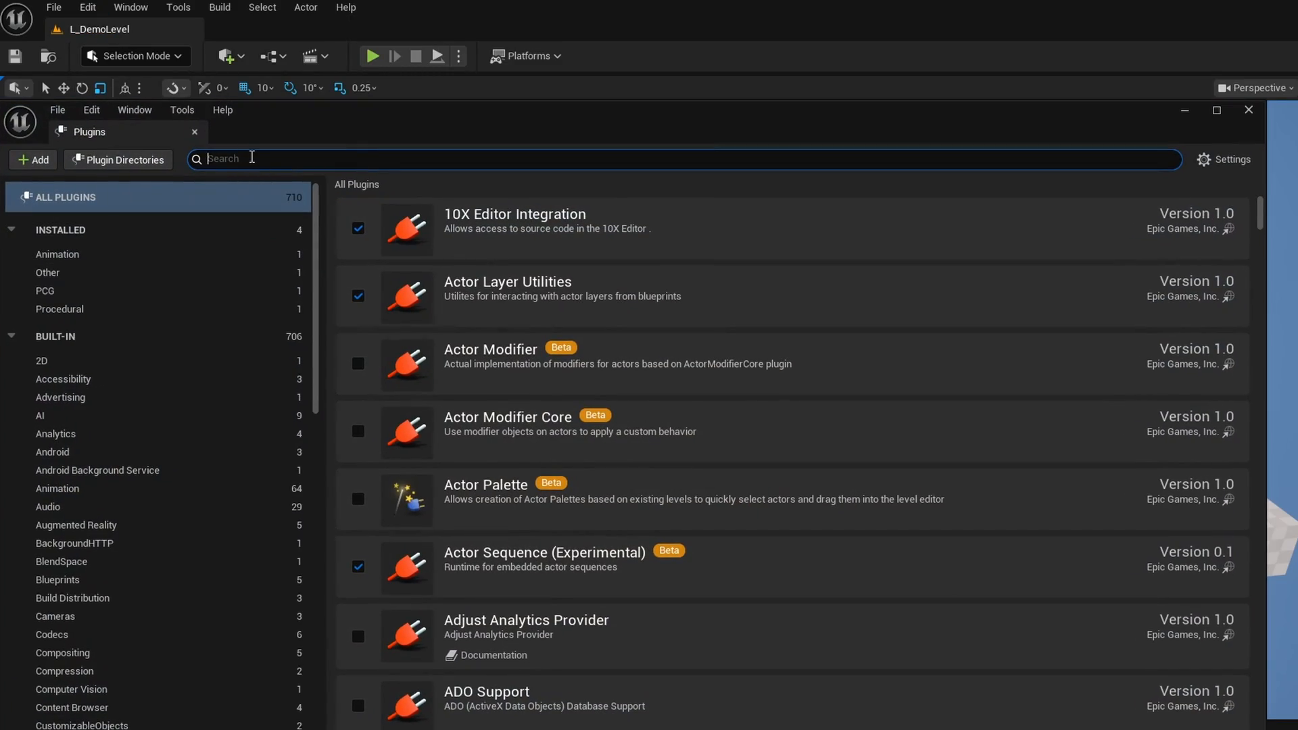
type("pcg")
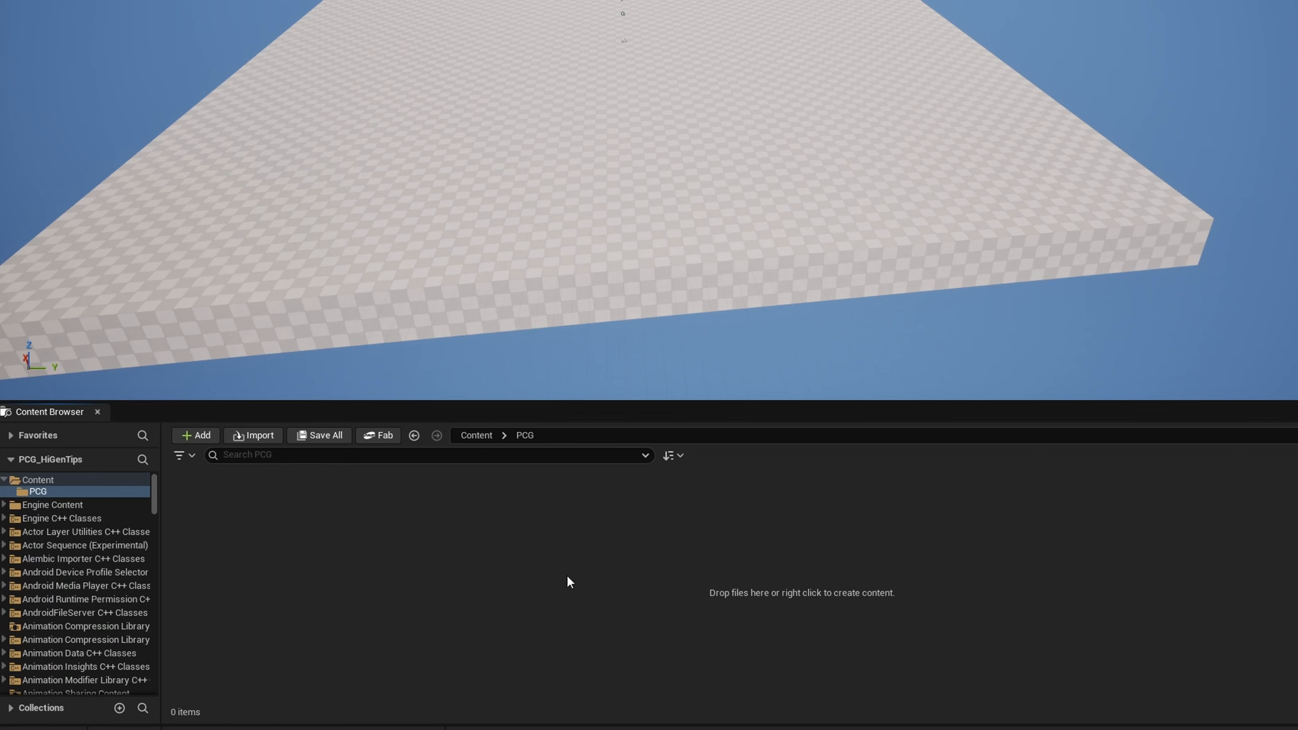
mouse_move(230, 543)
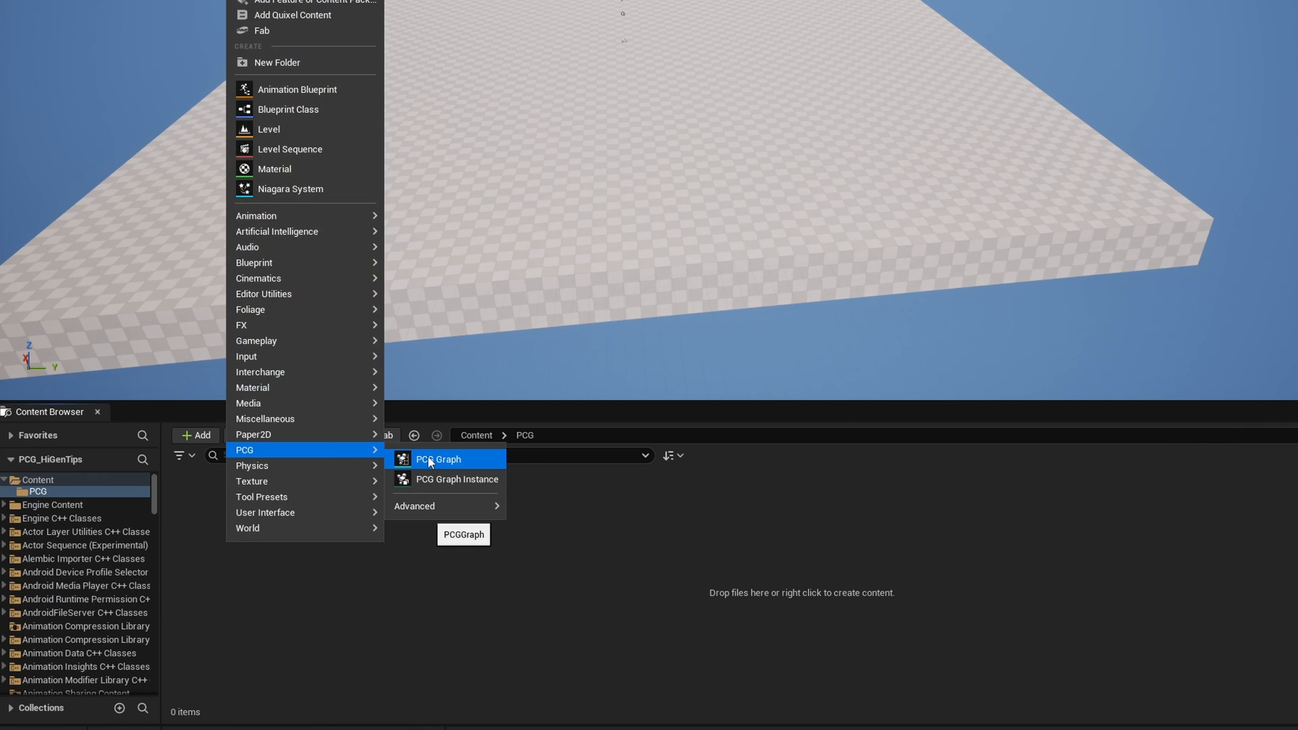
- Create a PCG Graph asset named PCG_HiGen and open it in the graph editor
left_click(438, 458)
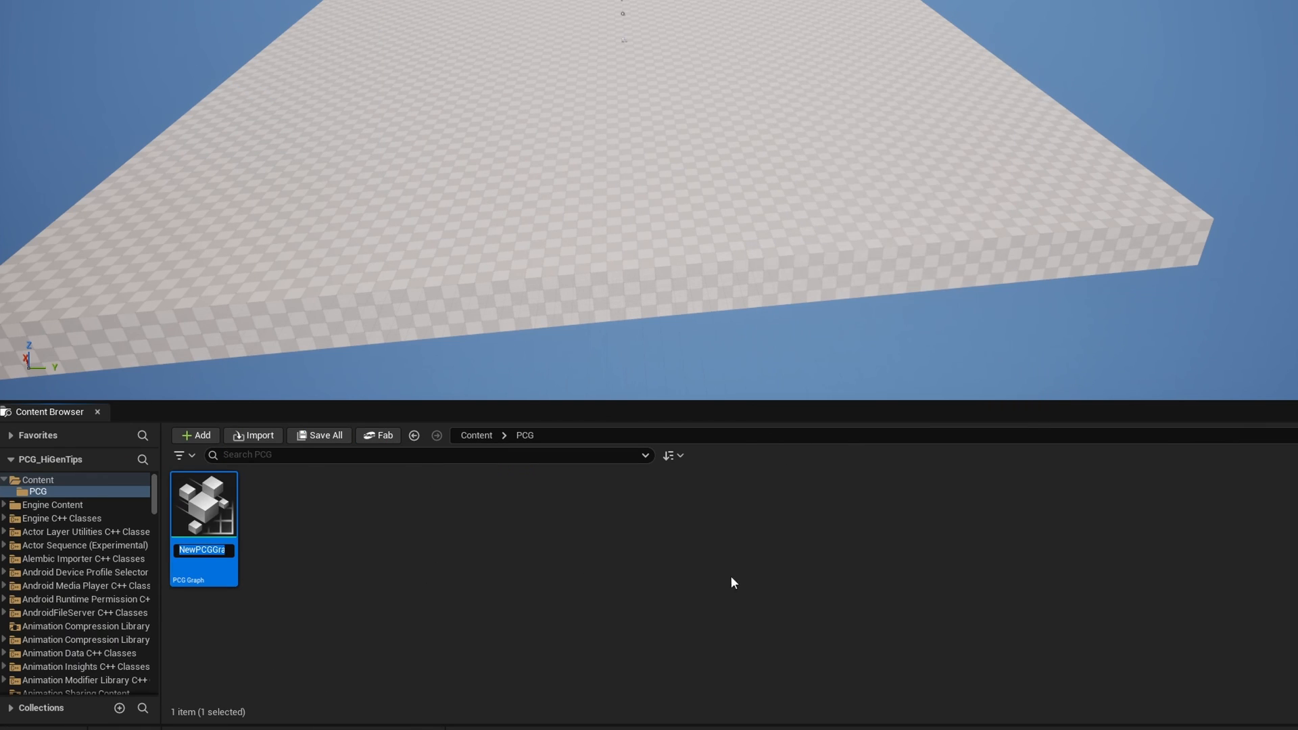
type("PCG_HiGen")
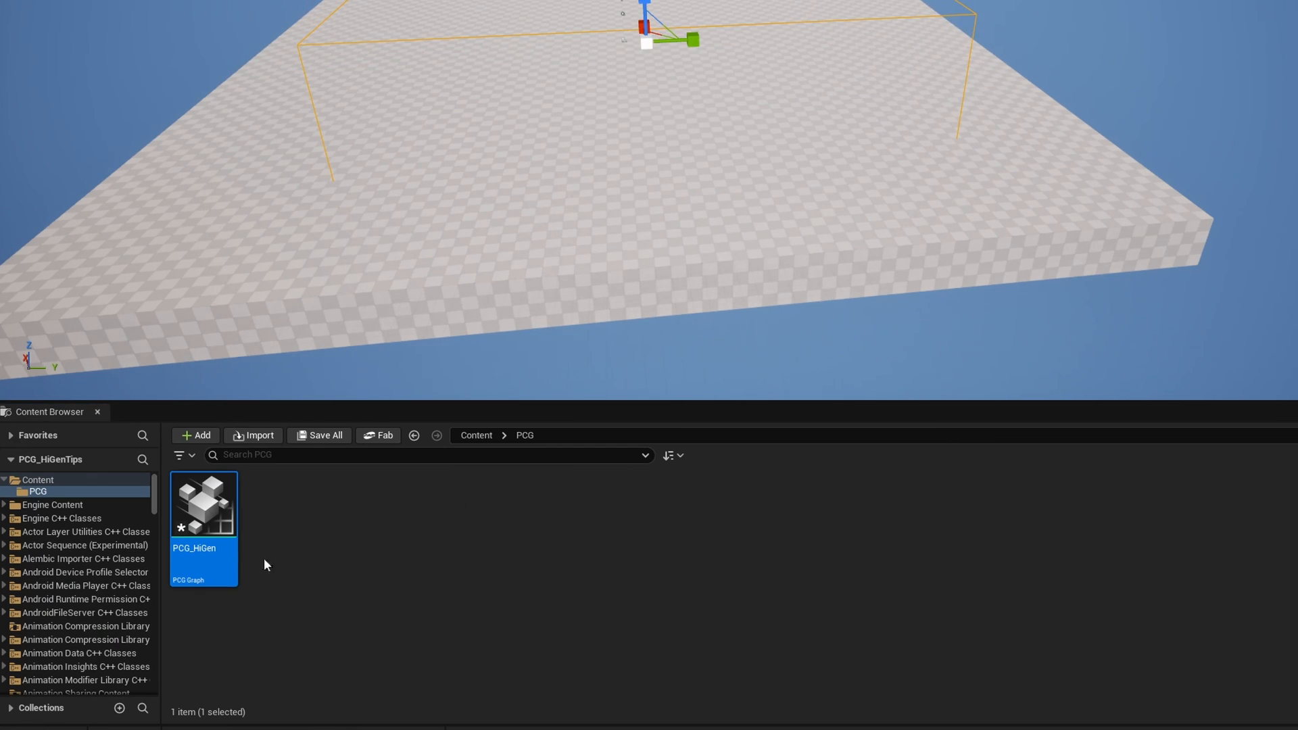
double_click(202, 503)
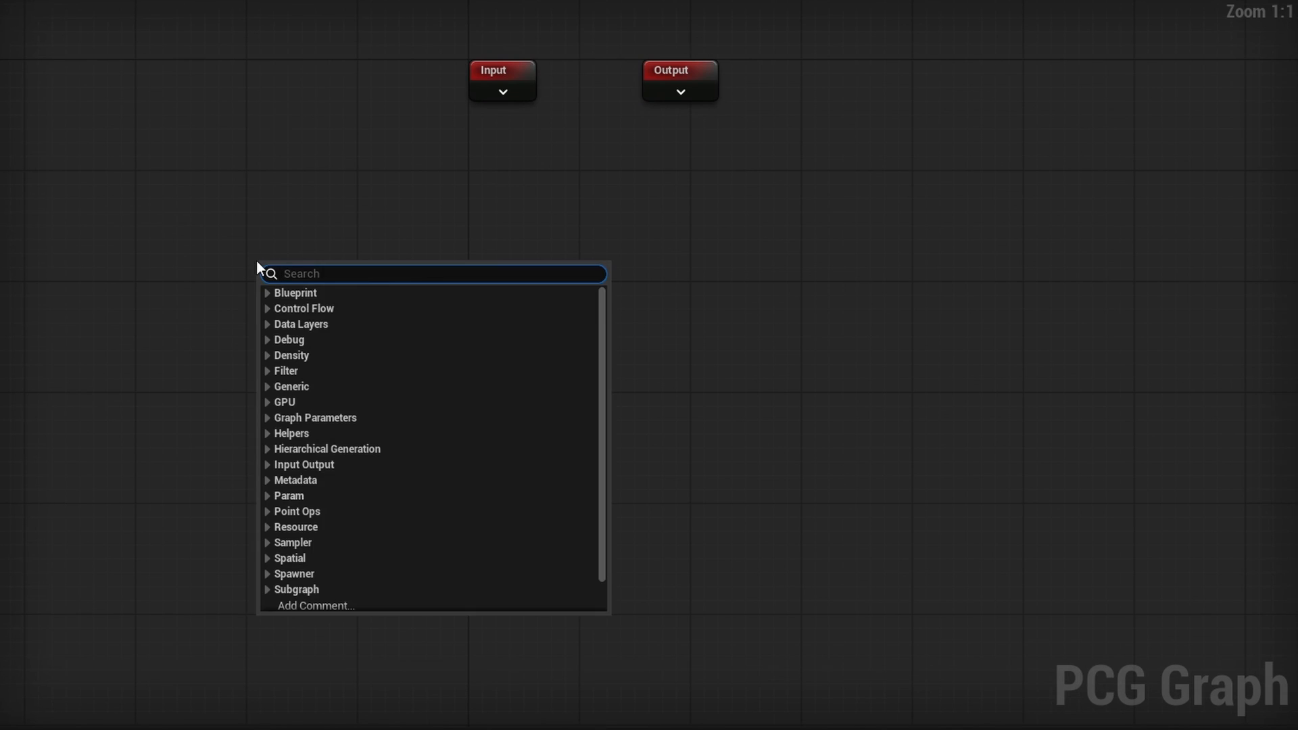
- Add a Create Points Grid node with 500 cell size, Local Component space, culling outside volume
type("create poin")
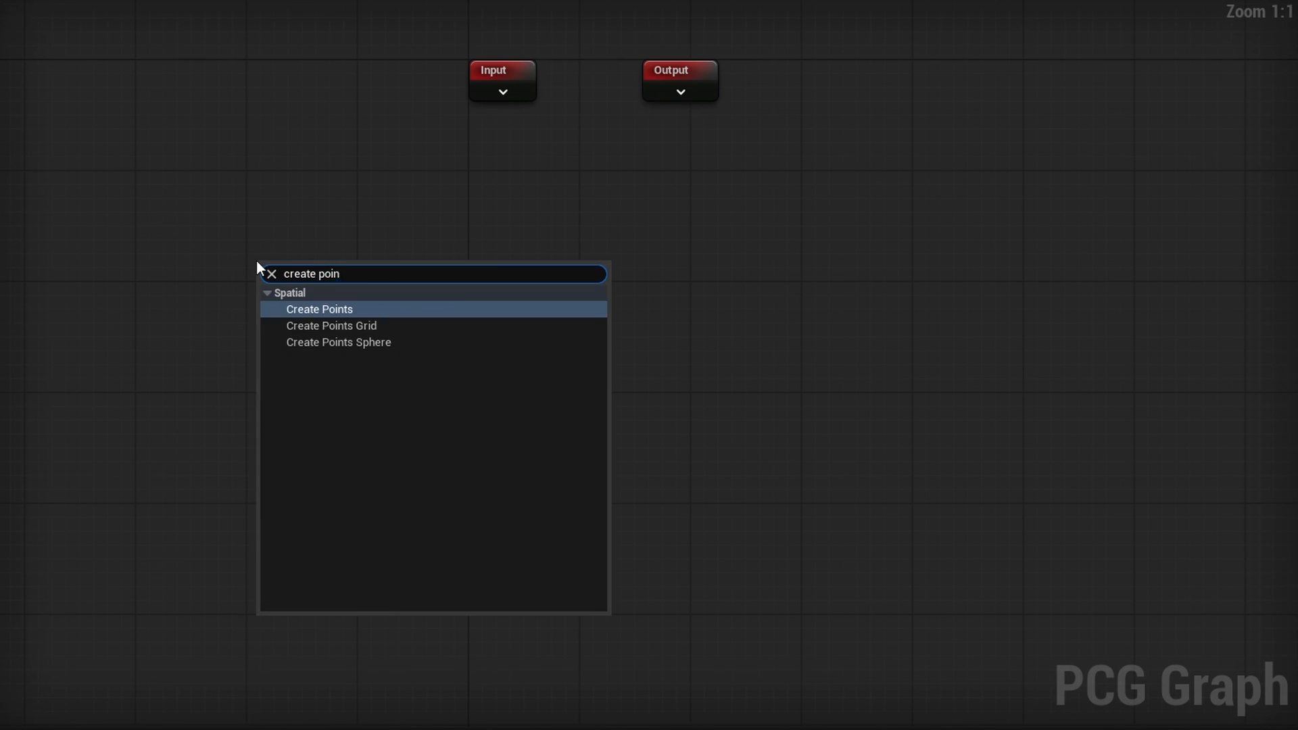
left_click(330, 325)
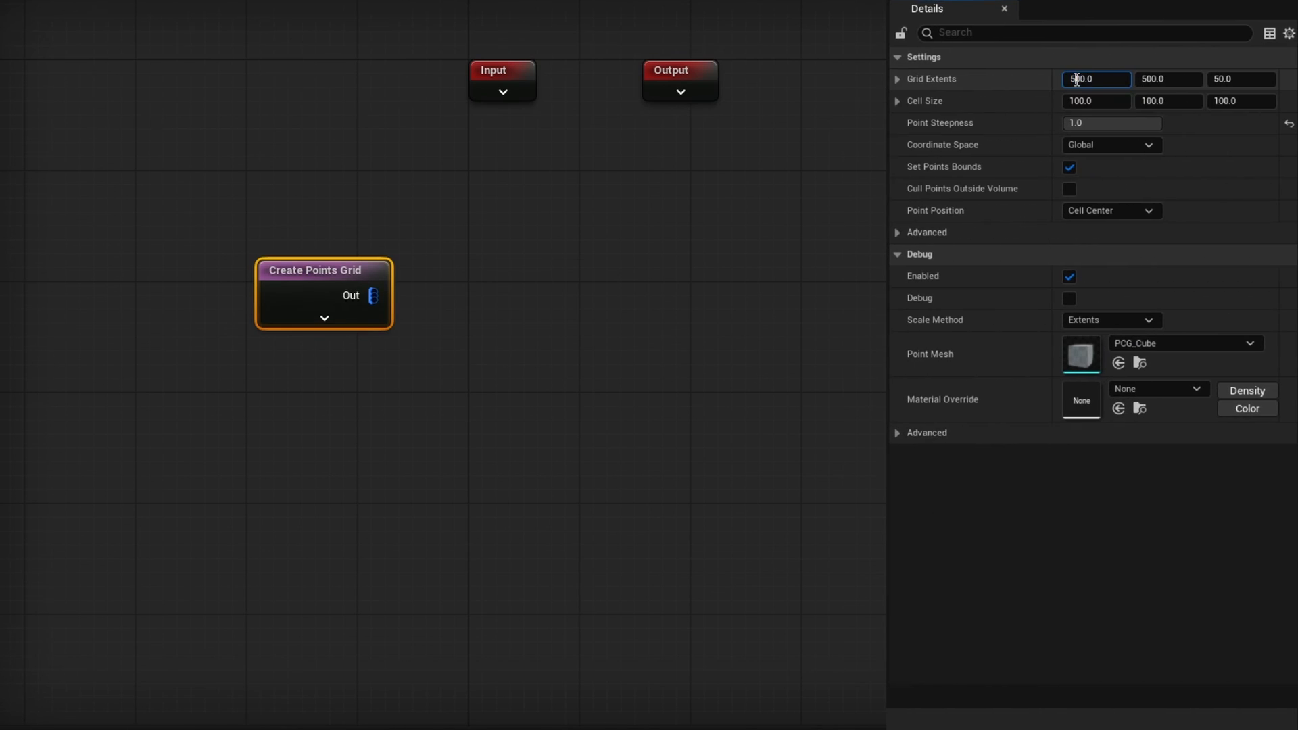
mouse_move(1091, 99)
type("5000")
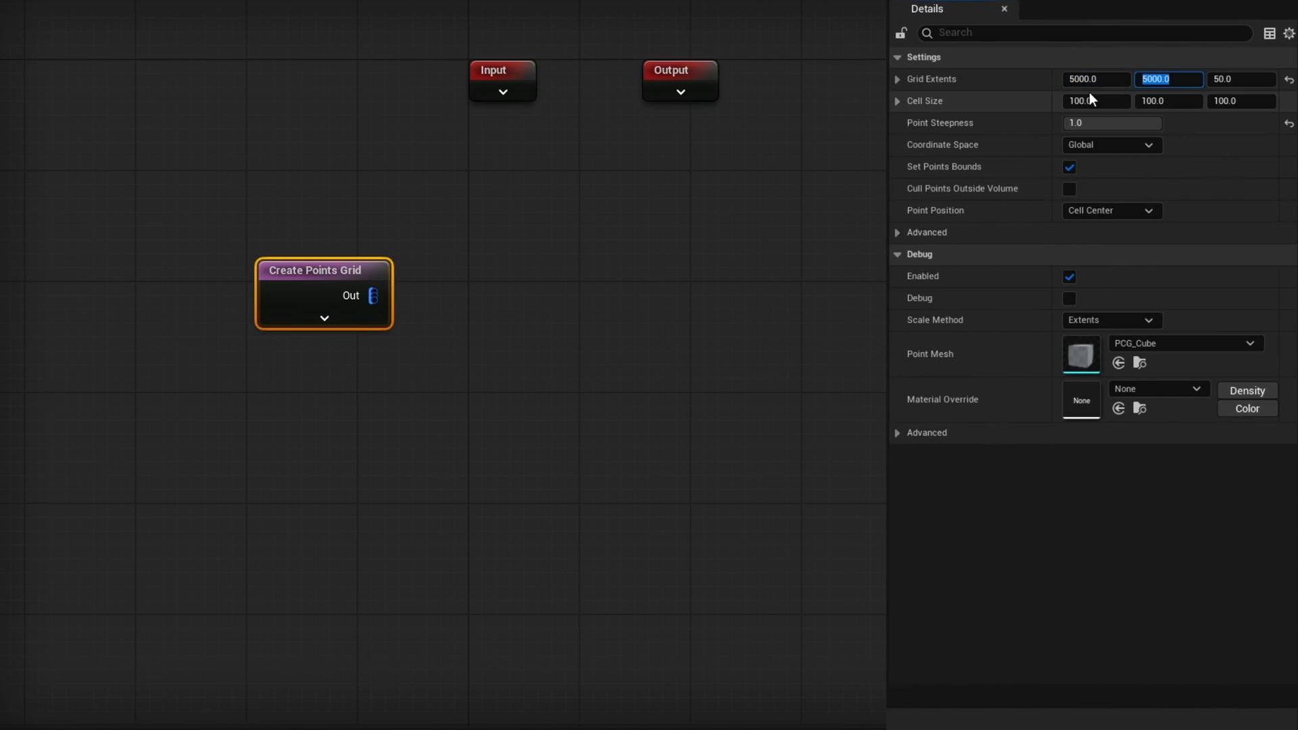
left_click(1096, 101)
type("500")
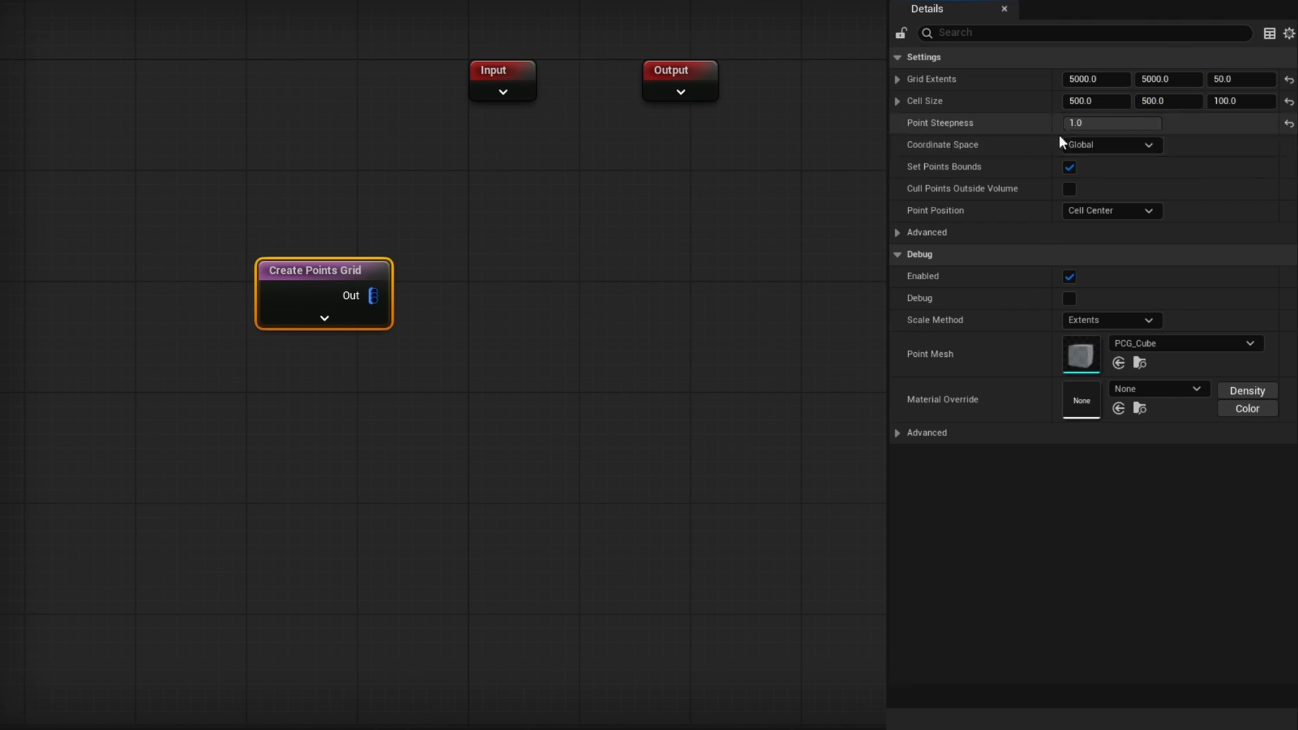
left_click(1109, 144)
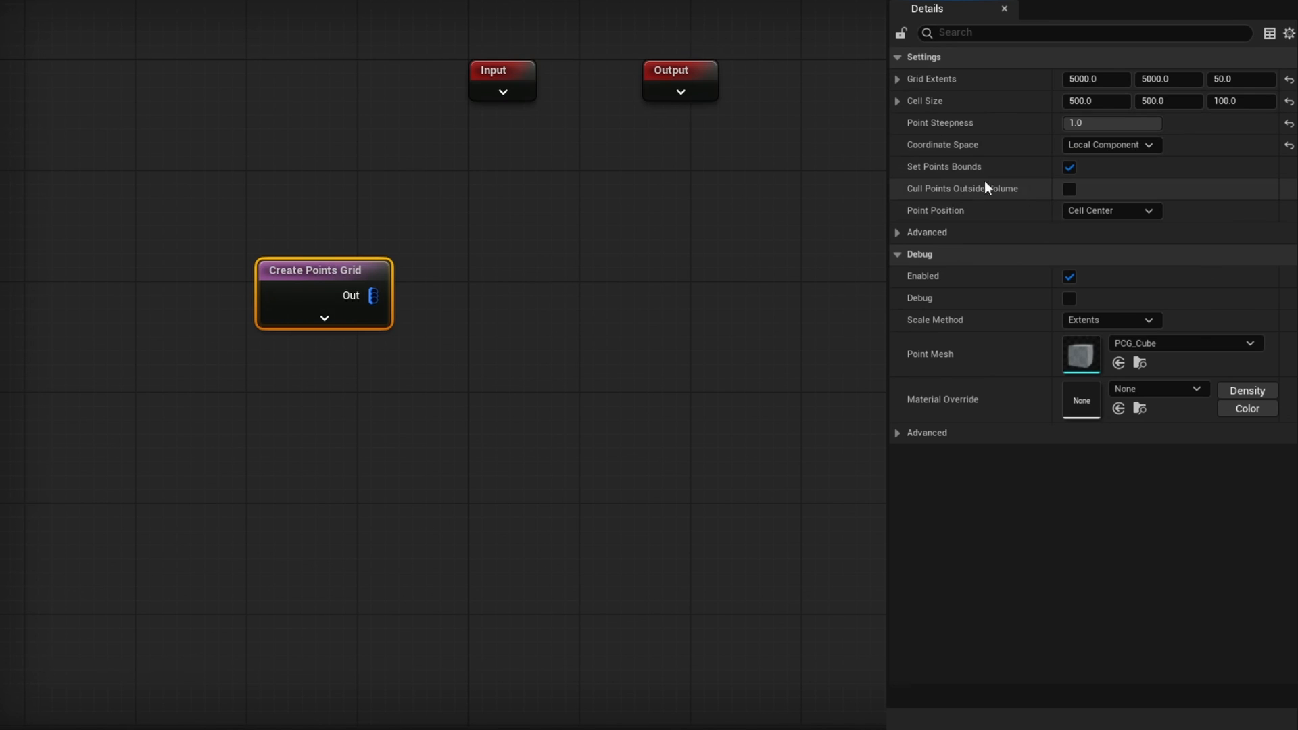
mouse_move(1044, 77)
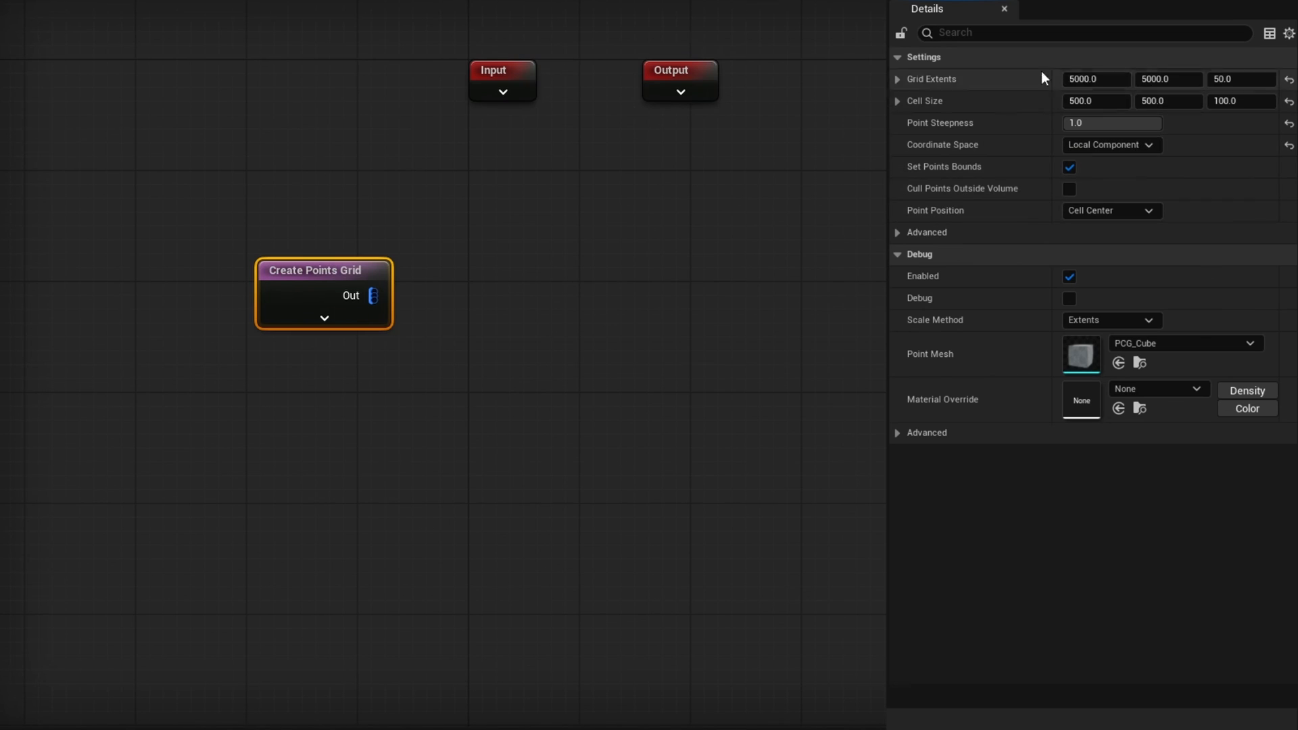
left_click(1069, 189)
type("s")
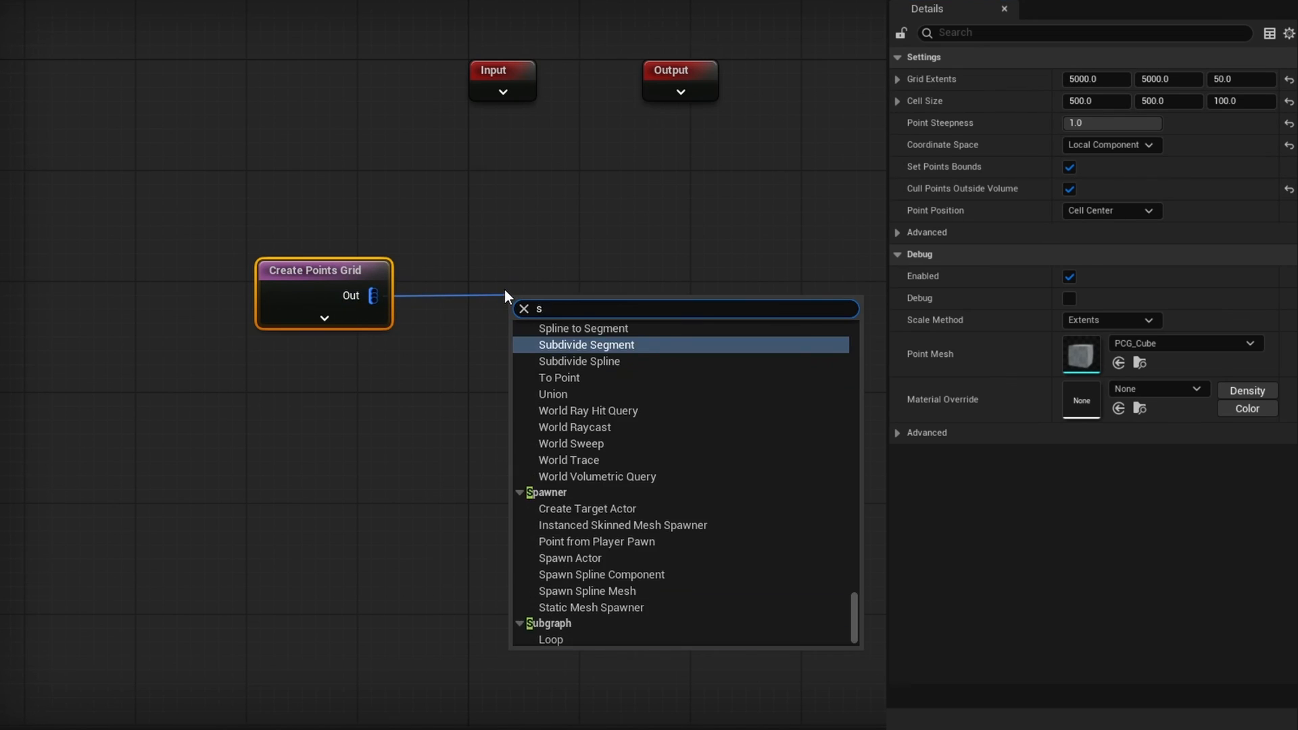
- Attach a Static Mesh Spawner to the grid output and give it a mesh entry
left_click(591, 608)
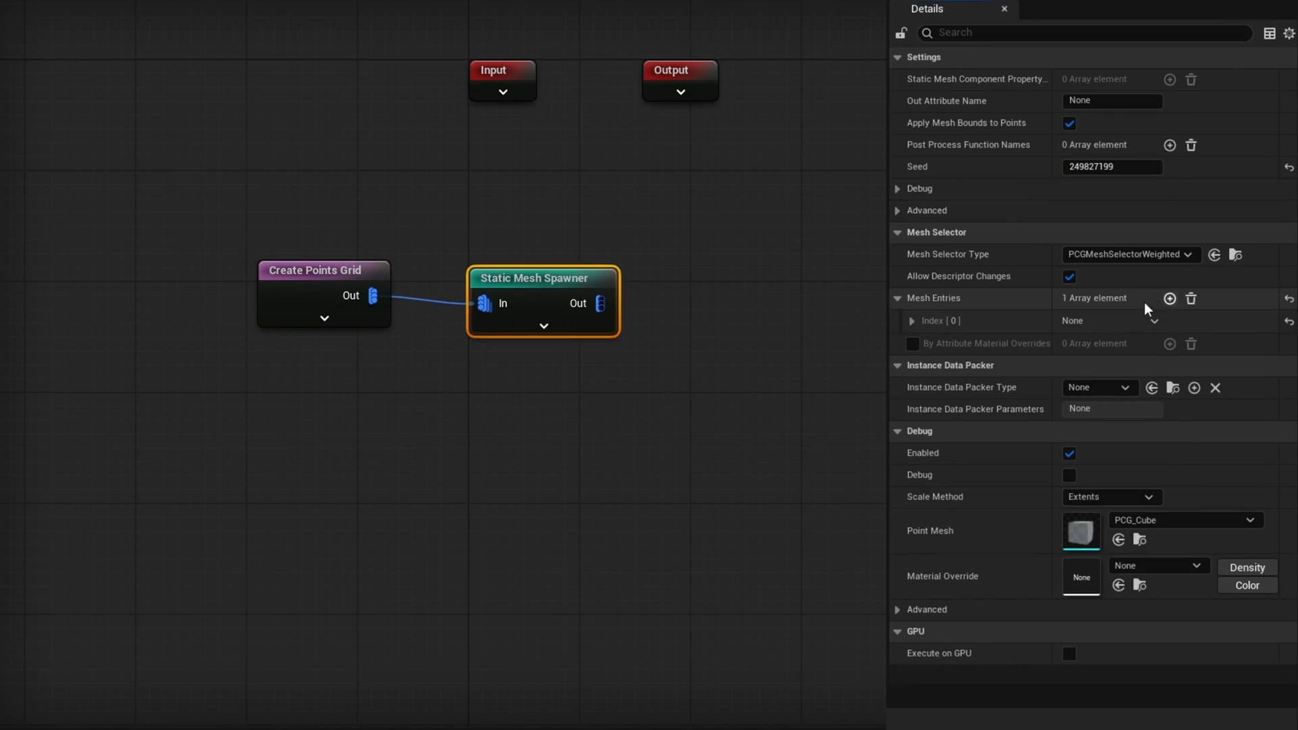
left_click(912, 321)
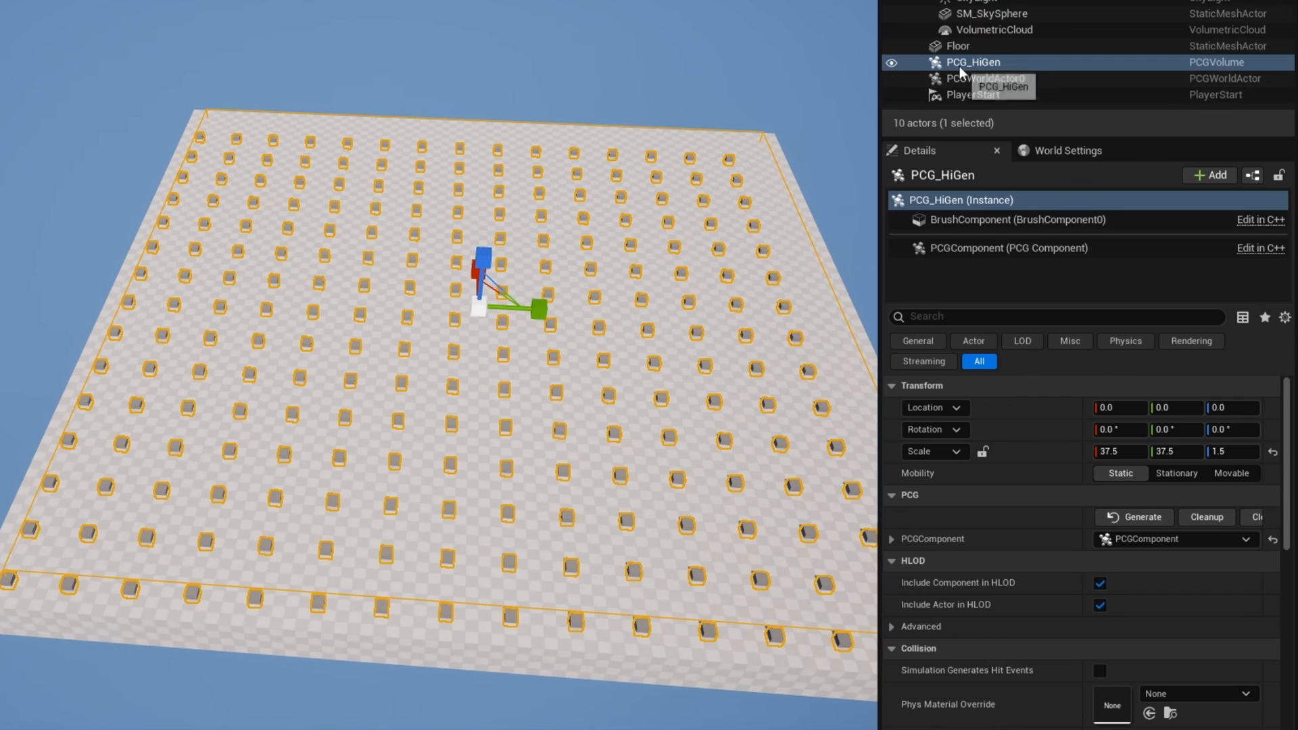
- Enable Is Partitioned and set Generation Trigger to Generate at Runtime on PCG_HiGen's component
left_click(893, 539)
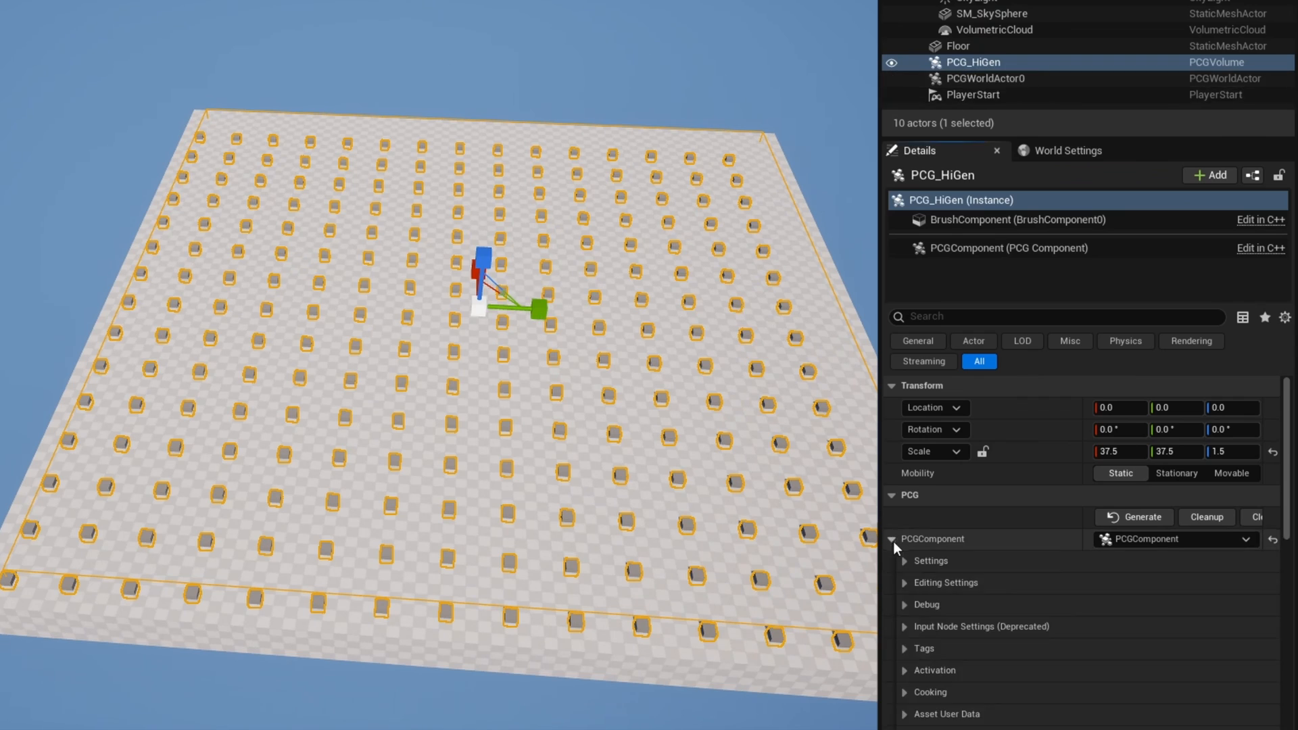
left_click(904, 560)
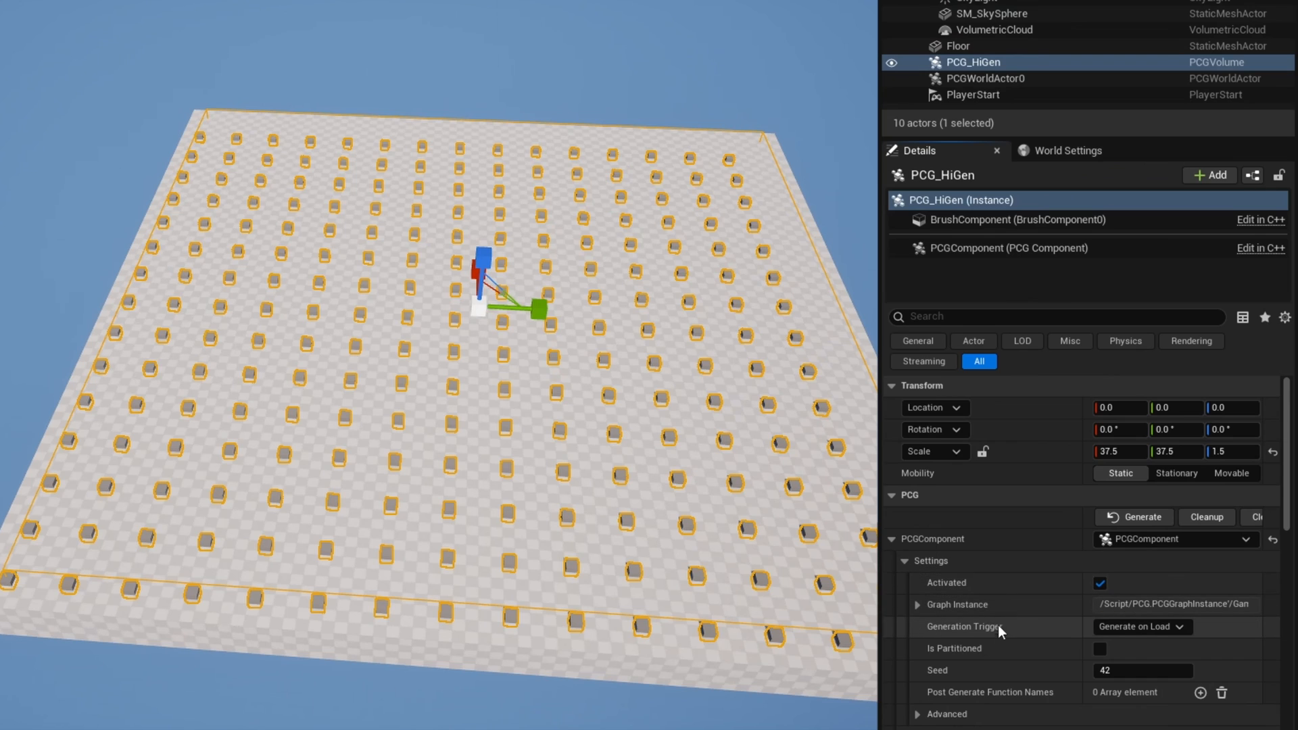
left_click(1100, 648)
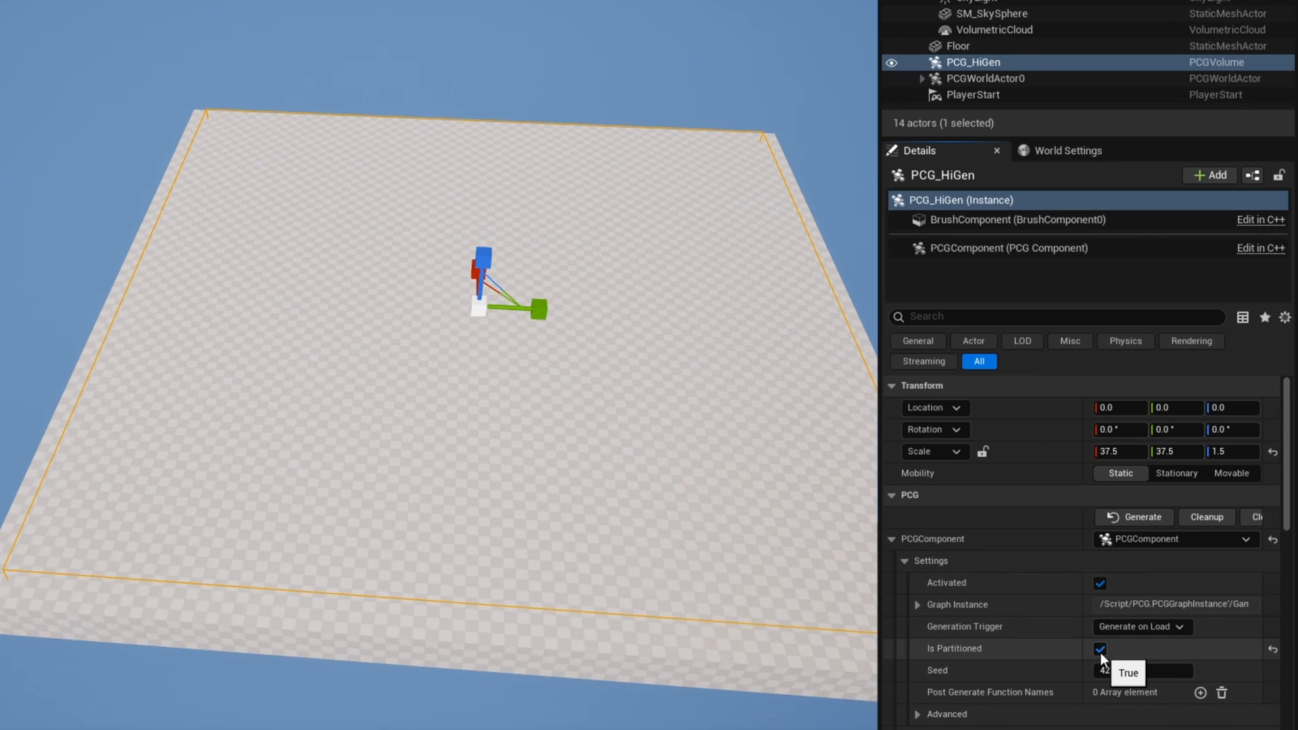
left_click(1140, 626)
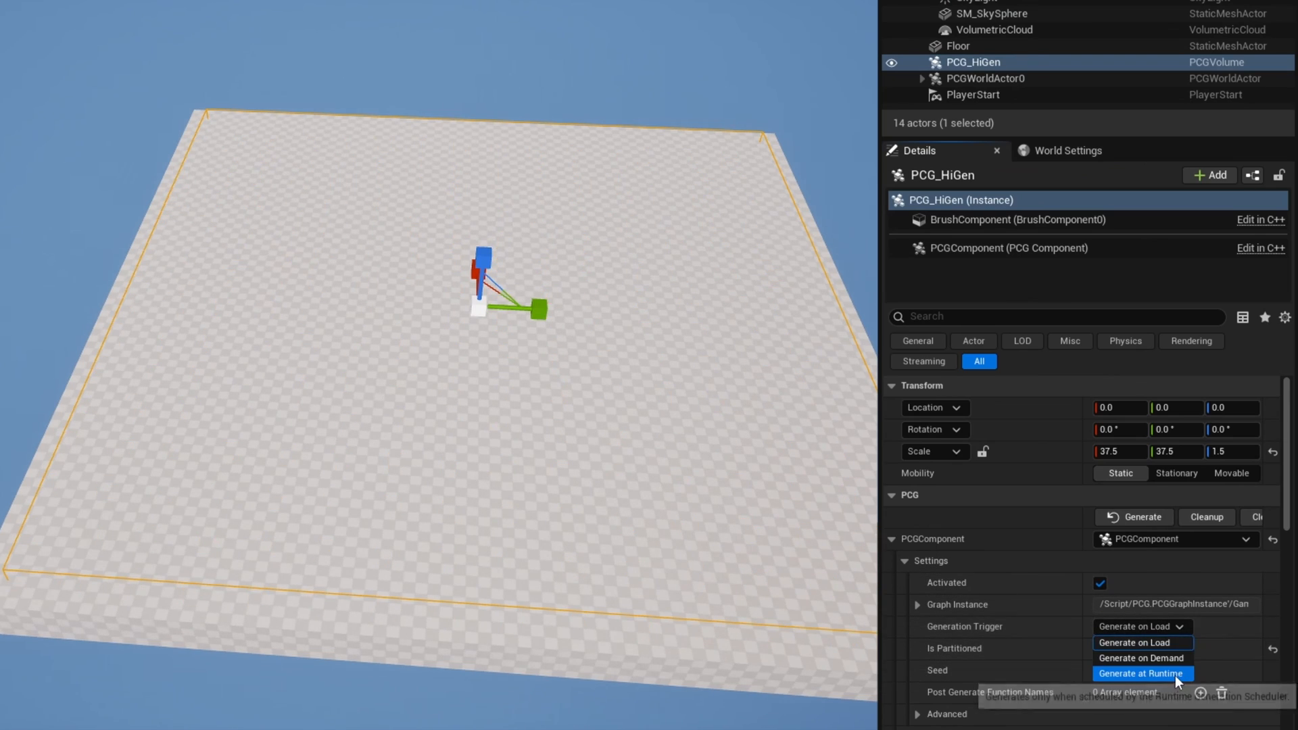
left_click(1142, 673)
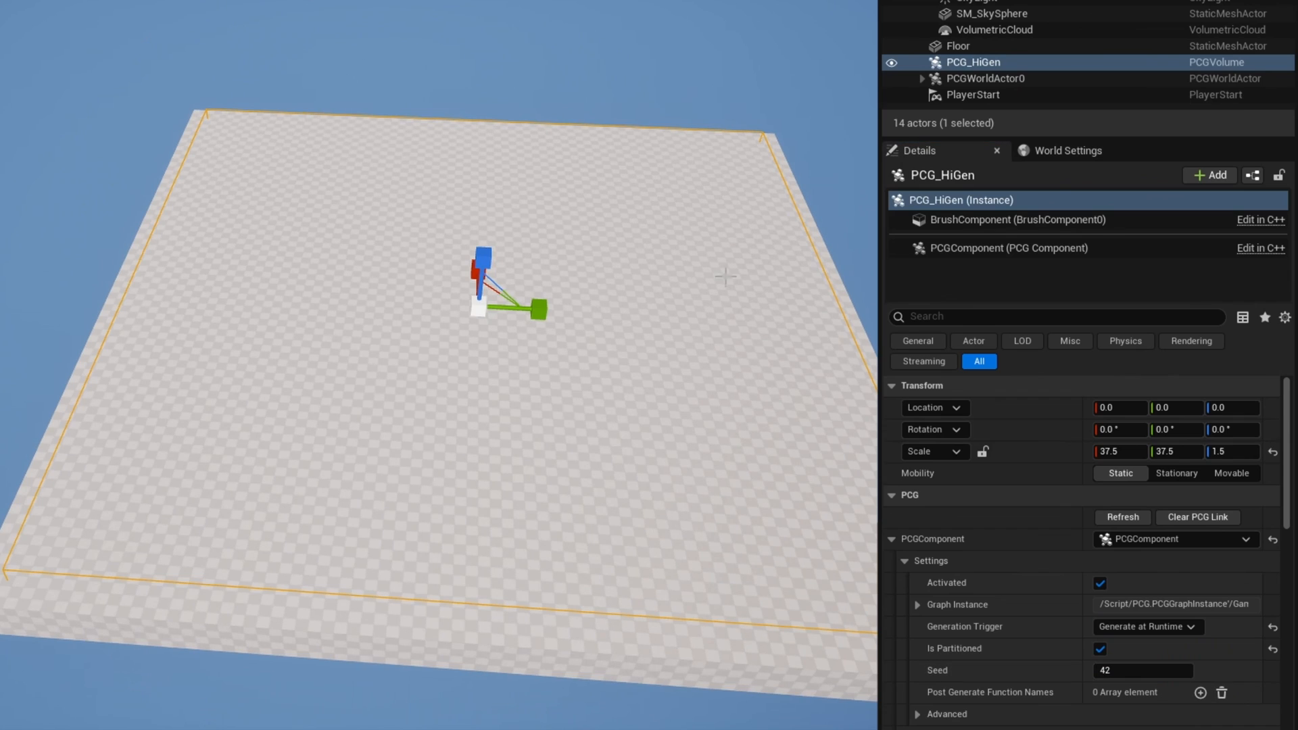
mouse_move(322, 511)
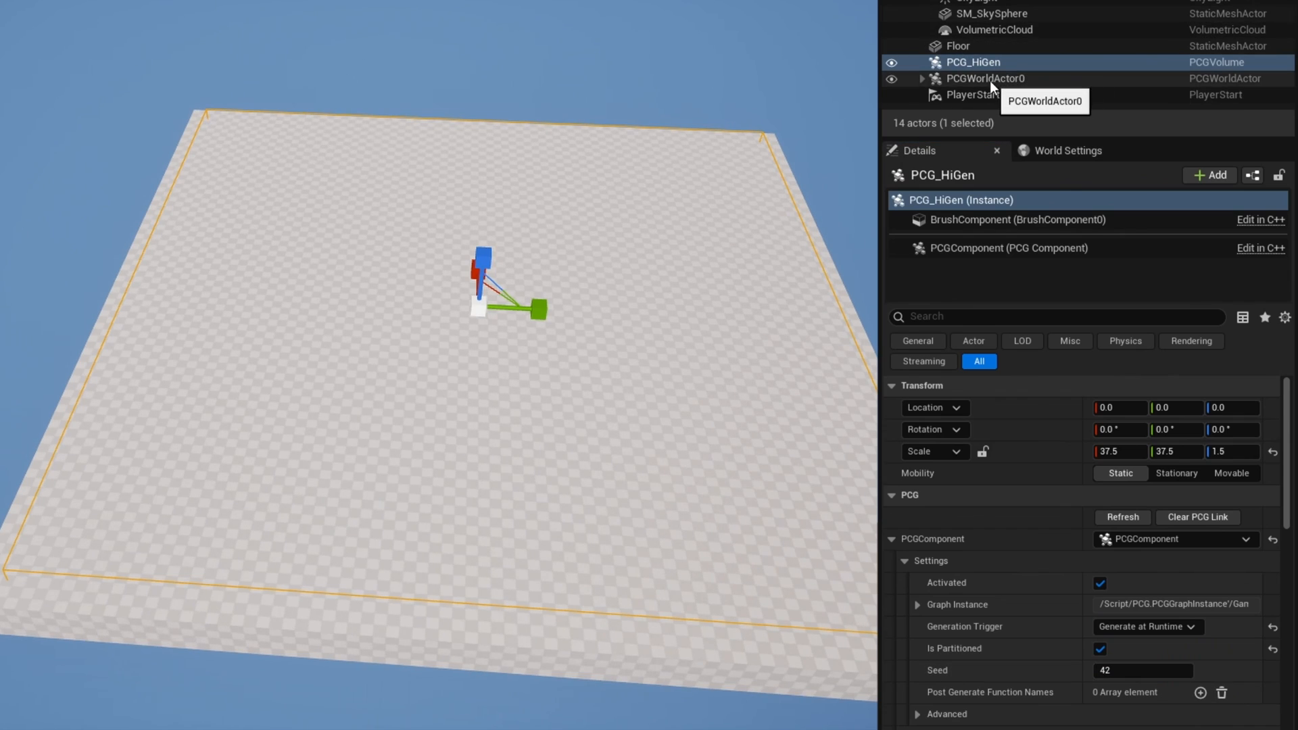
left_click(985, 78)
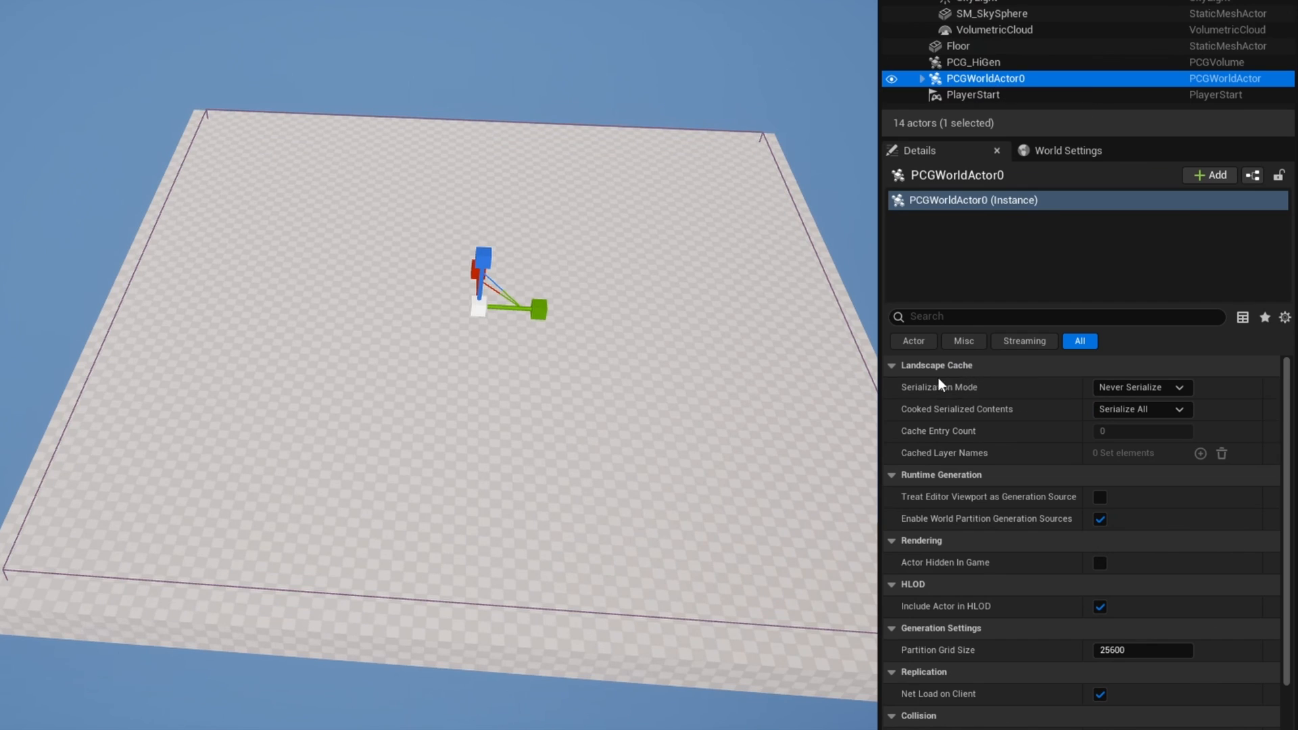
left_click(1140, 387)
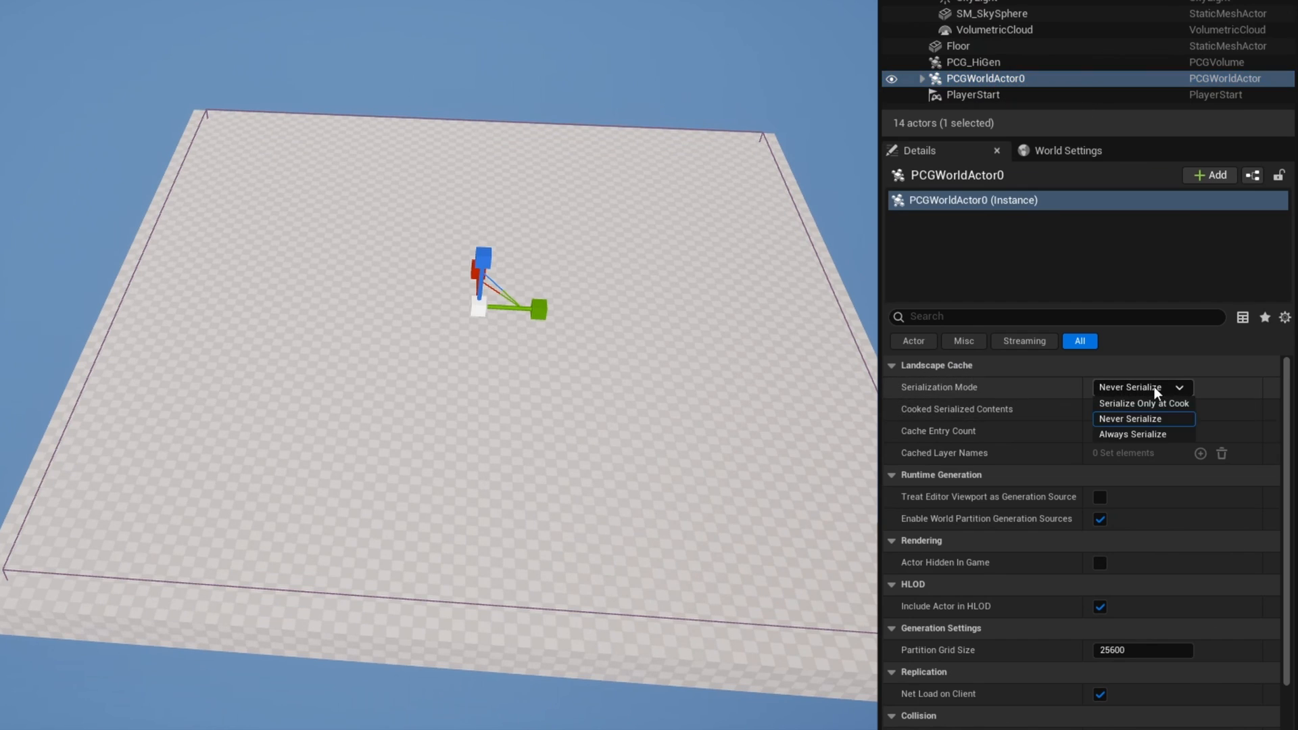
left_click(1132, 435)
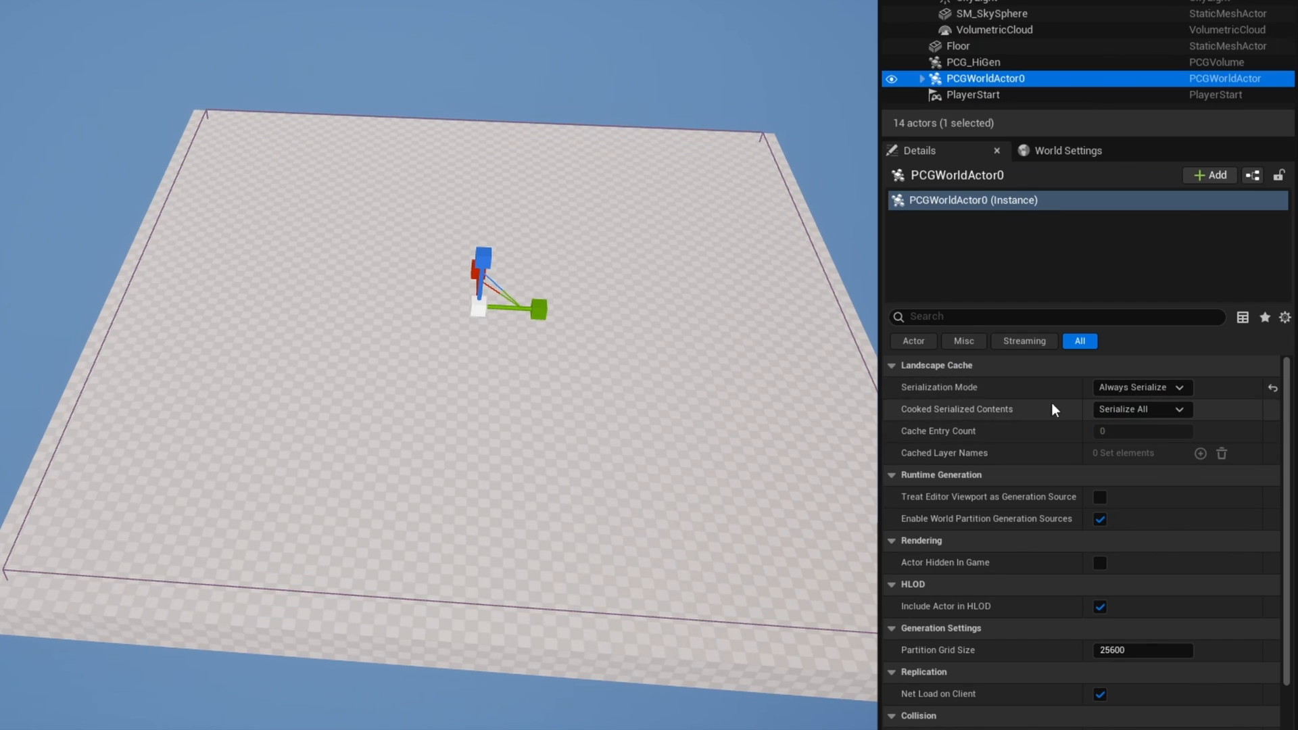
mouse_move(1002, 497)
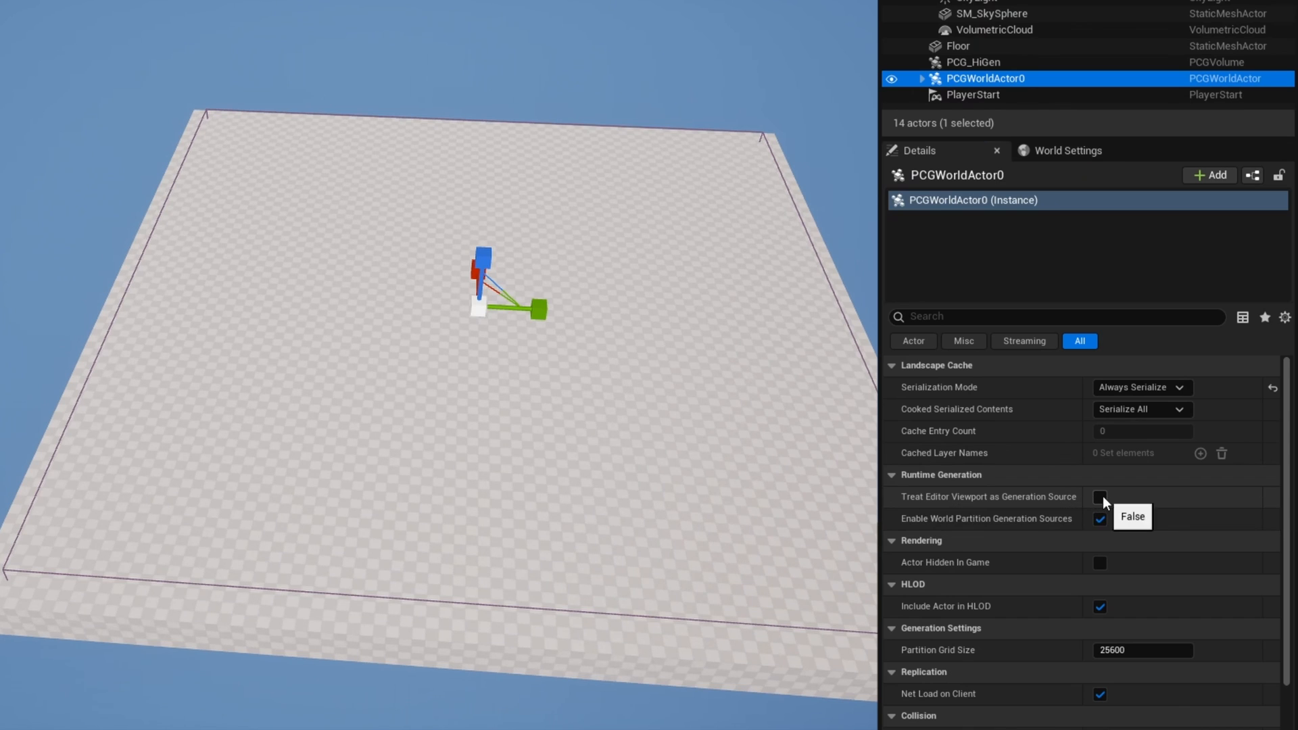
left_click(1099, 497)
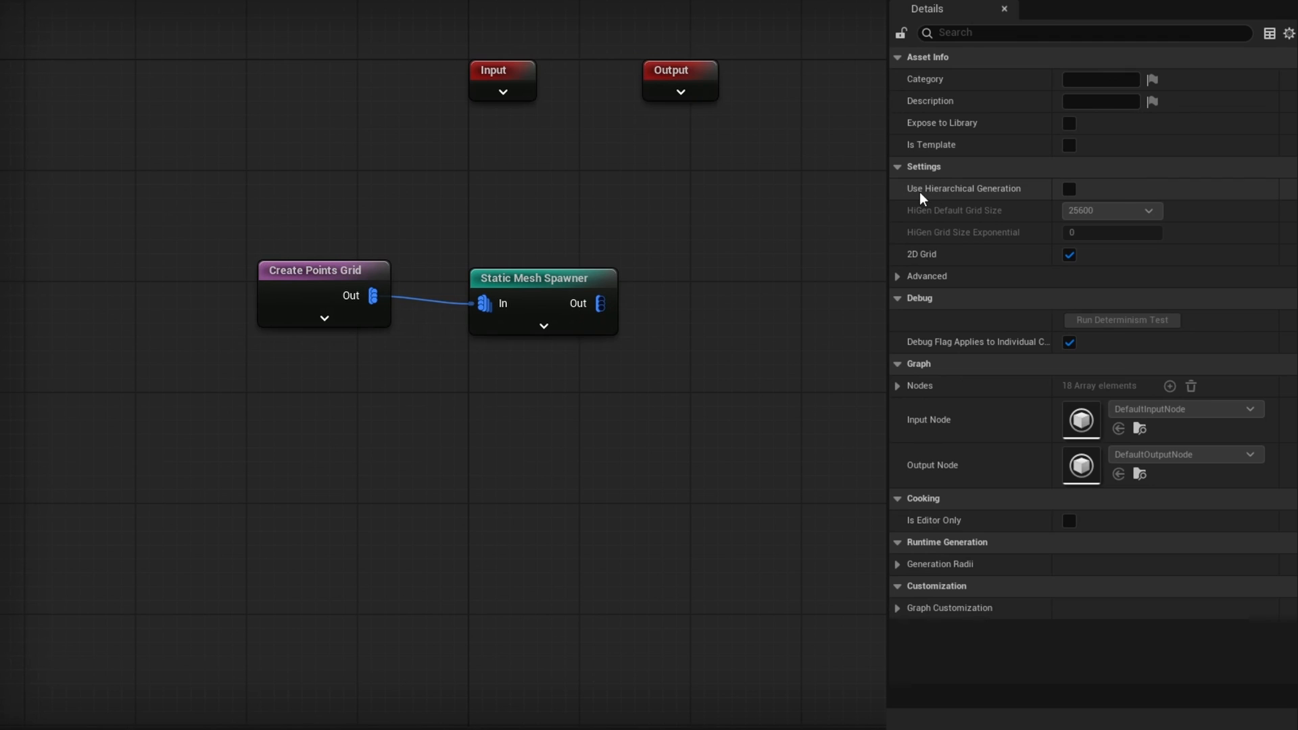
- Tick Use Hierarchical Generation and choose 1600 as the HiGen Default Grid Size
left_click(1068, 188)
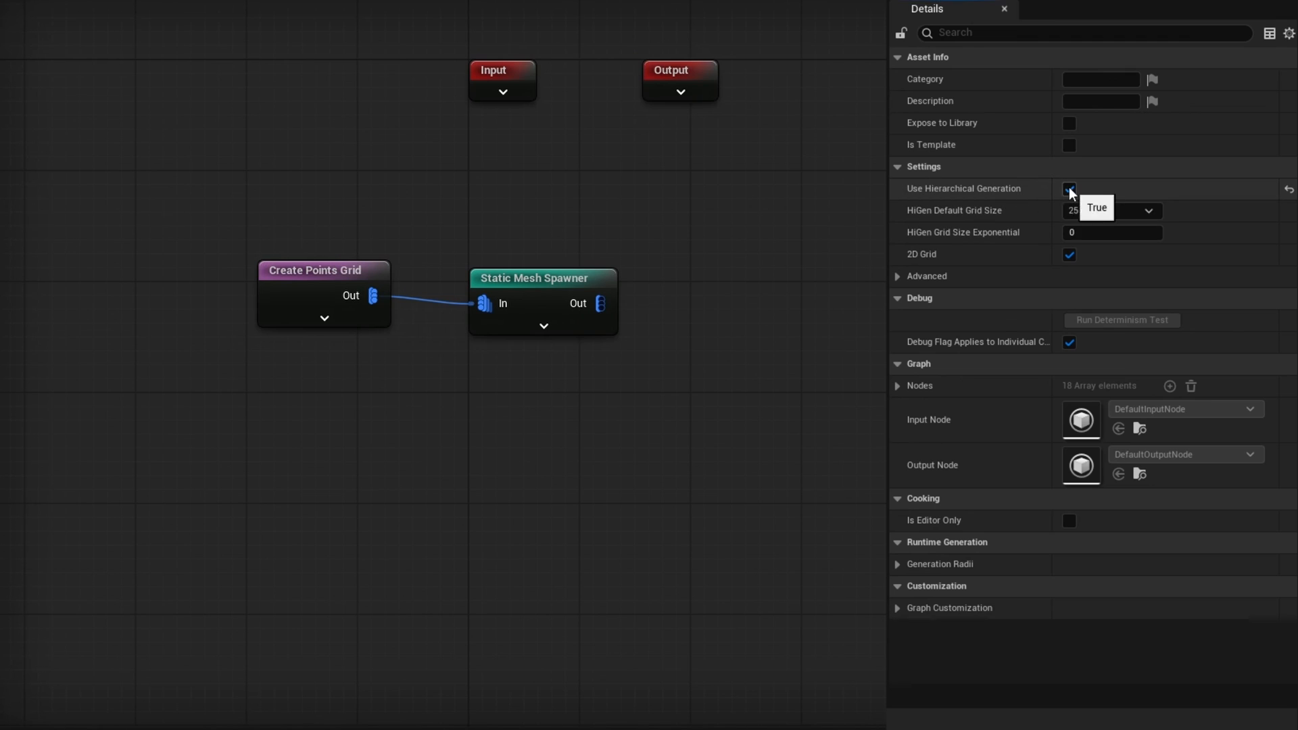
left_click(1069, 188)
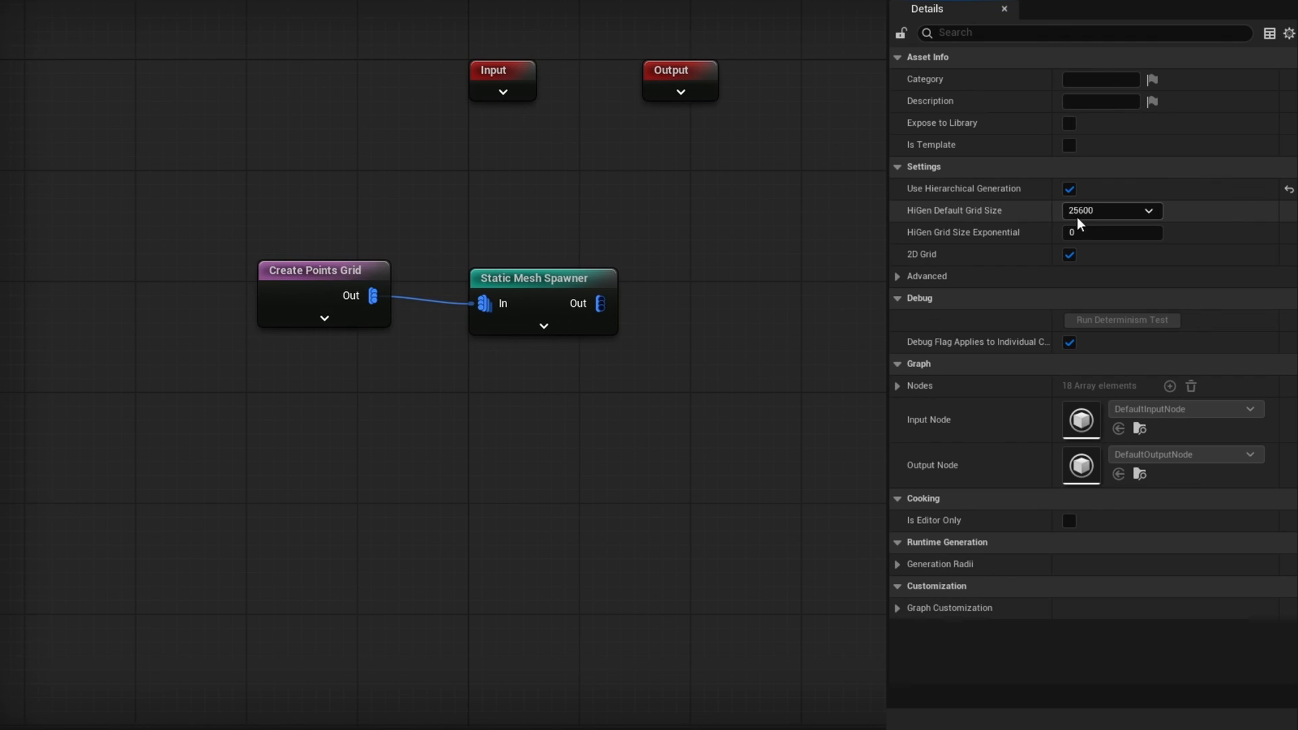
left_click(1147, 210)
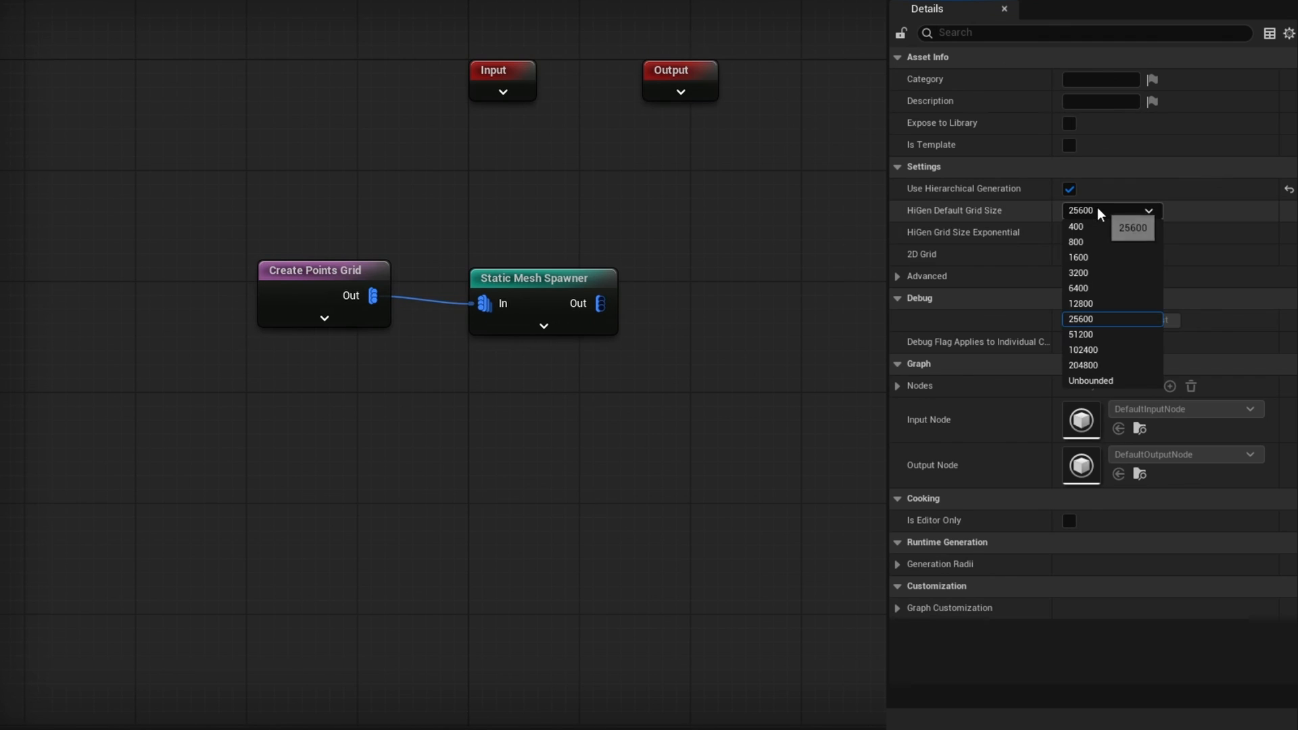
mouse_move(1111, 257)
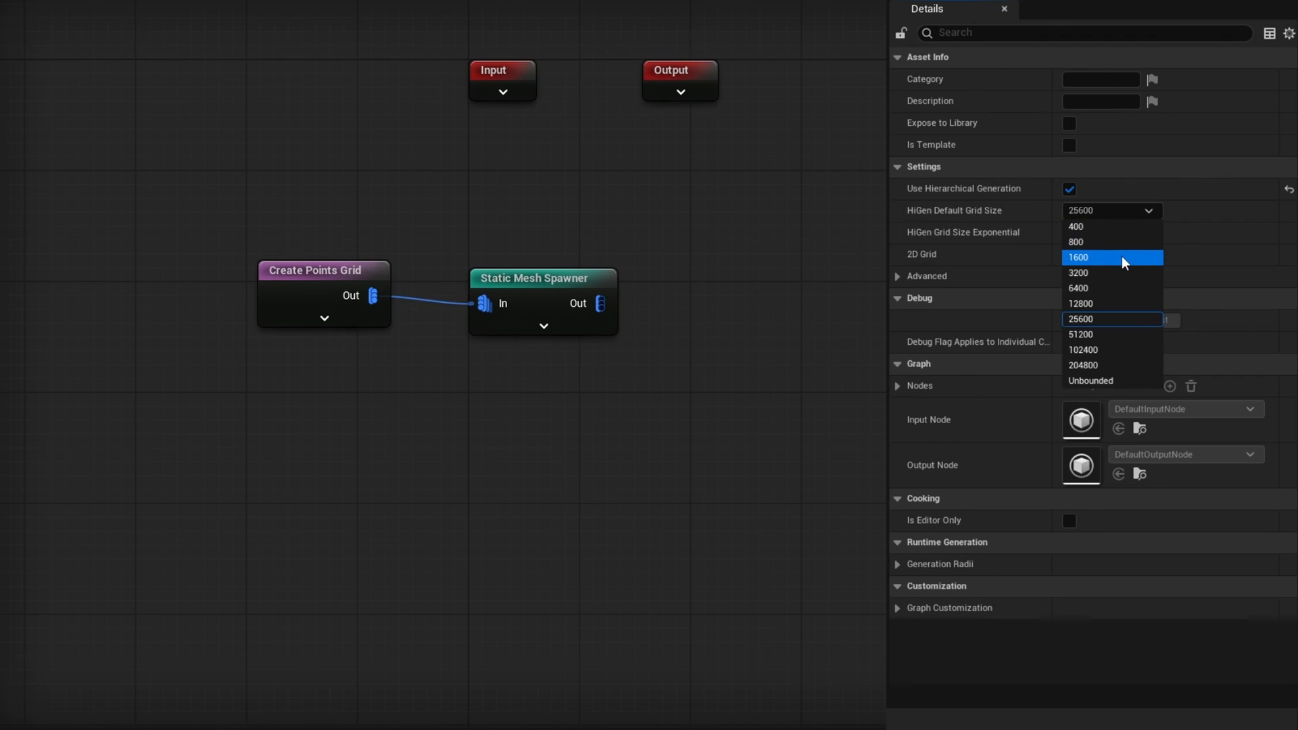
left_click(1079, 257)
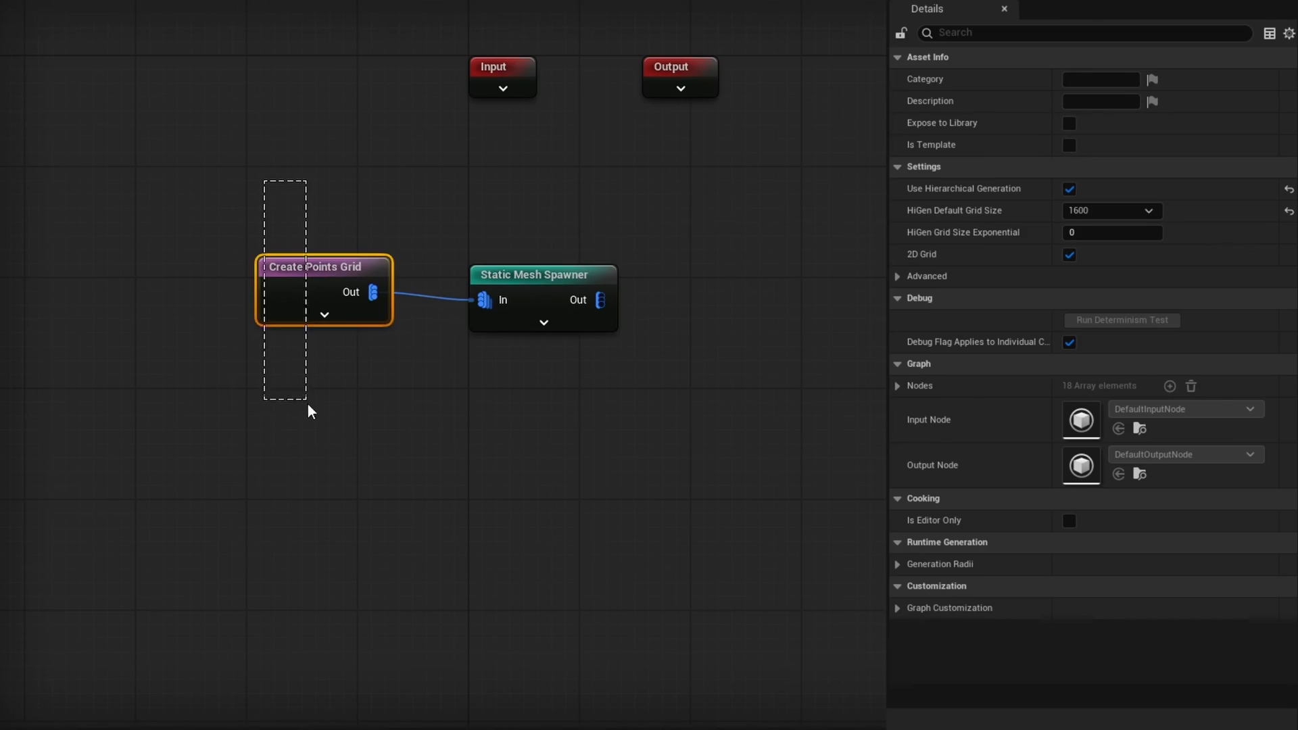
- Deselect all graph nodes and change HiGen Default Grid Size from 1600 to 6400
left_click(324, 266)
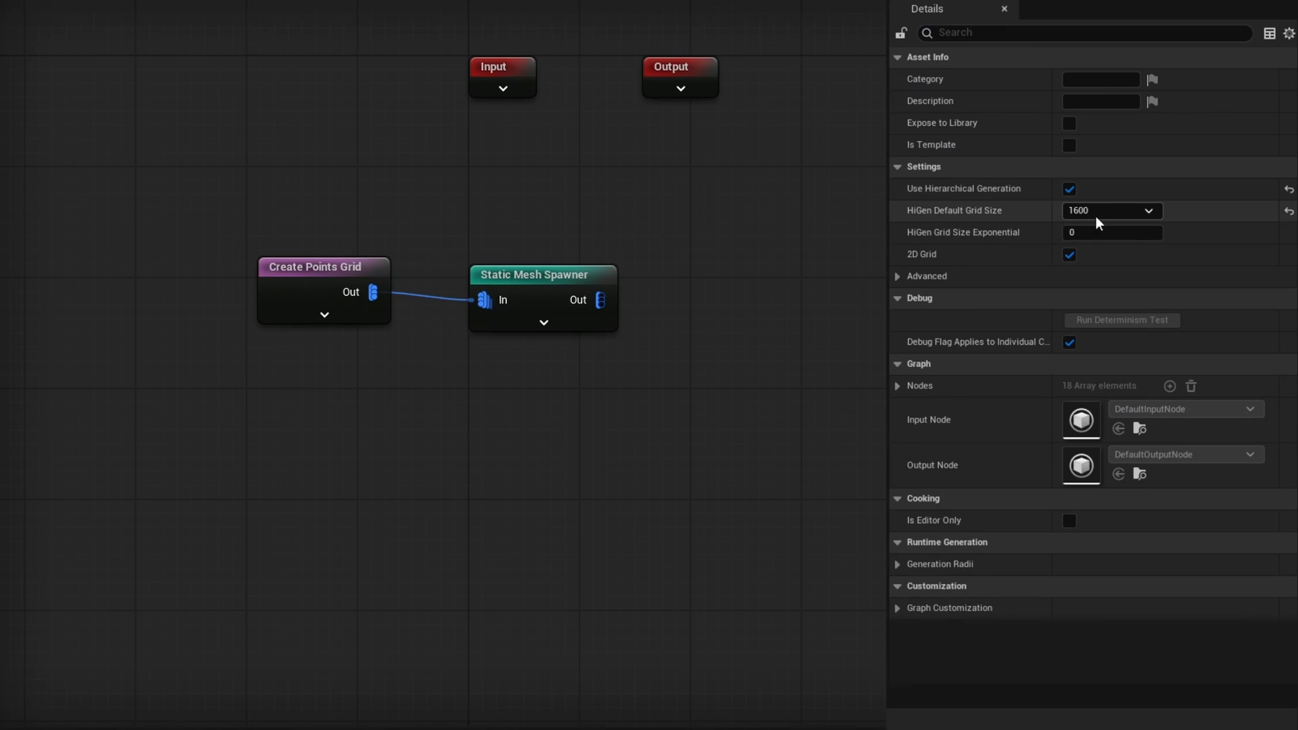
left_click(1109, 211)
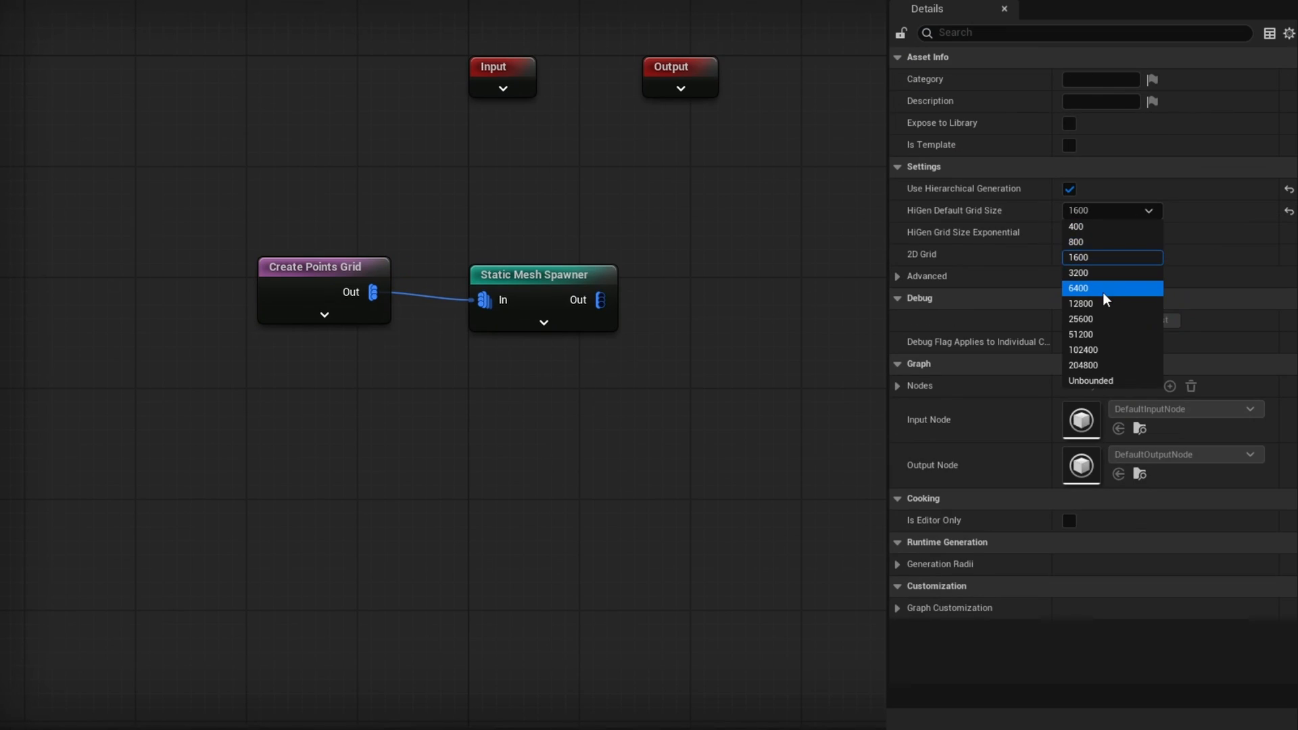
left_click(1079, 288)
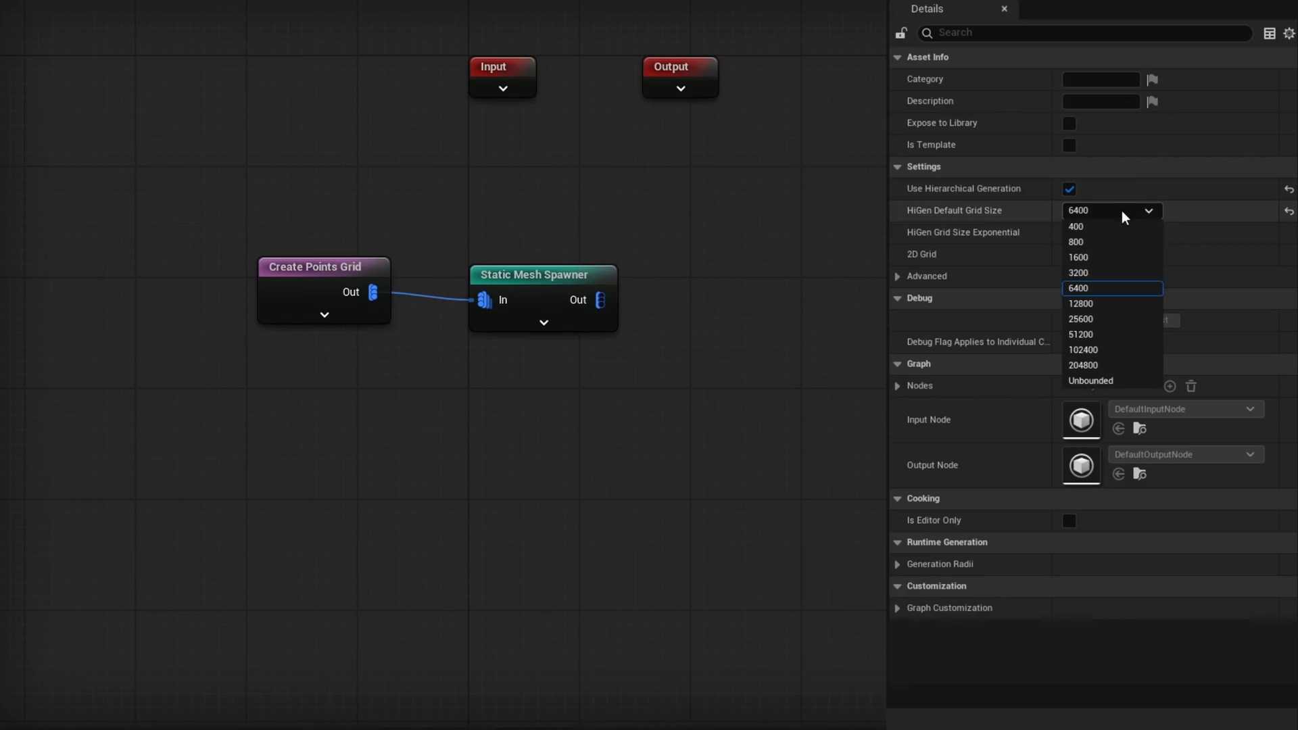
left_click(1081, 303)
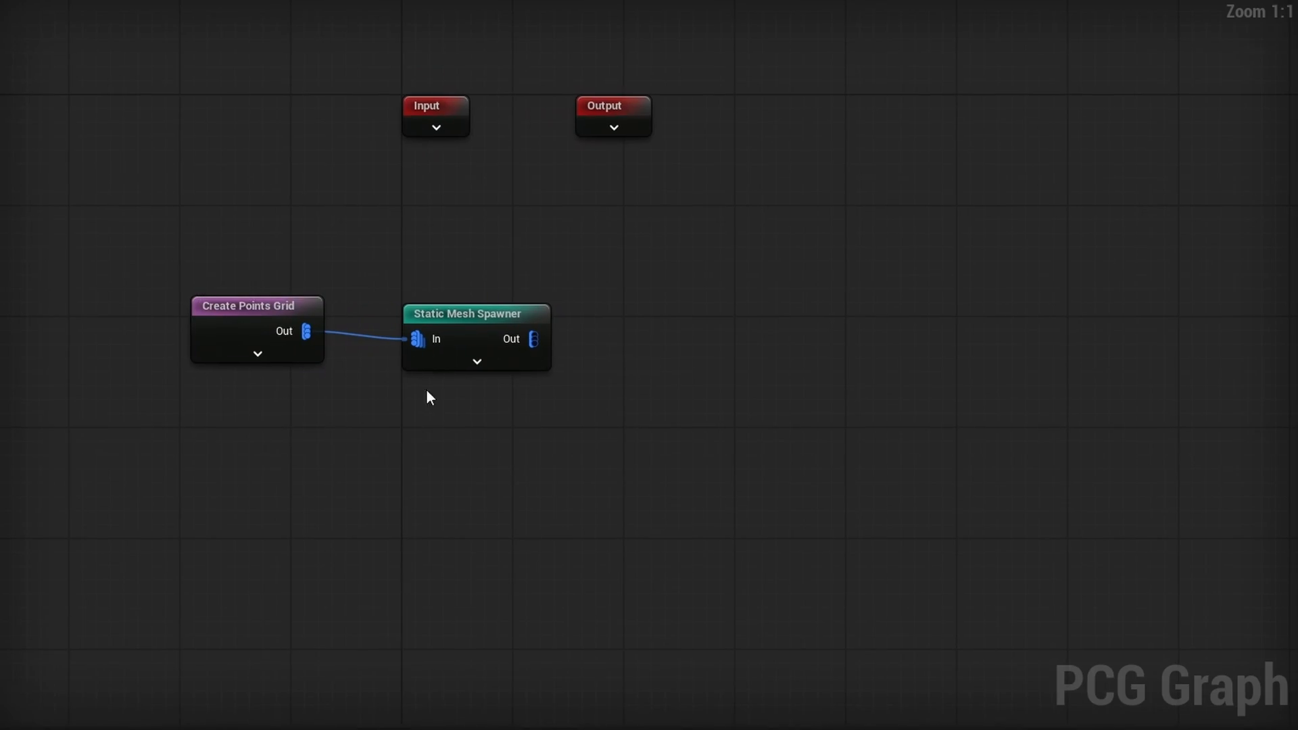
- Move the spawner aside and add Get Actor Data using Get Single Point mode and Original filter
left_click_drag(476, 313, 683, 313)
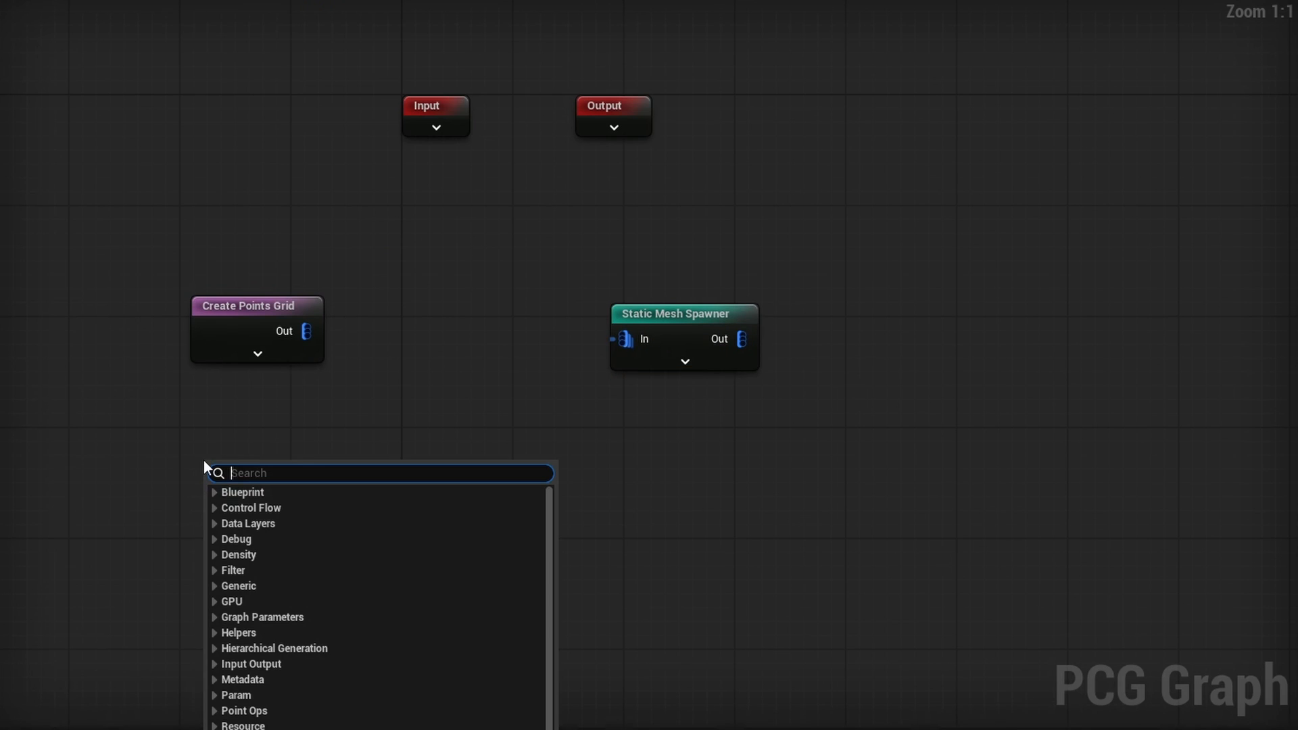
type("get actor da")
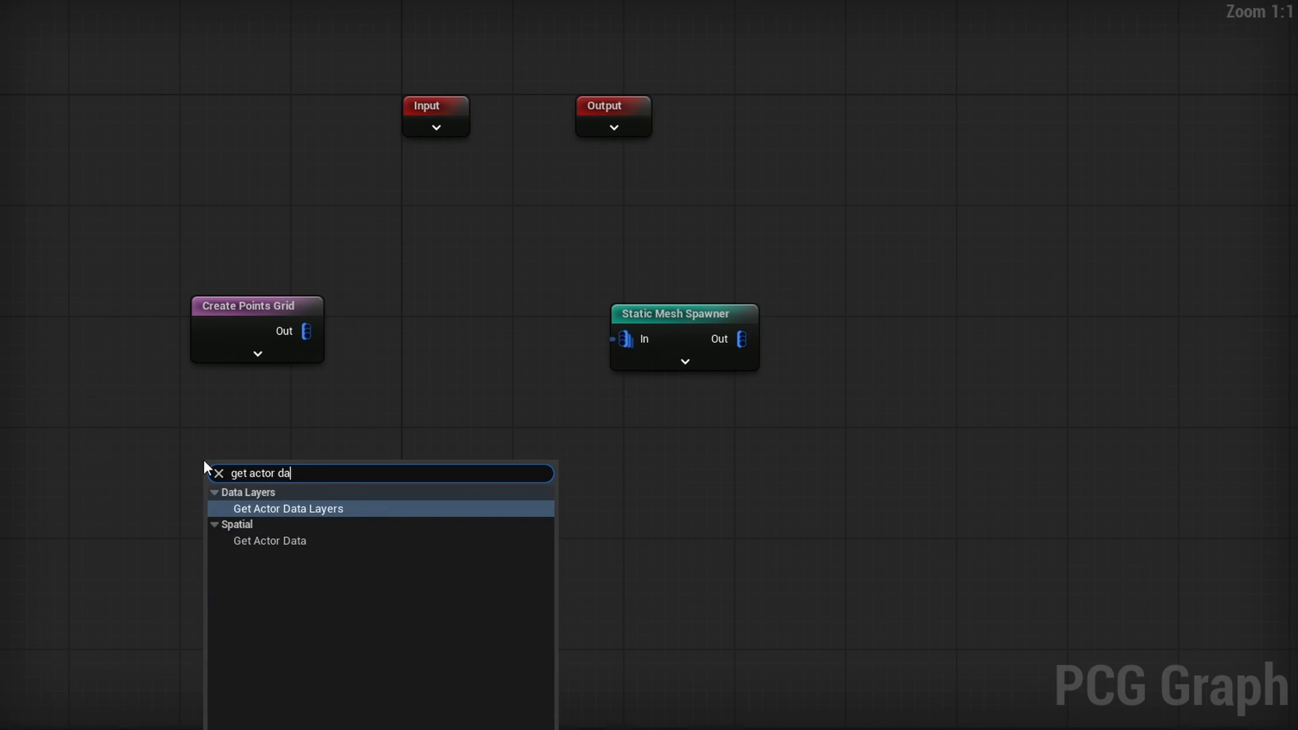
left_click(270, 541)
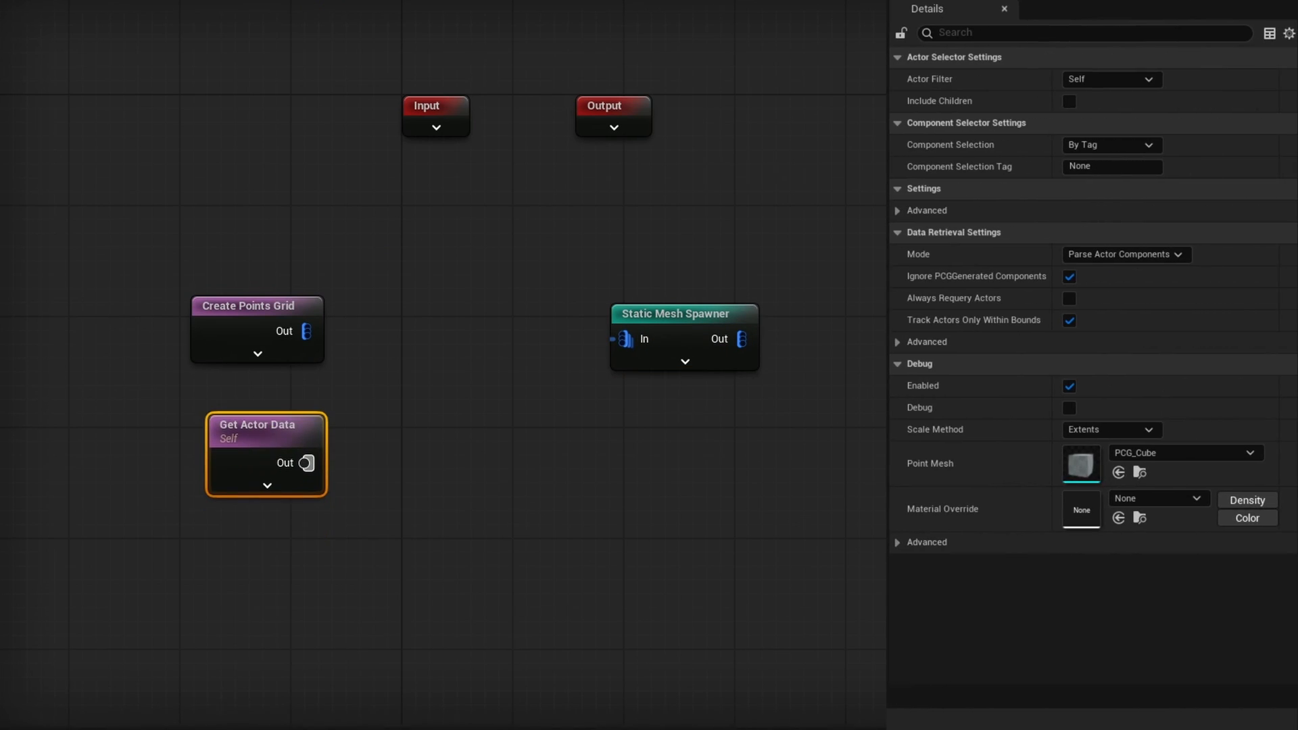
left_click(1124, 254)
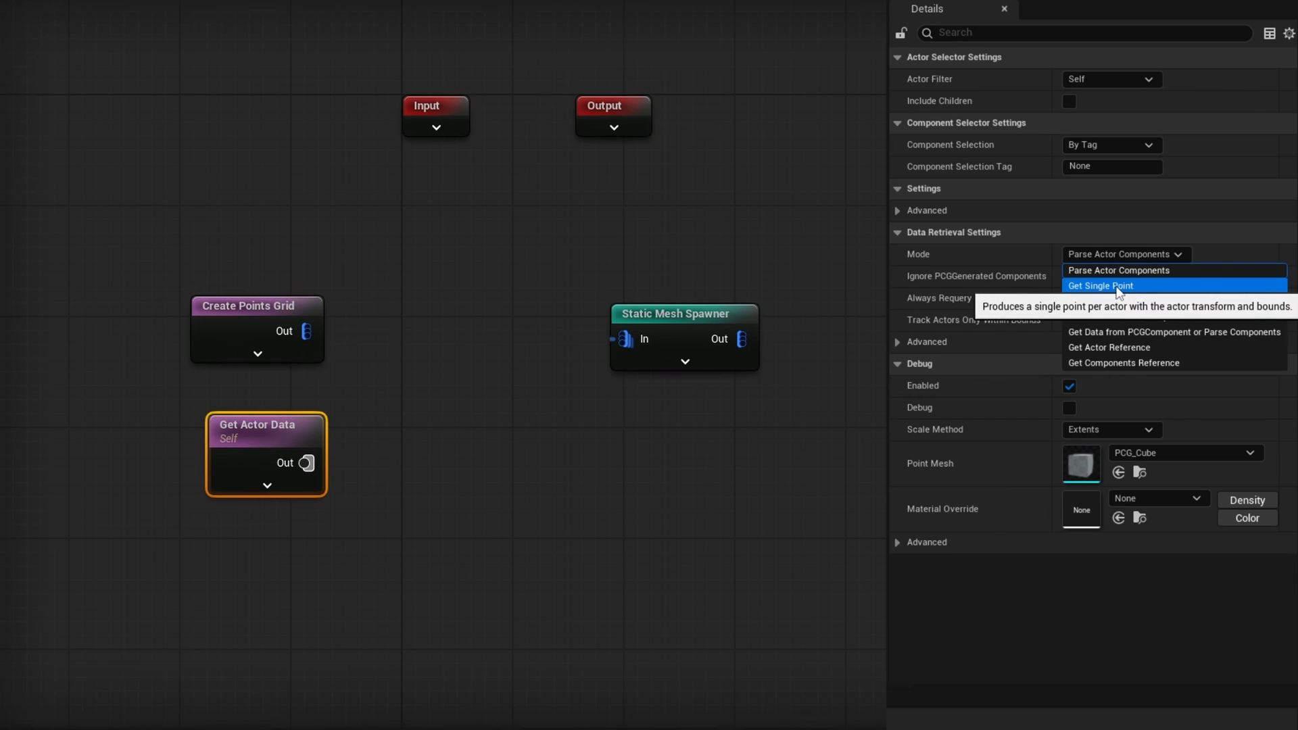
left_click(1100, 286)
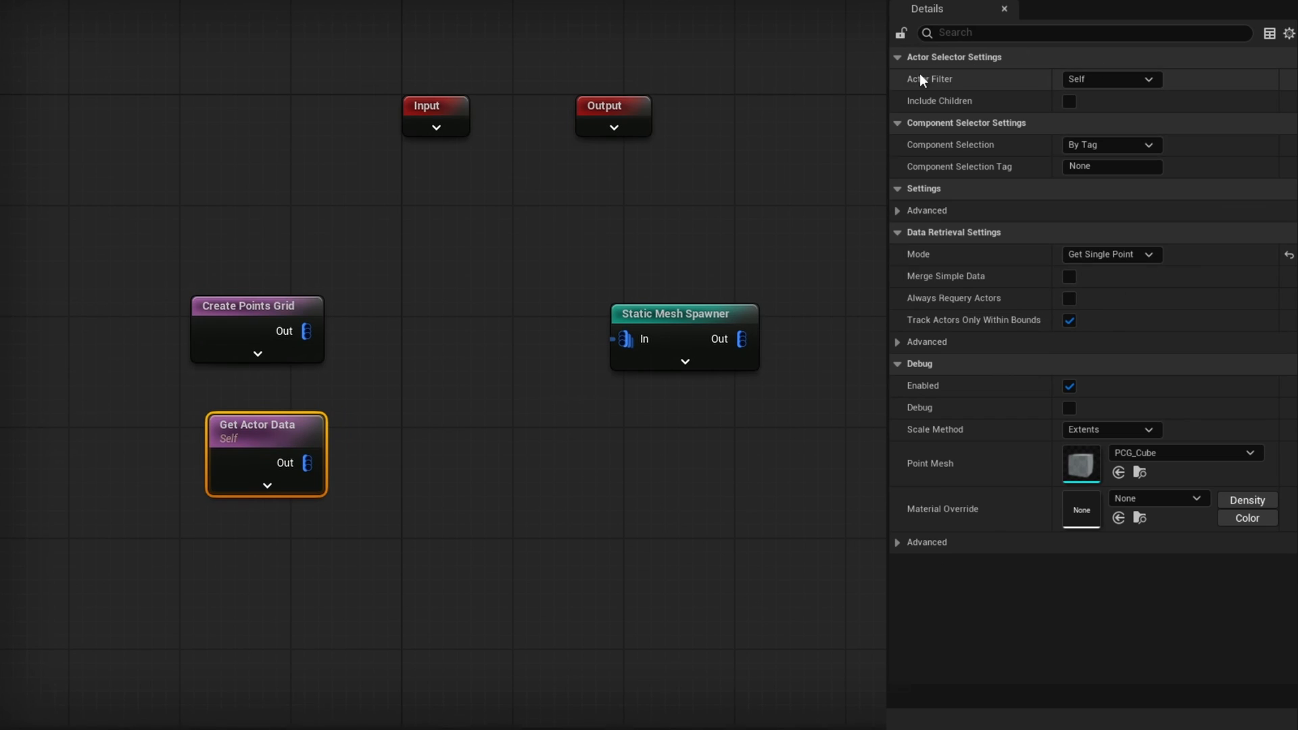
left_click(1110, 78)
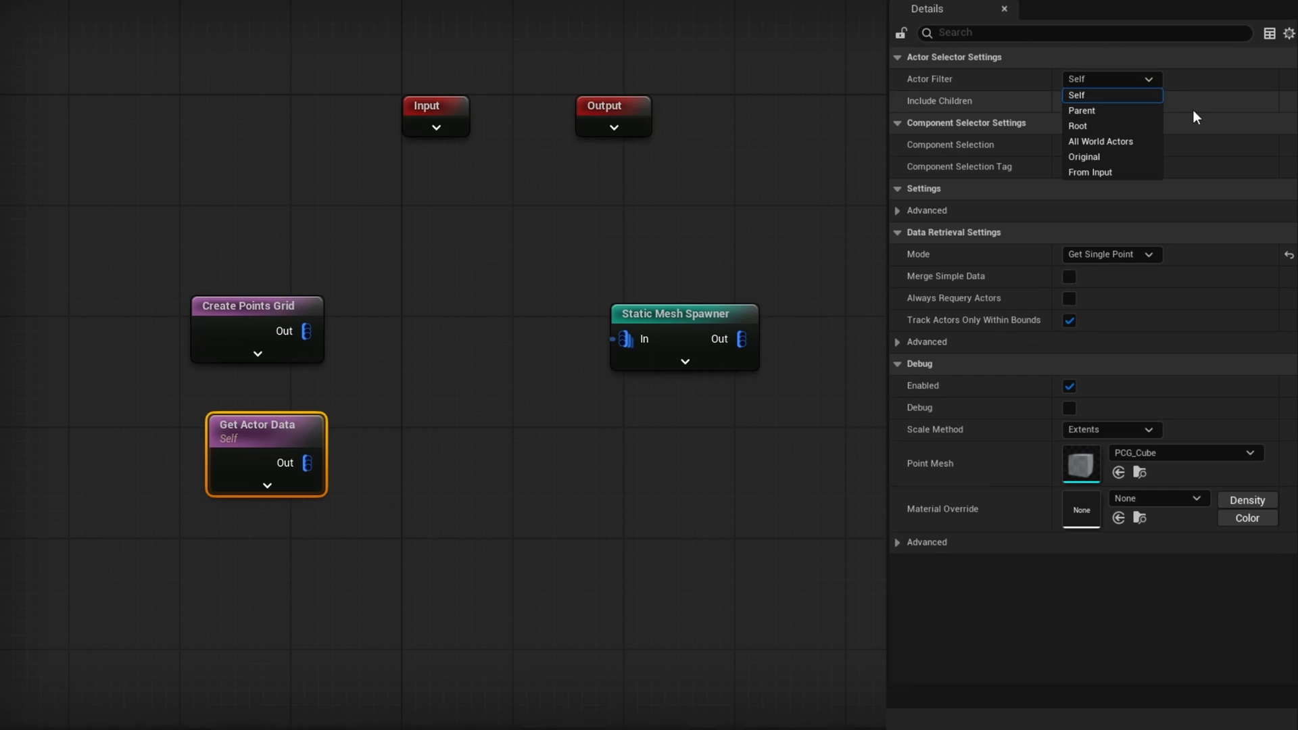
mouse_move(1083, 156)
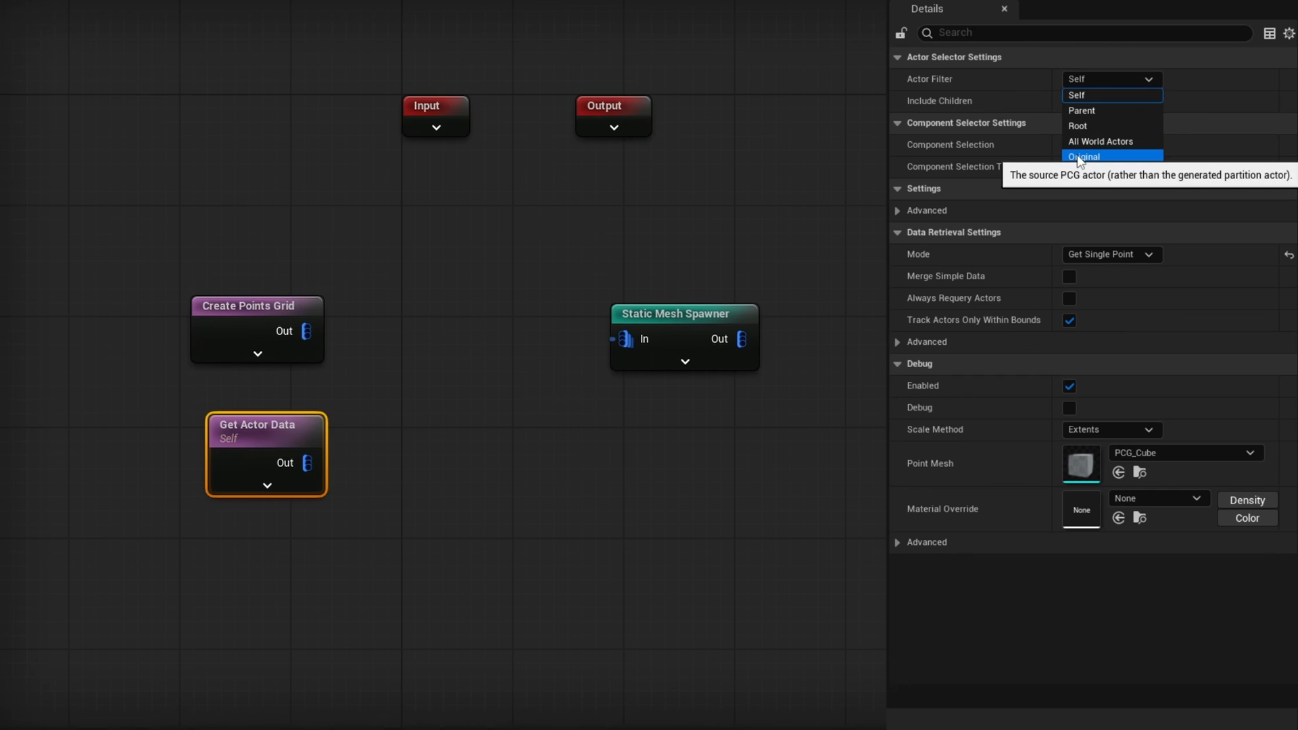
left_click(1084, 156)
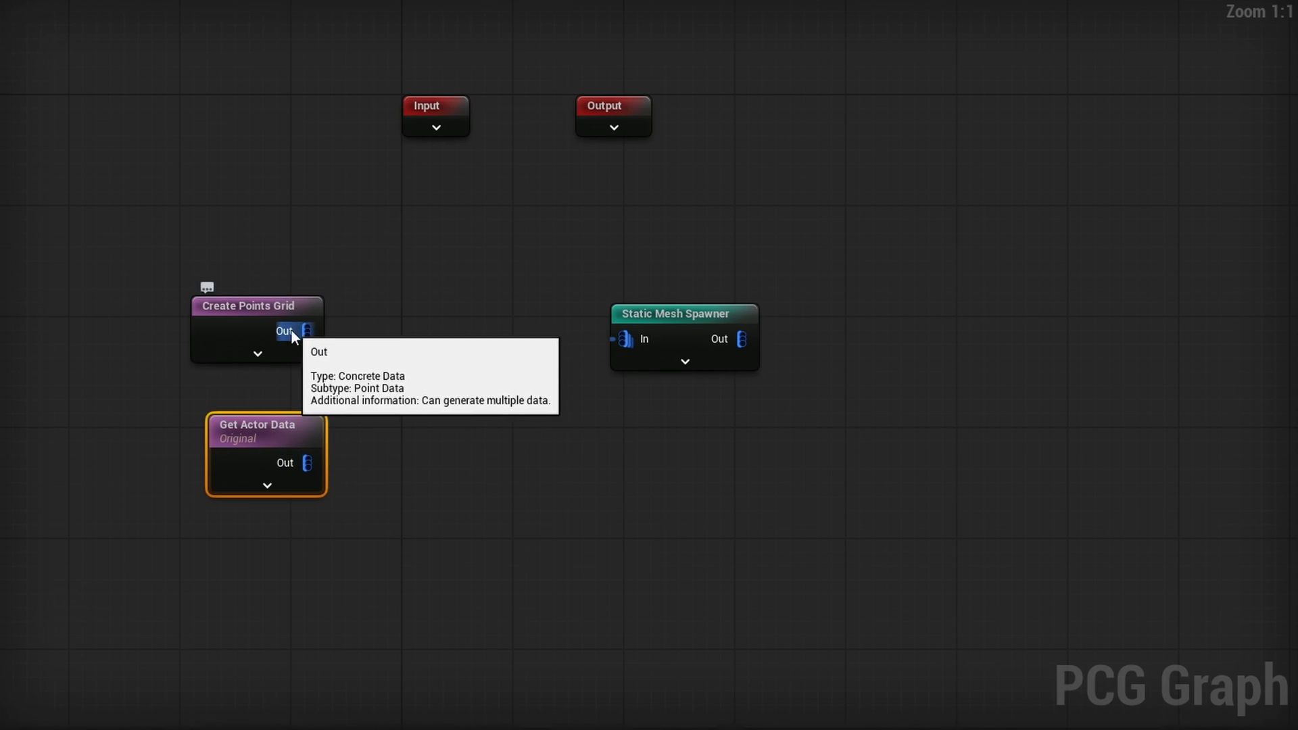
- Combine the grid points with Get Actor Data through an attribute Set node, then select the PCG volume
left_click_drag(308, 331, 426, 337)
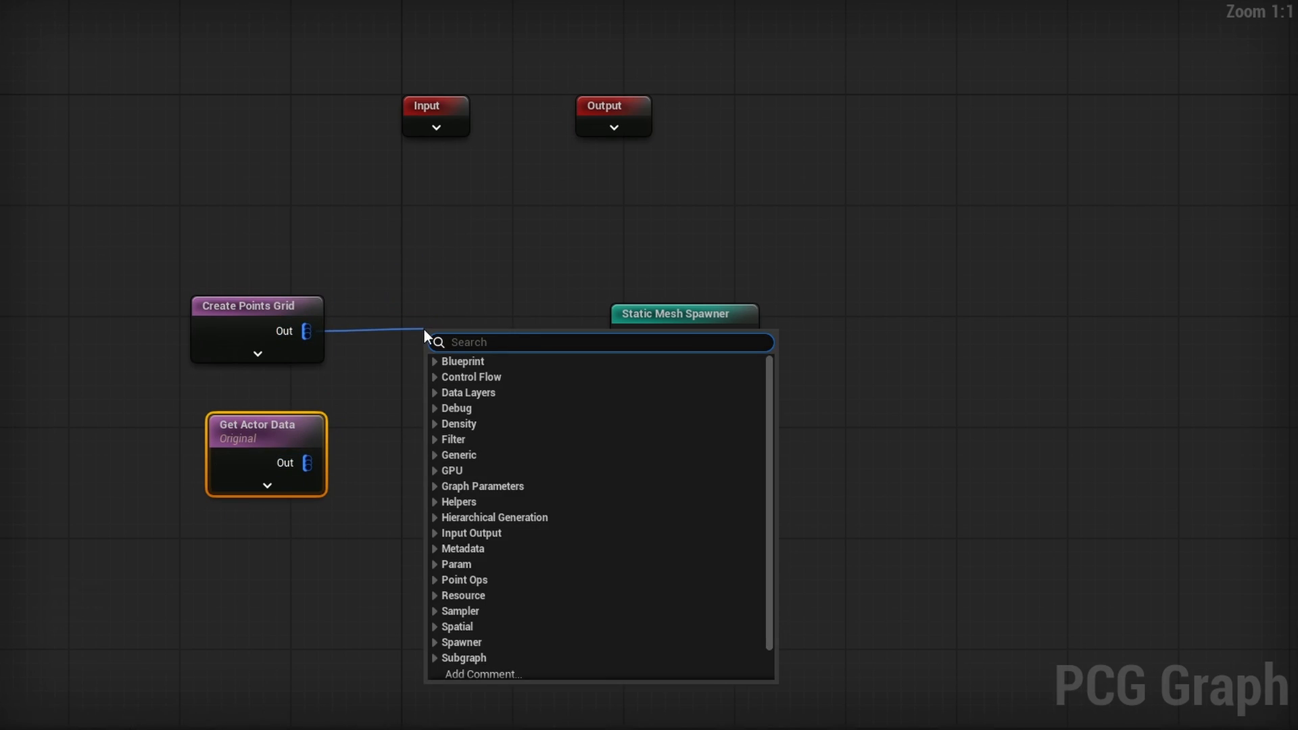
type("set attribute")
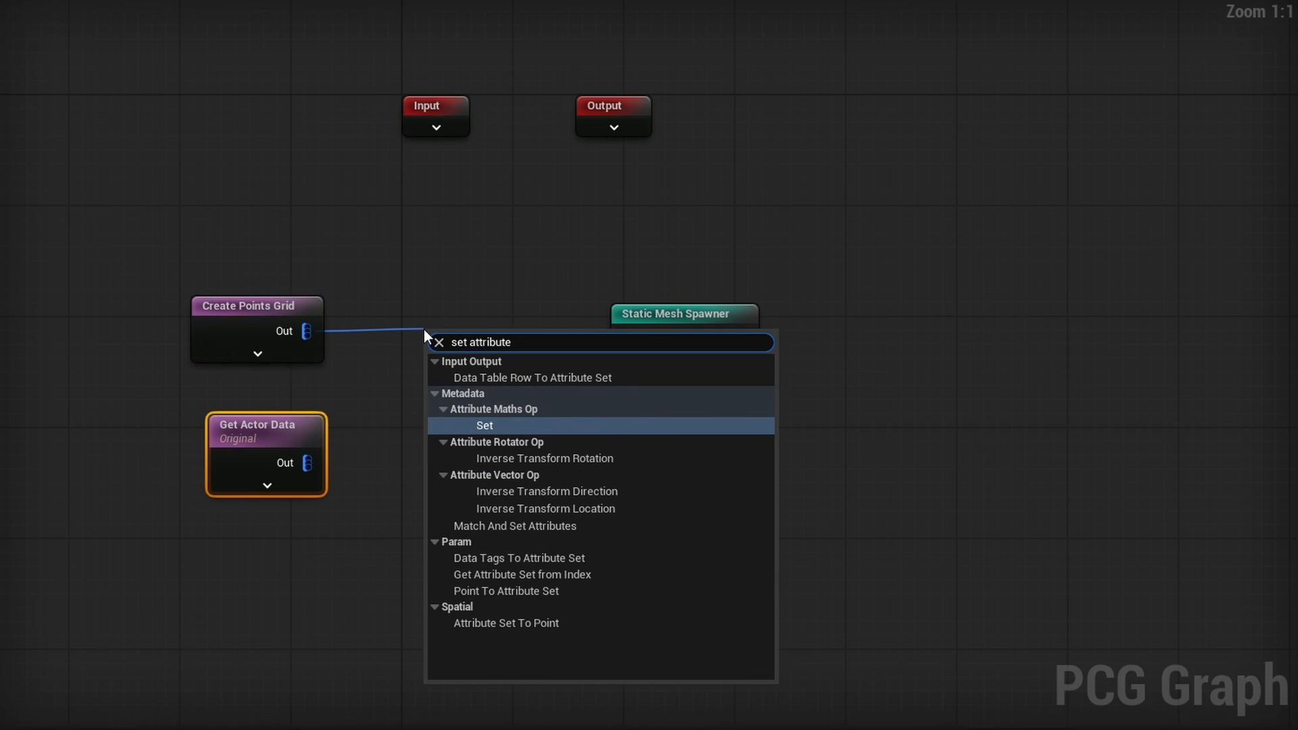
left_click(483, 425)
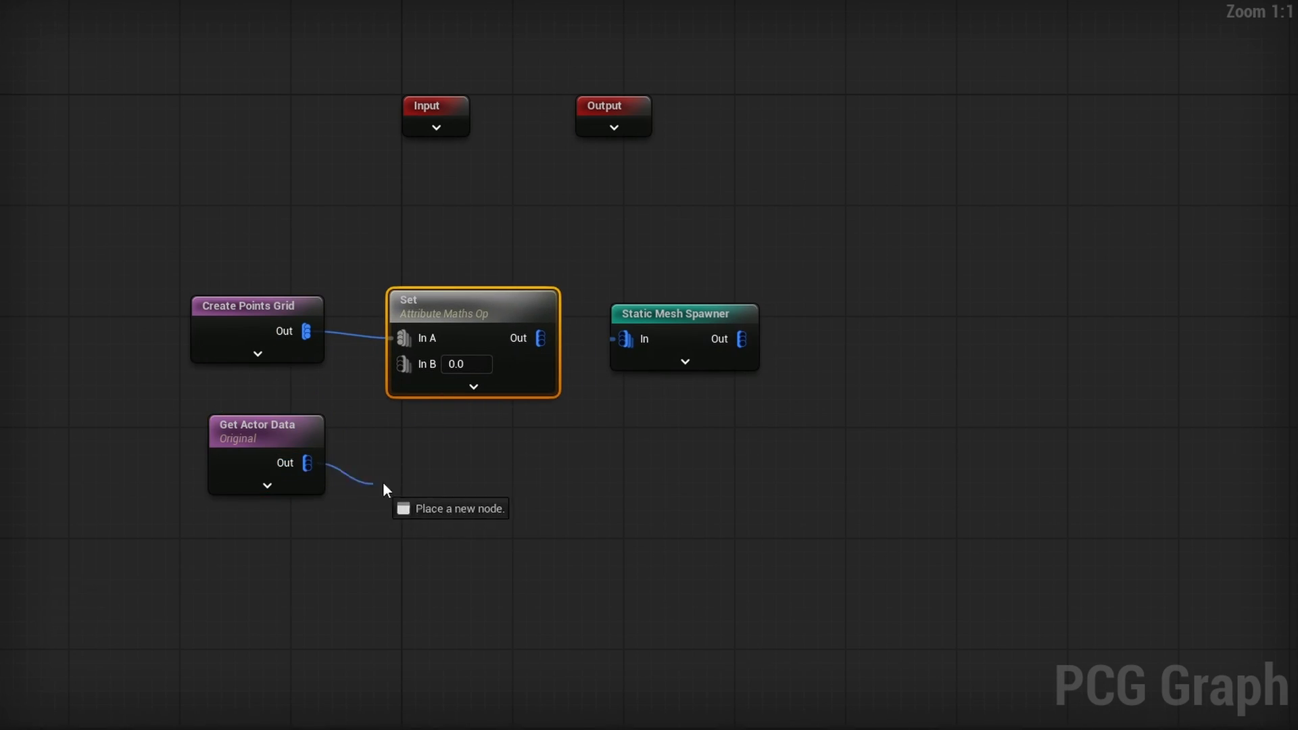
left_click_drag(306, 462, 403, 364)
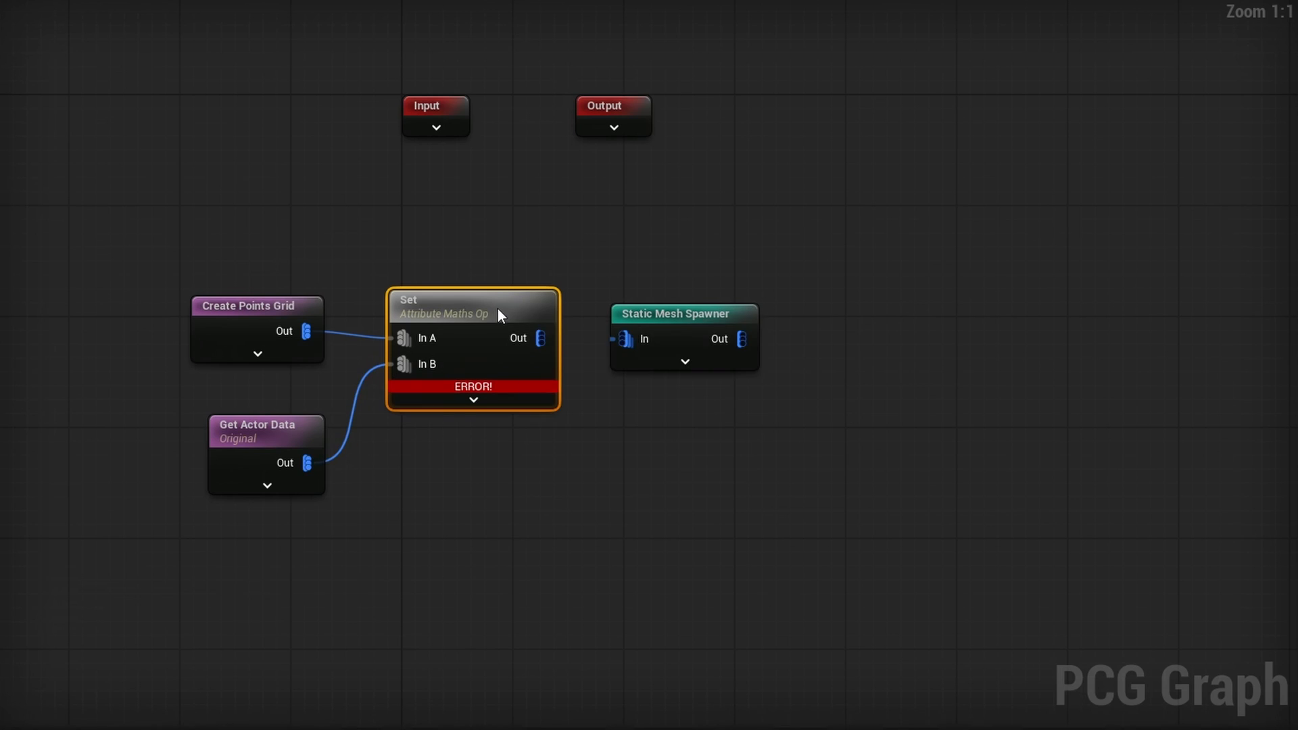
left_click(472, 306)
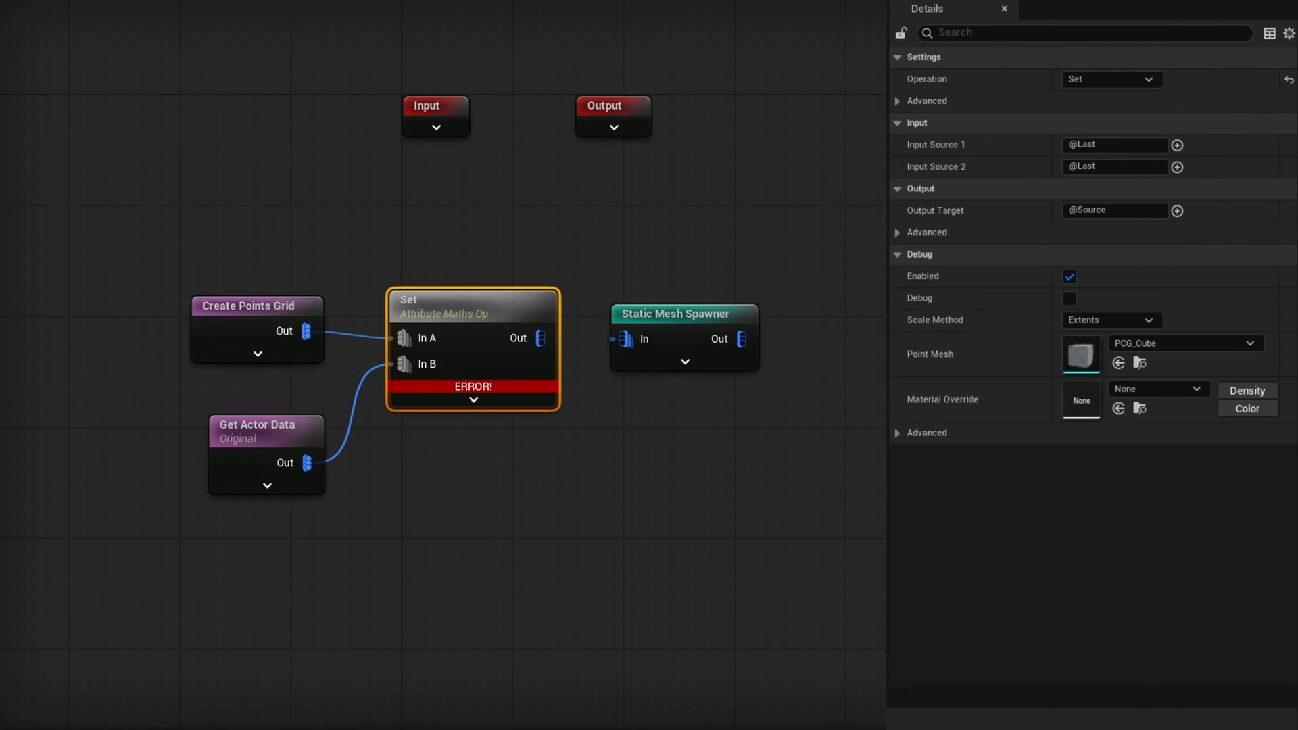
left_click(1177, 145)
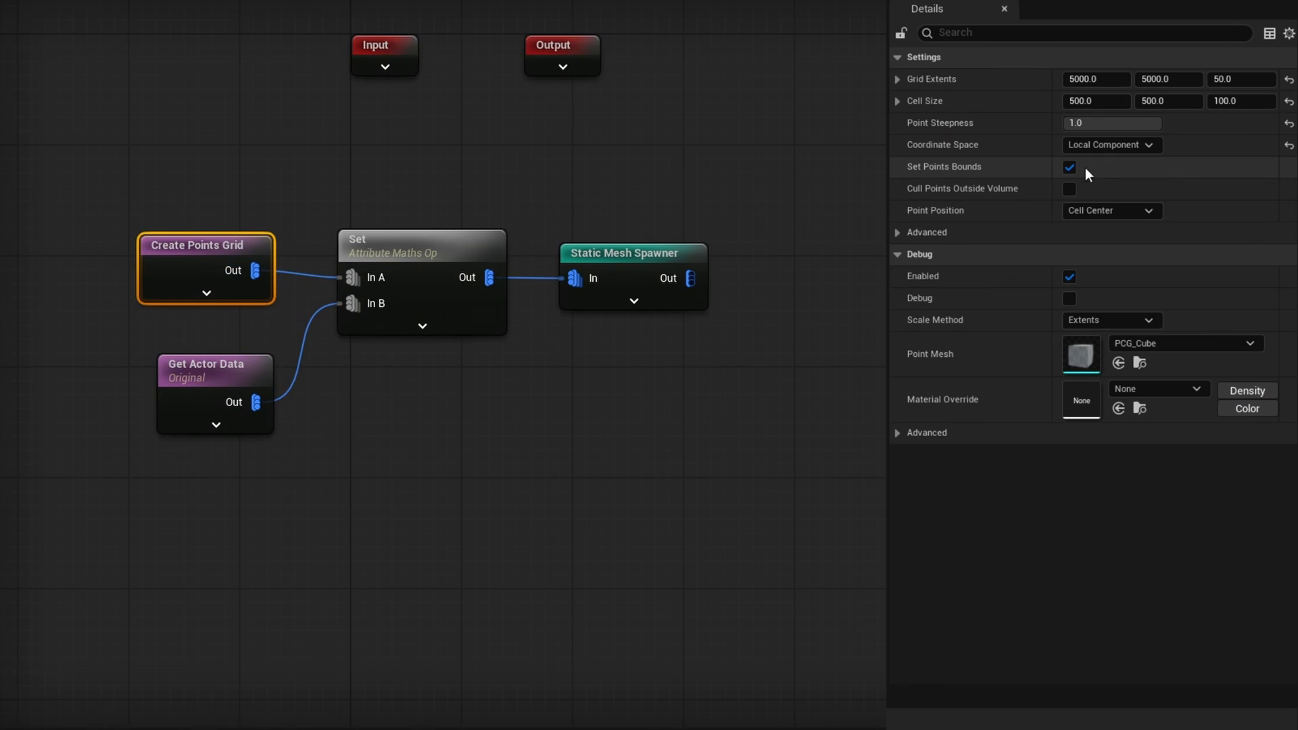
left_click(1068, 188)
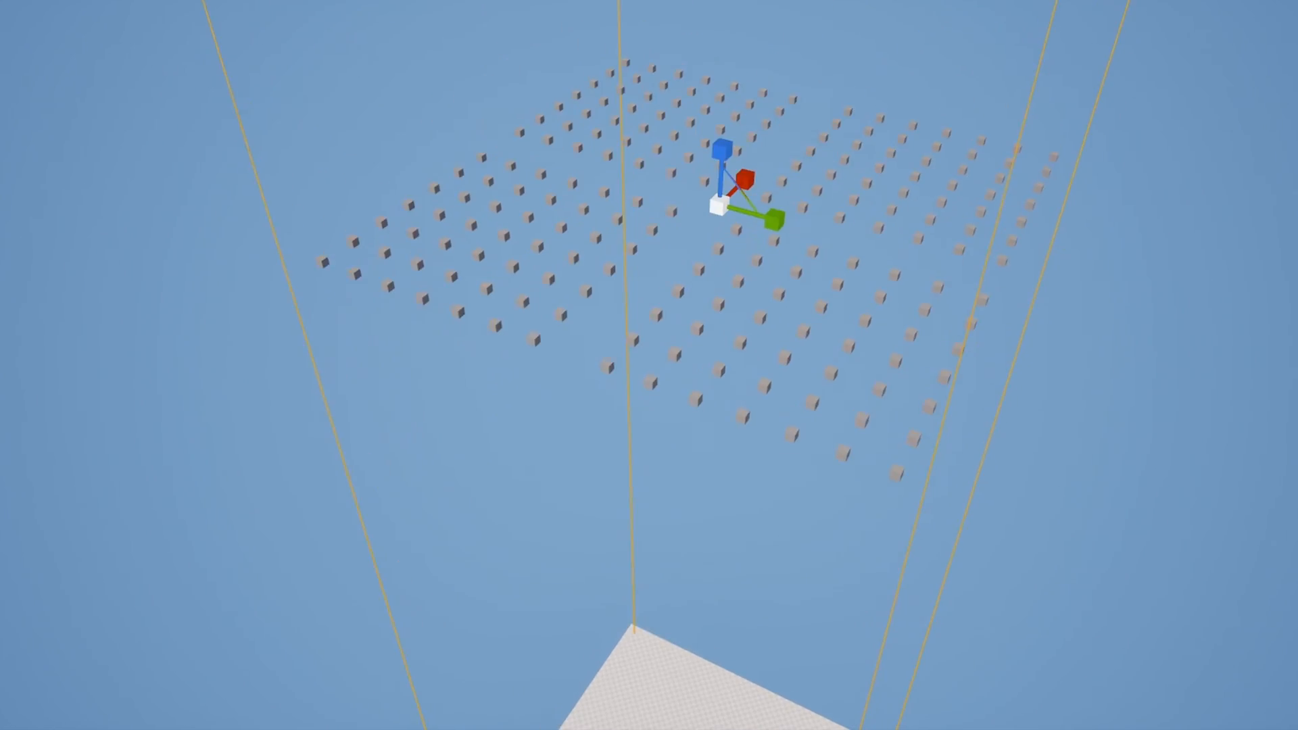
left_click(968, 576)
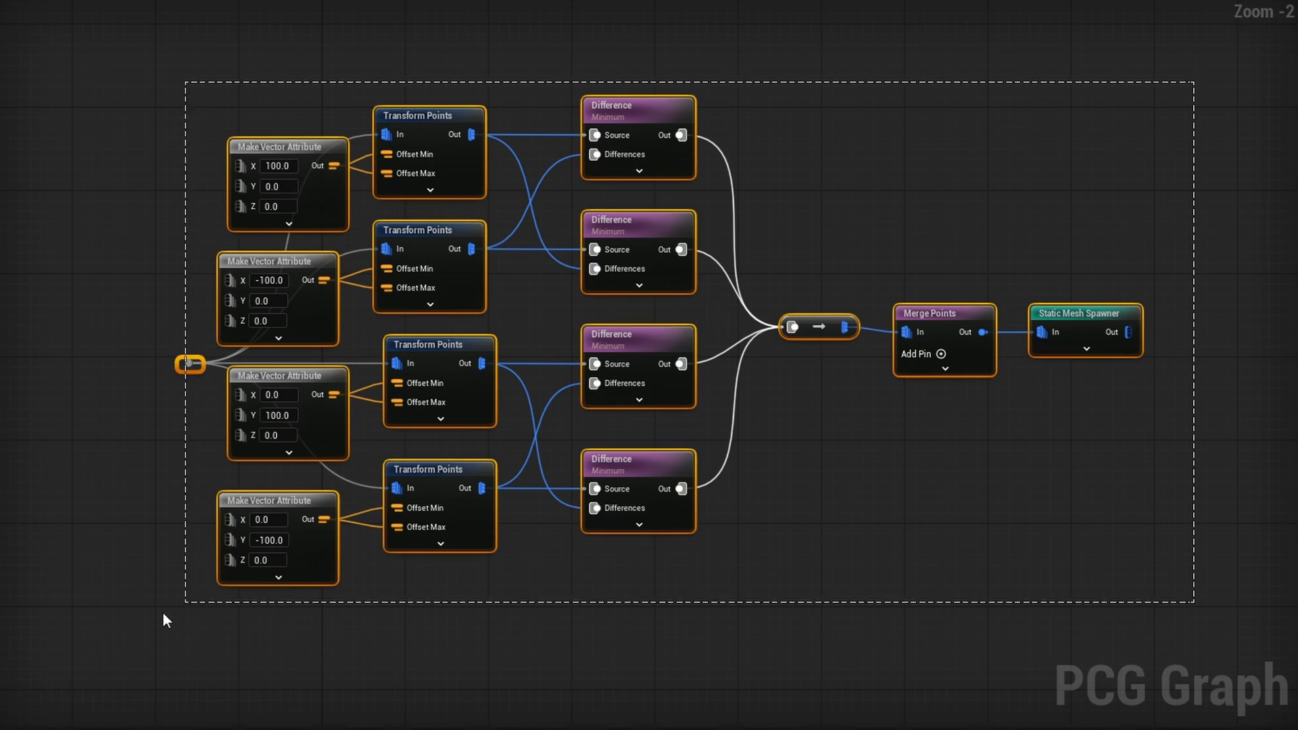
- Untick Is Partitioned in PCG_HiGen's PCGComponent settings so cubes spawn only along the border
scroll("down", 3)
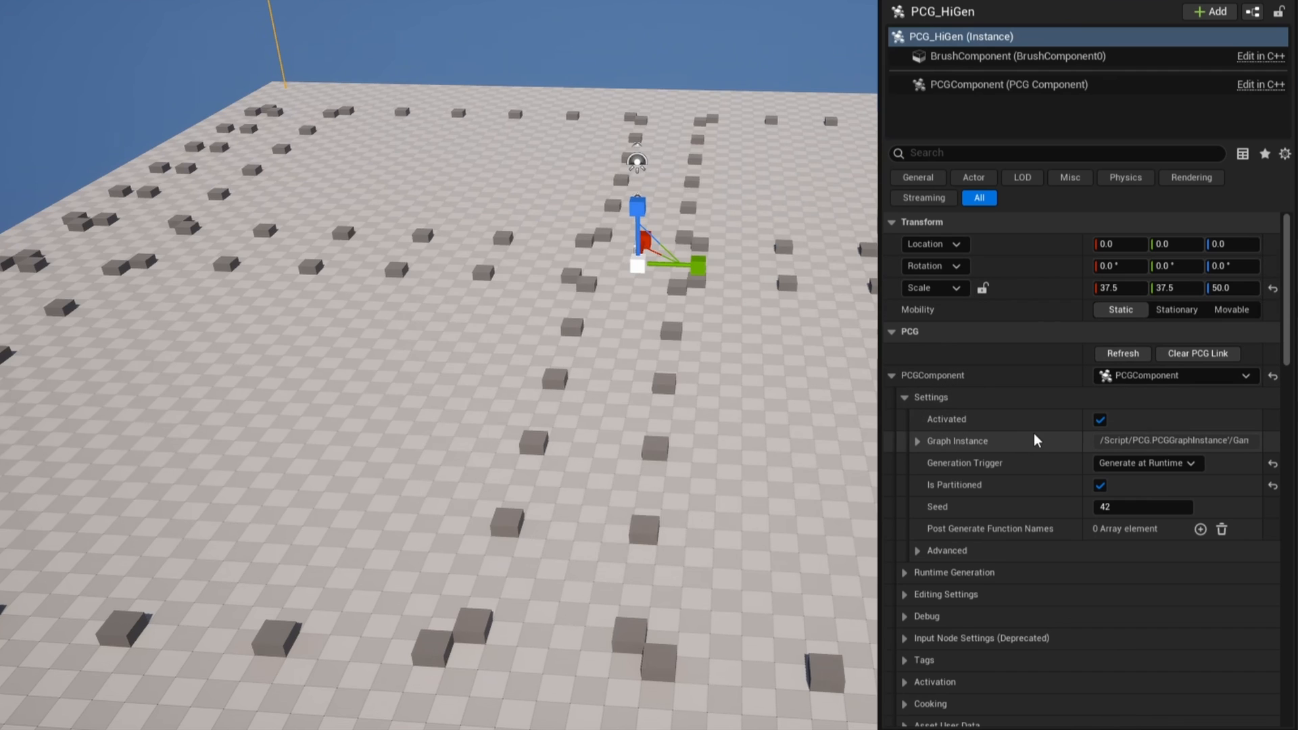
left_click(1099, 485)
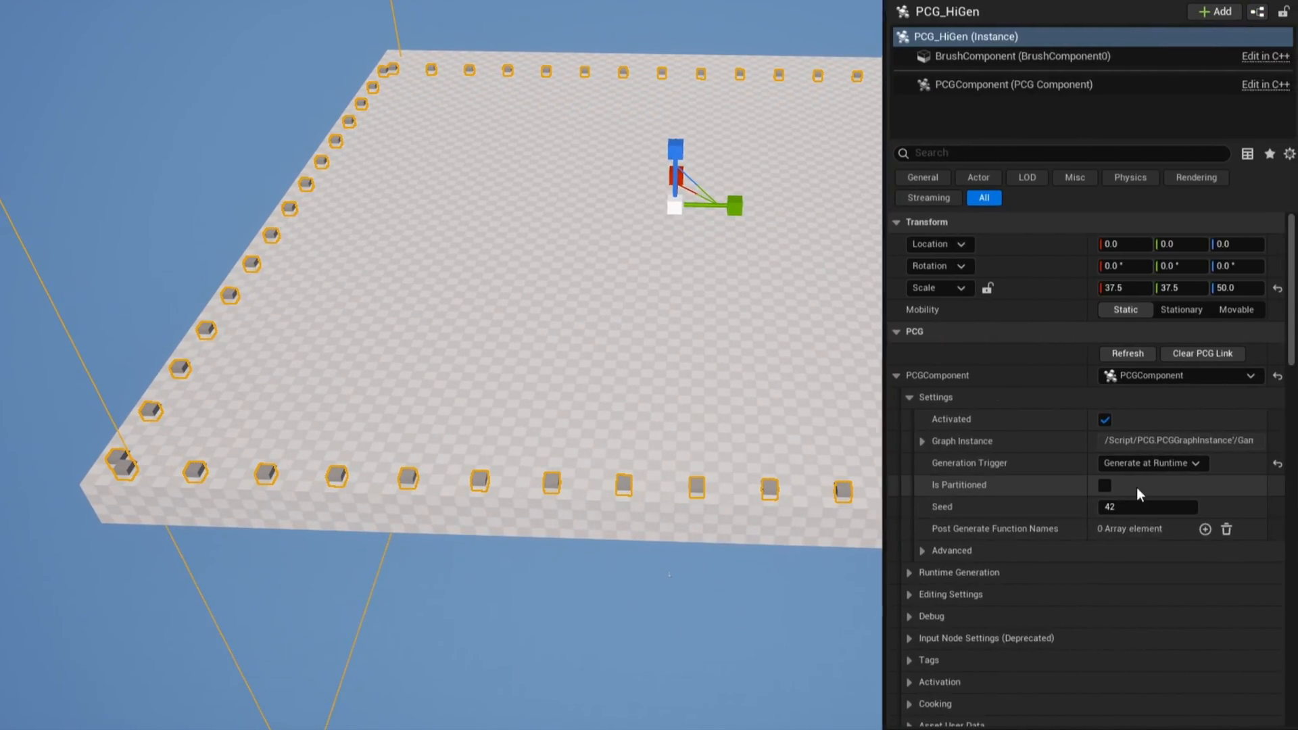
left_click(1104, 487)
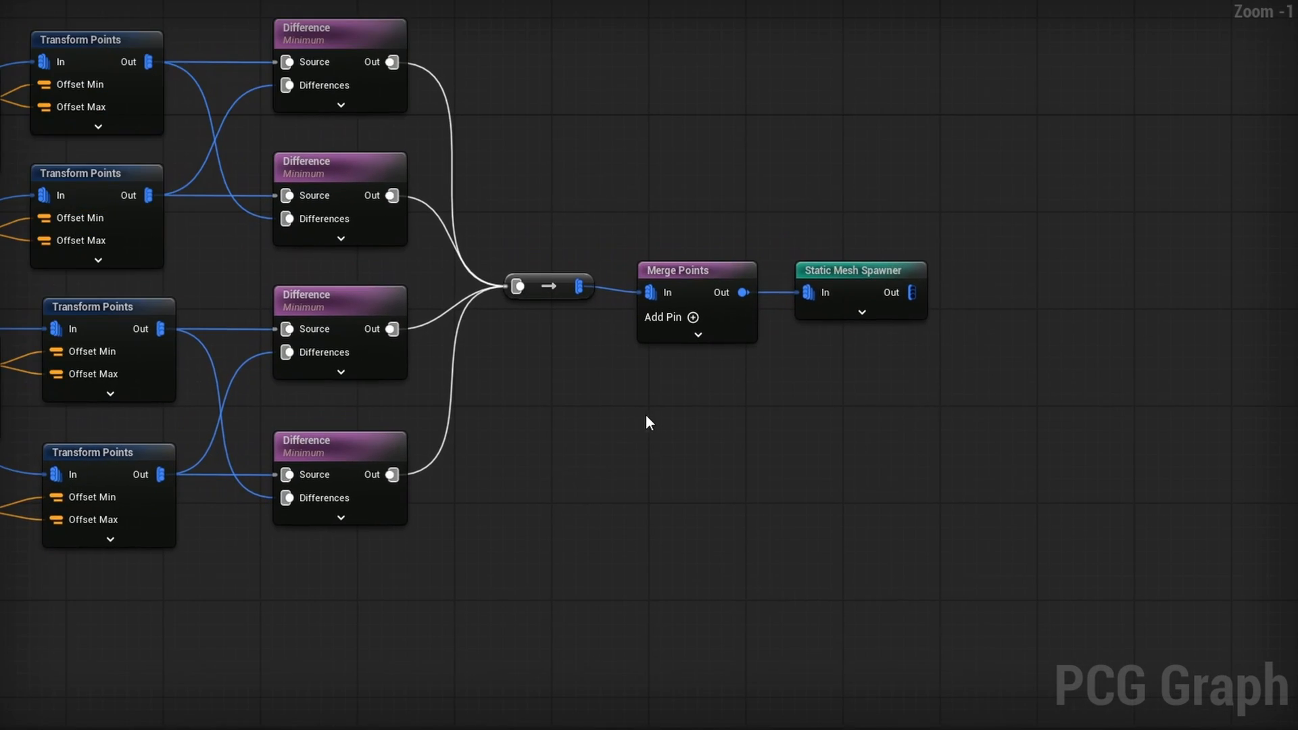
- Add a Change Grid Size node (at 25600) via 'grid size' search and list its grid sizes
type("grid size")
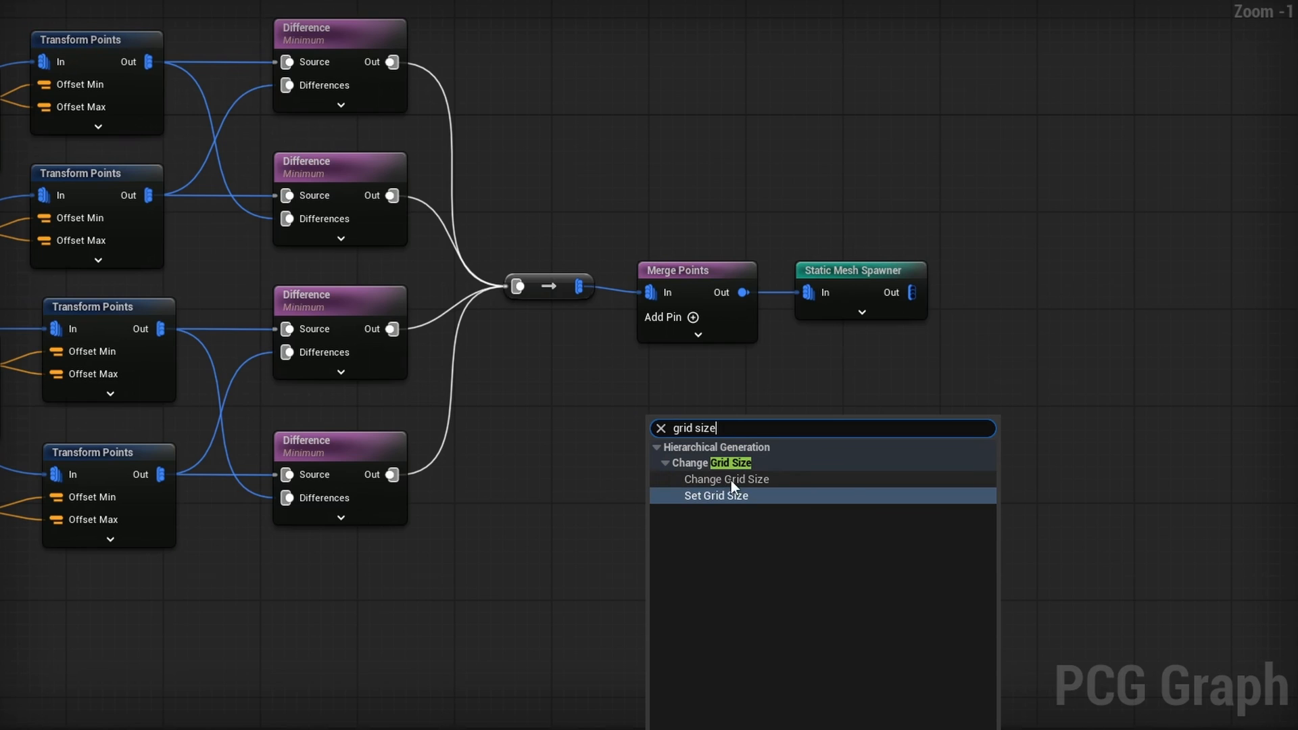
left_click(726, 479)
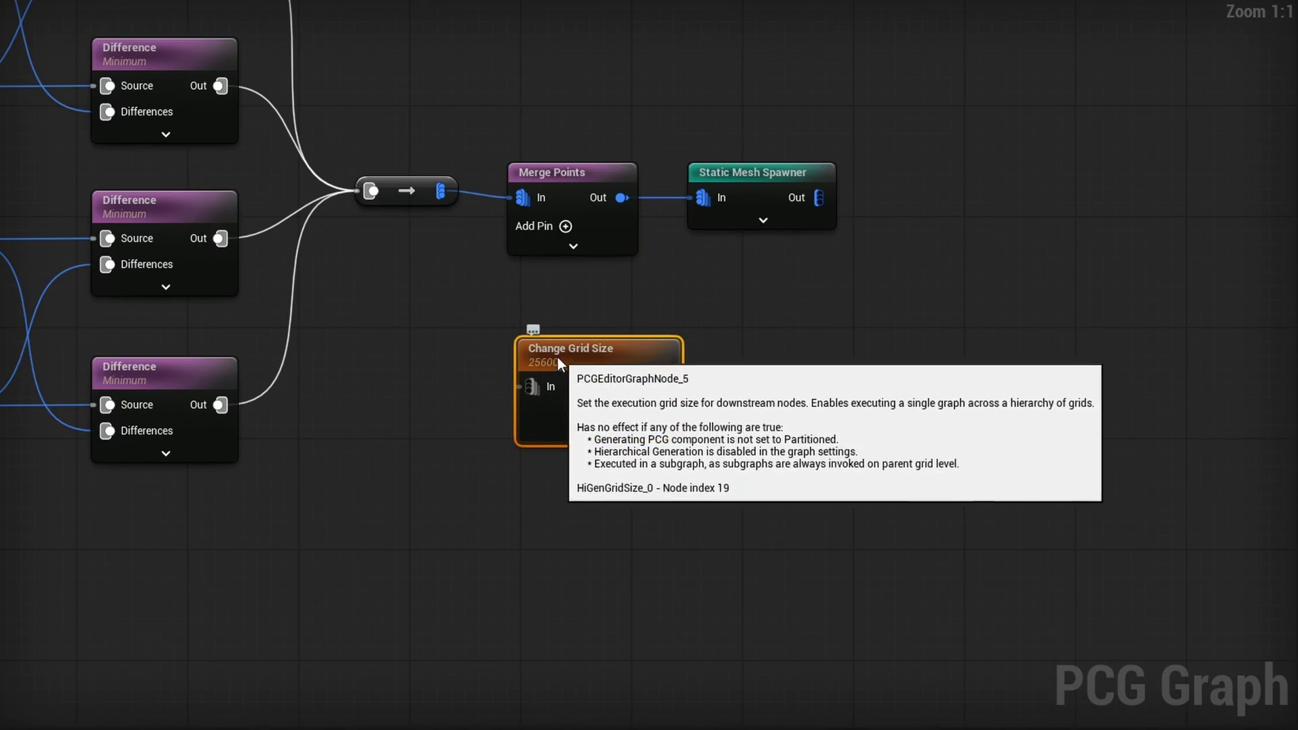
left_click(568, 347)
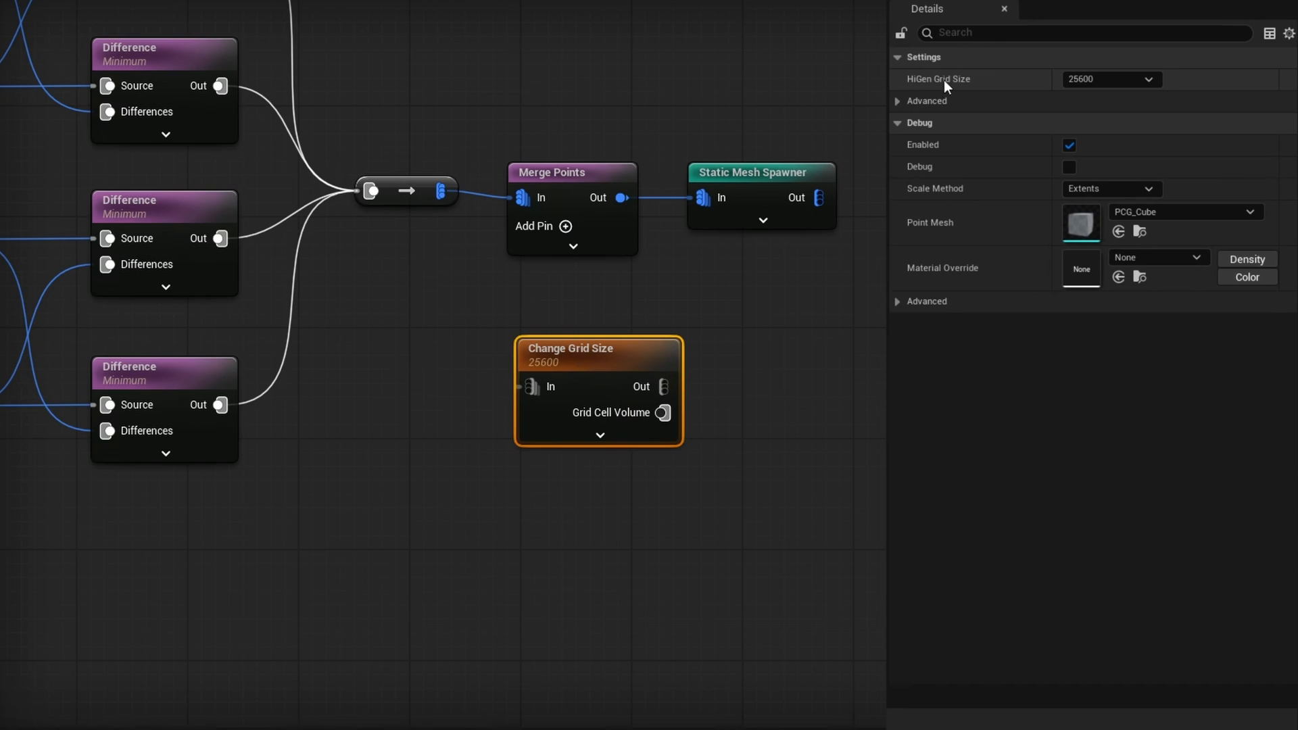
left_click(1110, 78)
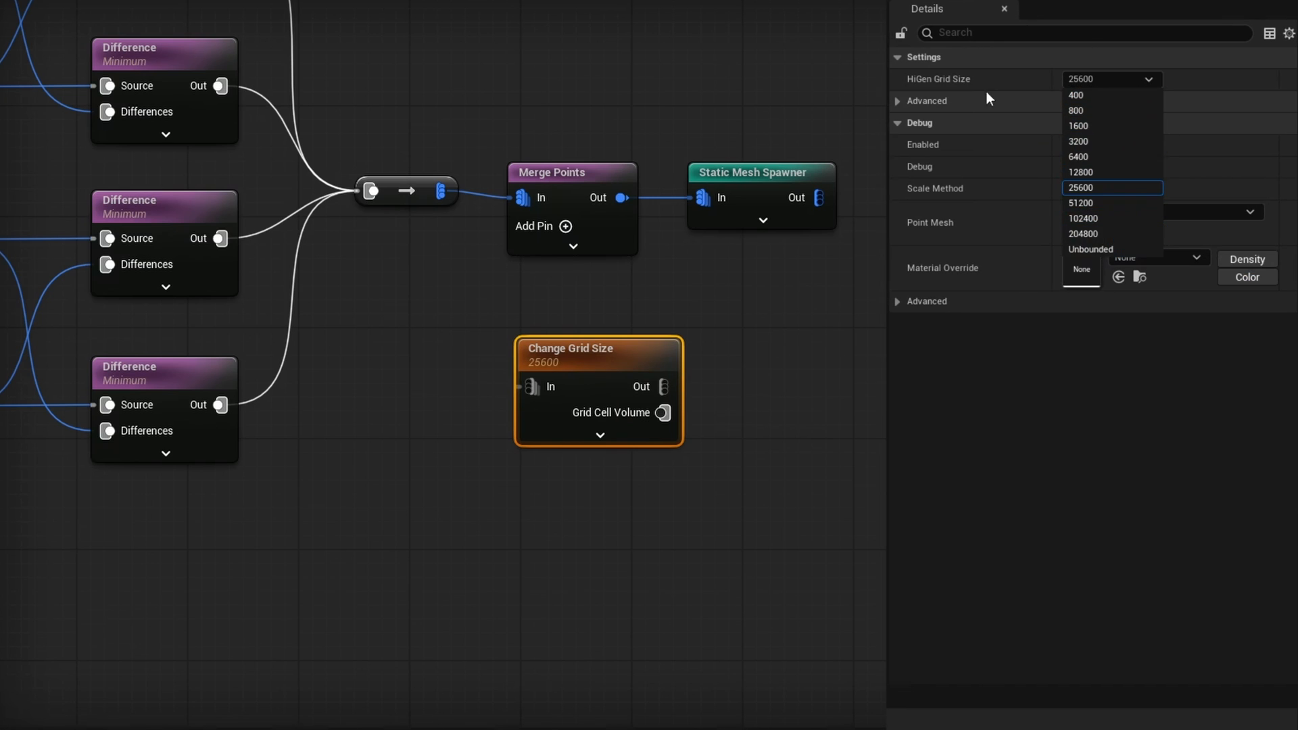
mouse_move(1098, 219)
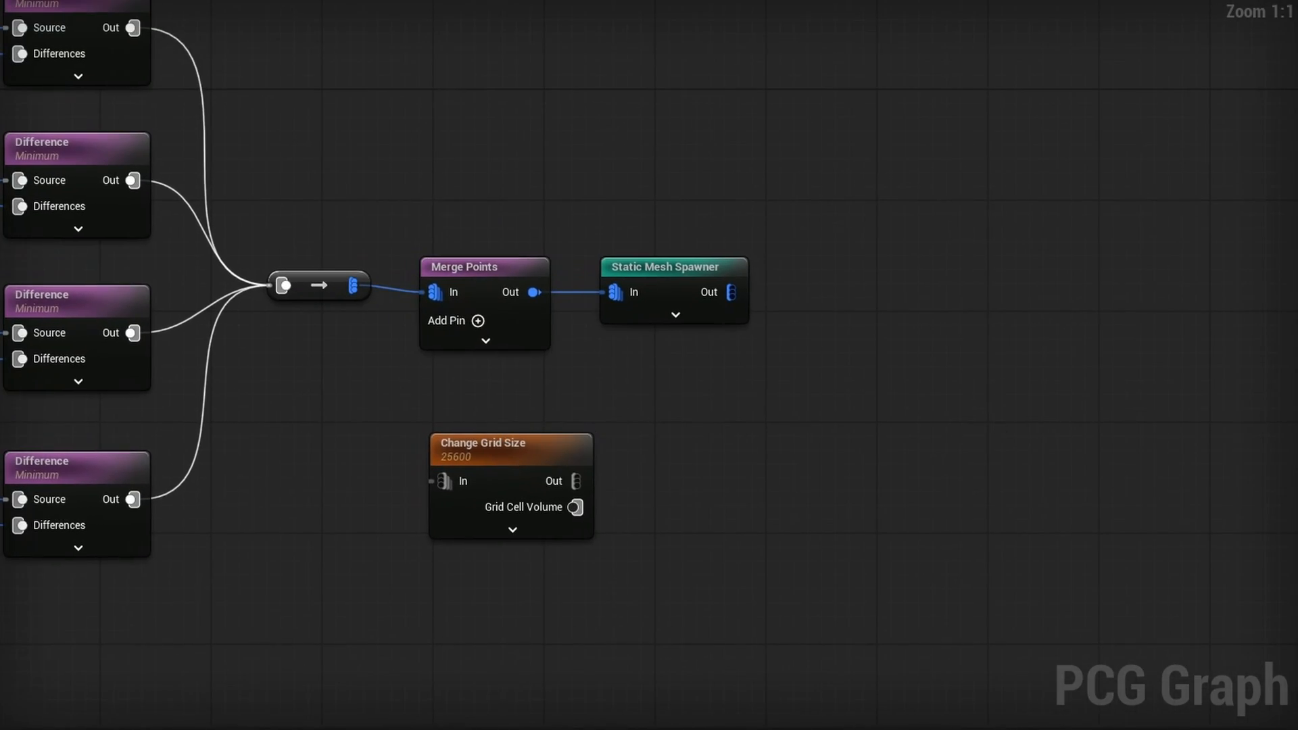
- Set Change Grid Size to 6400 and wire it into the Static Mesh Spawner
left_click(1148, 78)
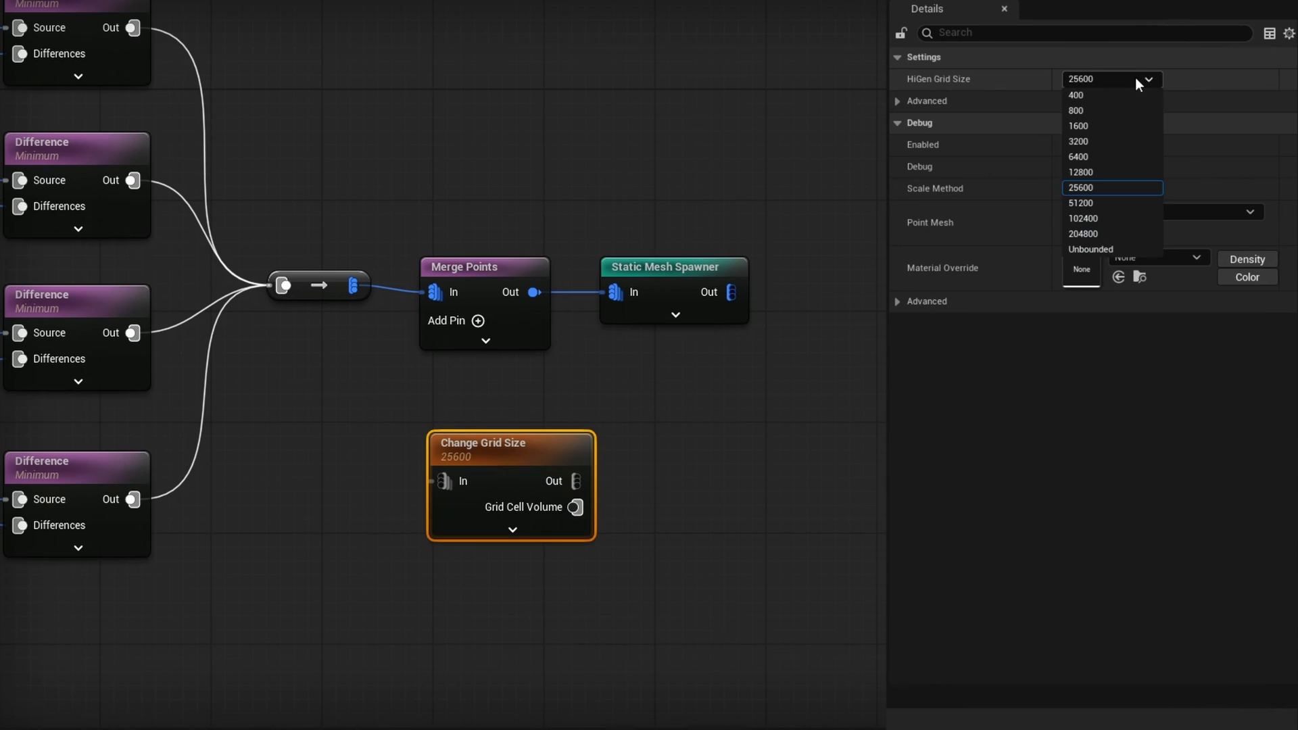
left_click(1080, 156)
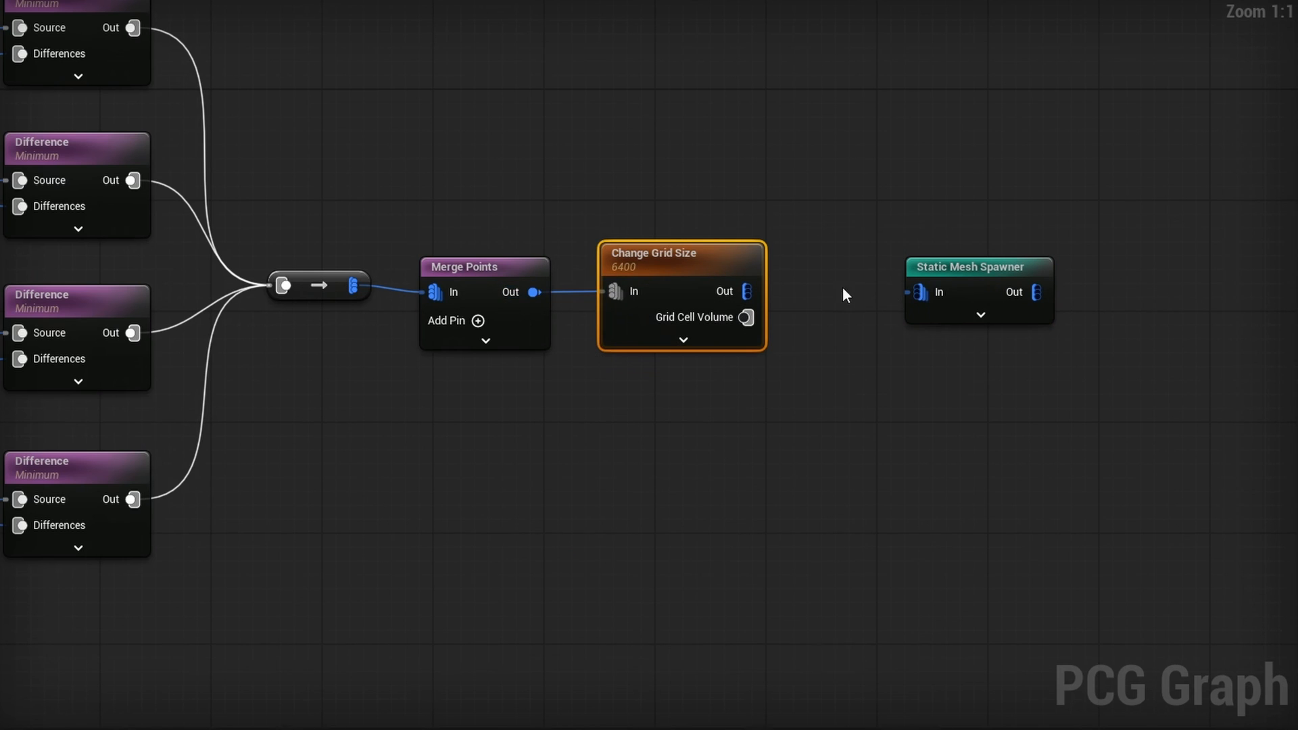
left_click_drag(744, 291, 918, 293)
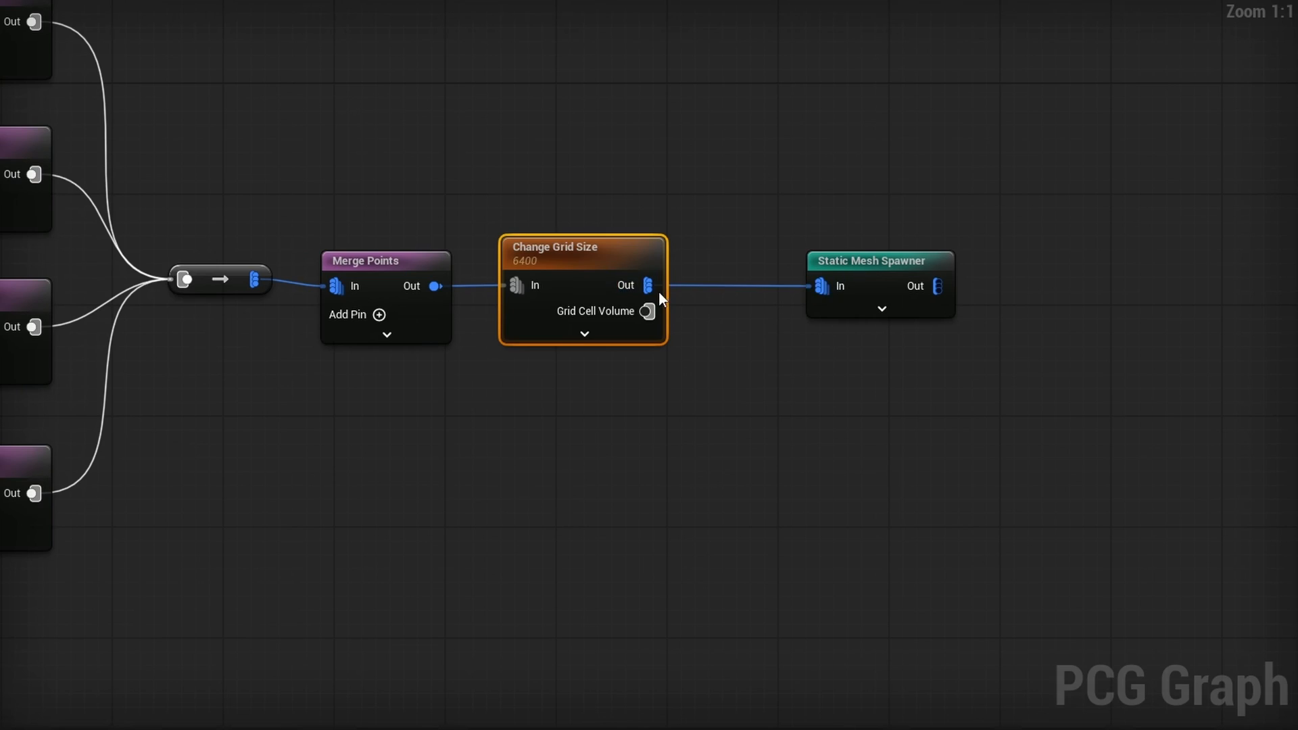
mouse_move(712, 380)
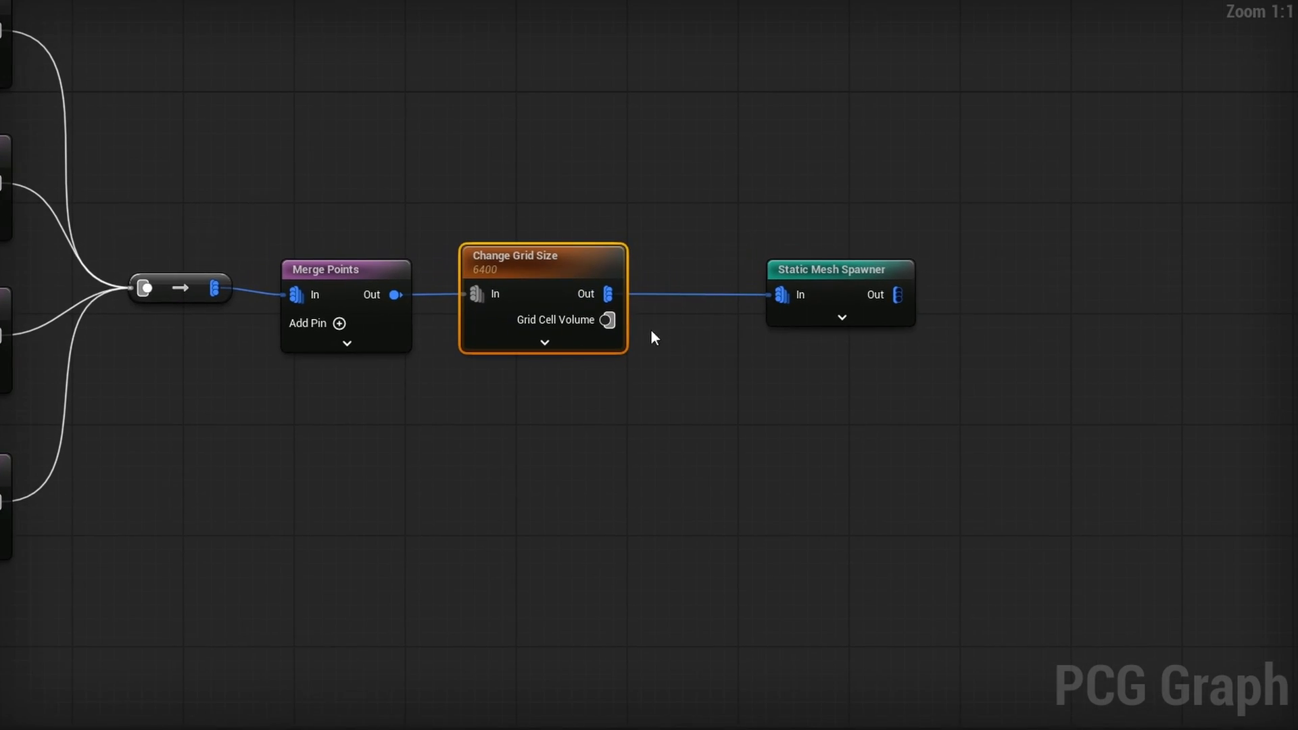
- Pan to the Create Points Grid, Get Actor Data and Set nodes
left_click_drag(608, 320, 704, 447)
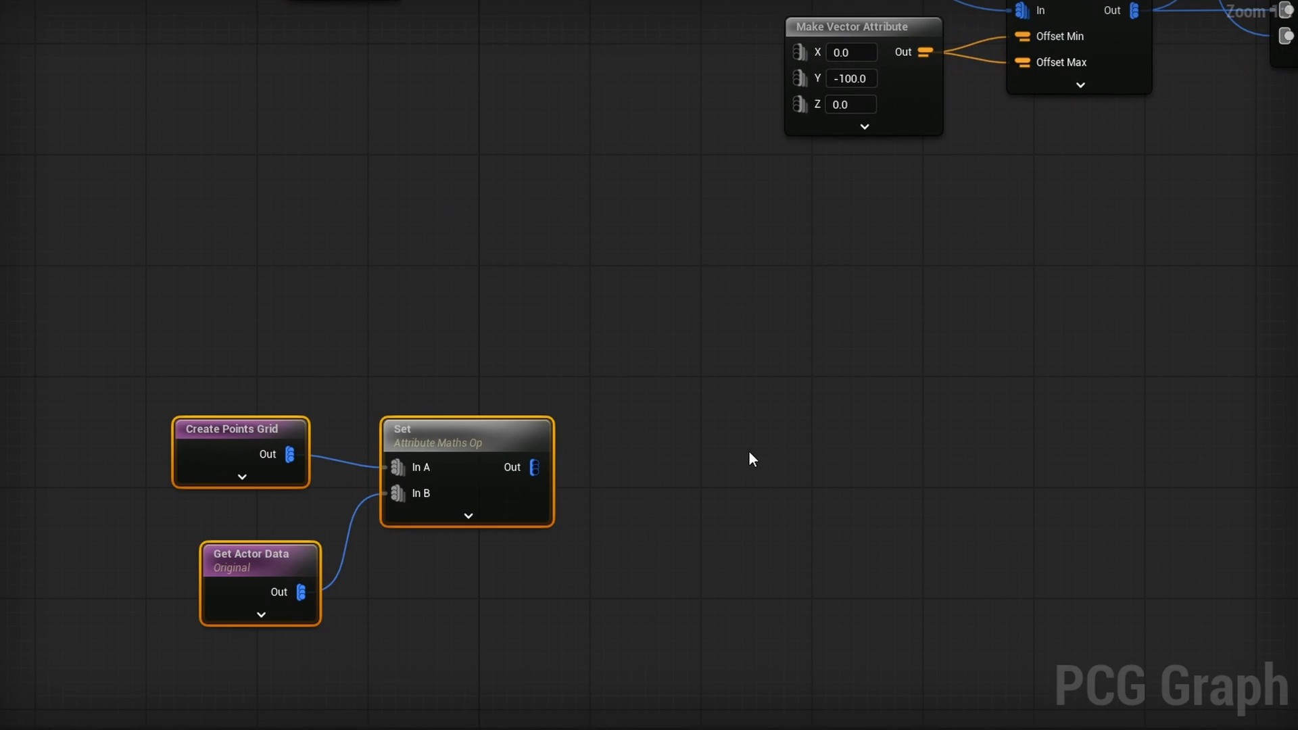
- Set the second Change Grid Size node after Set to a grid size of 3200
scroll("down", 3)
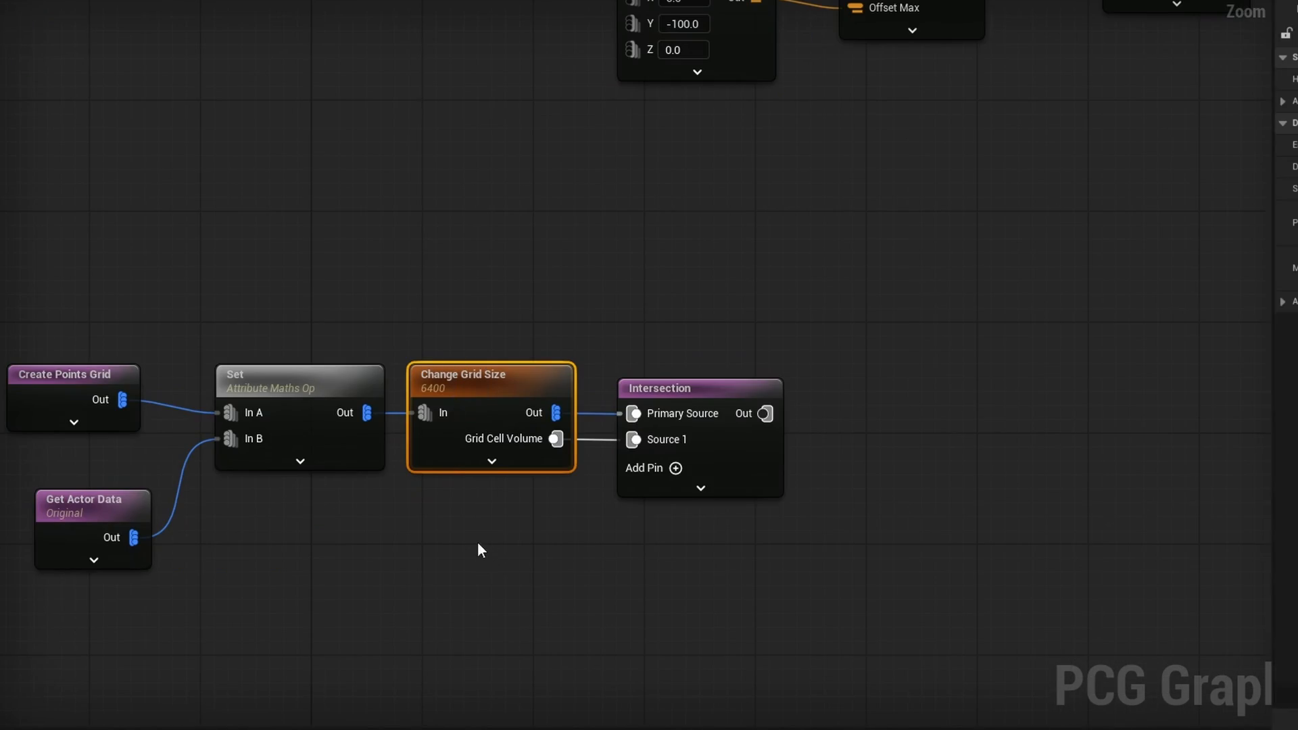
left_click(1110, 78)
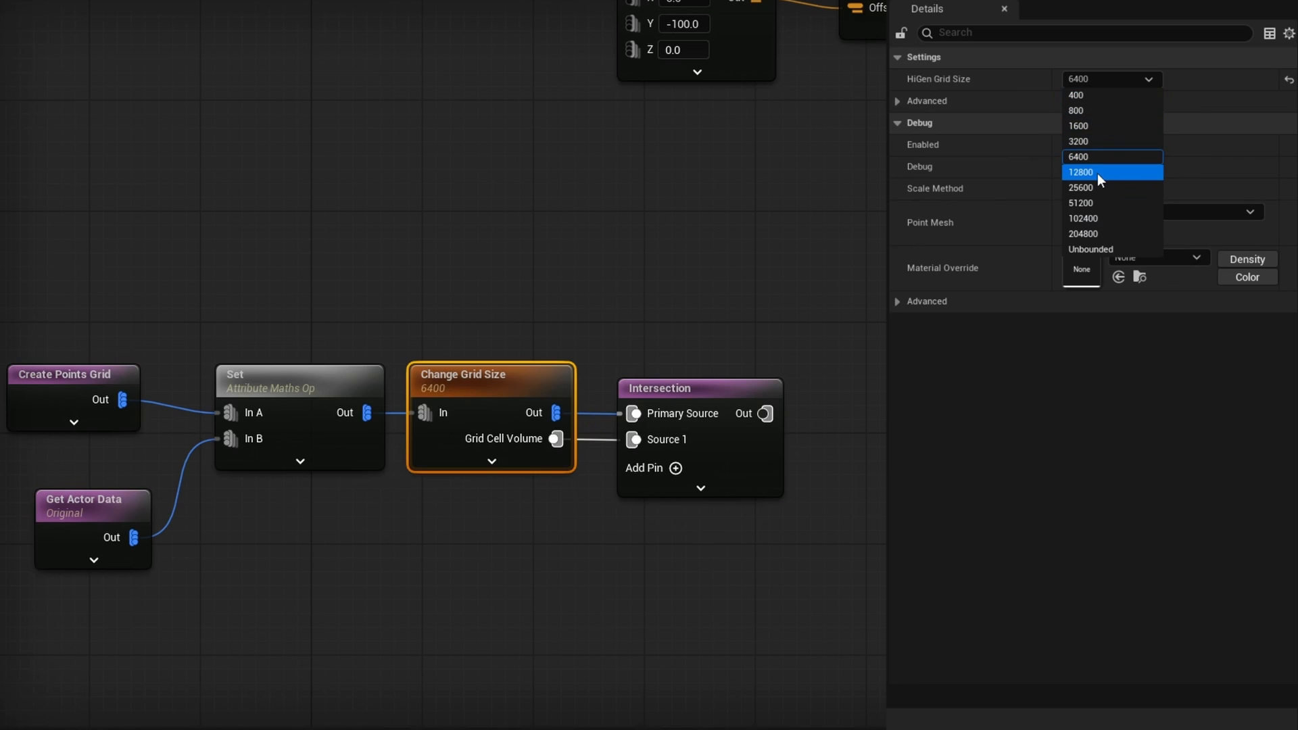
left_click(1079, 141)
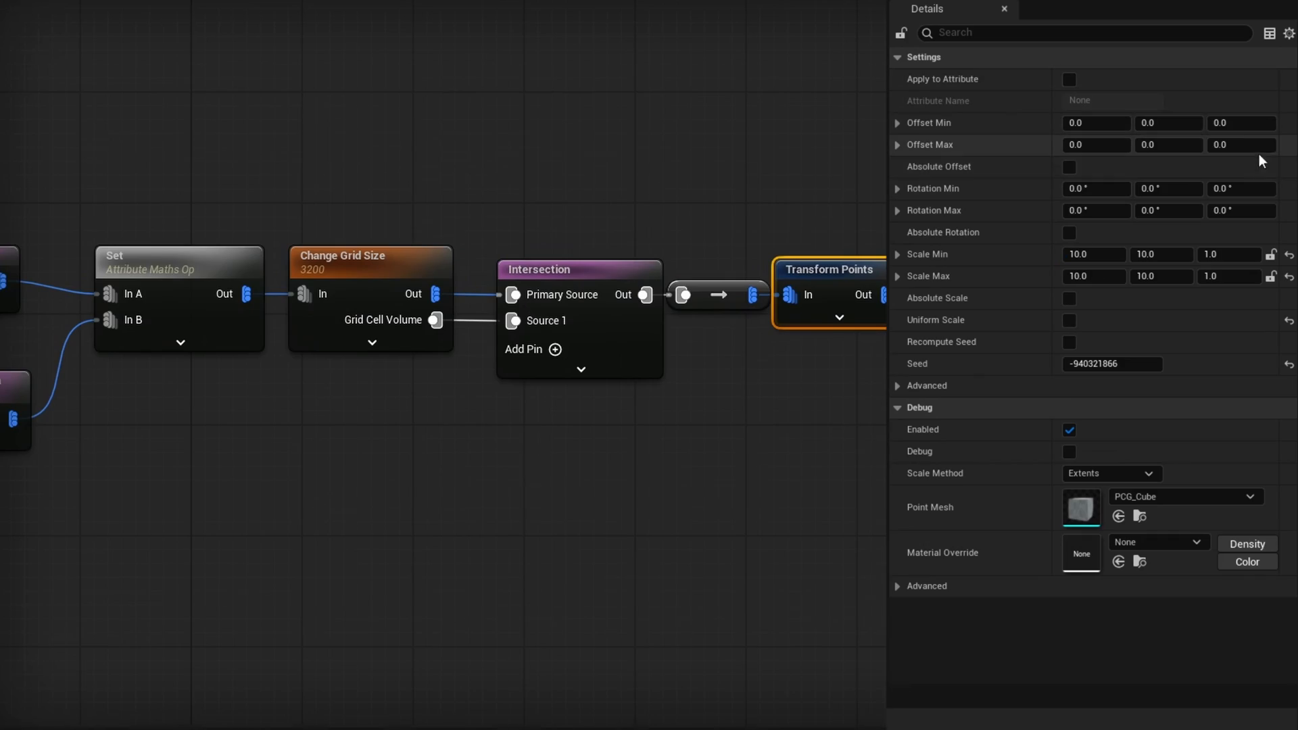
- Edit the Offset Min Z and Offset Max Z values on Transform Points
left_click(1241, 122)
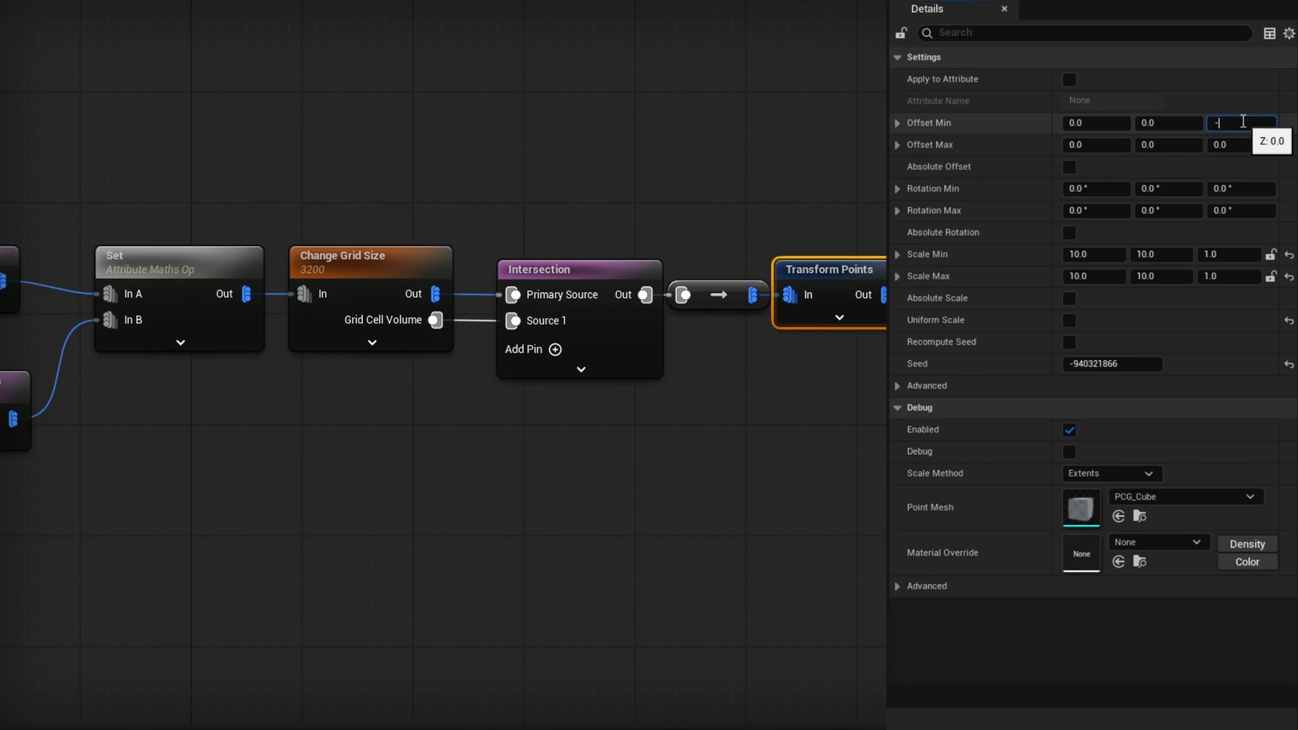
left_click(1071, 41)
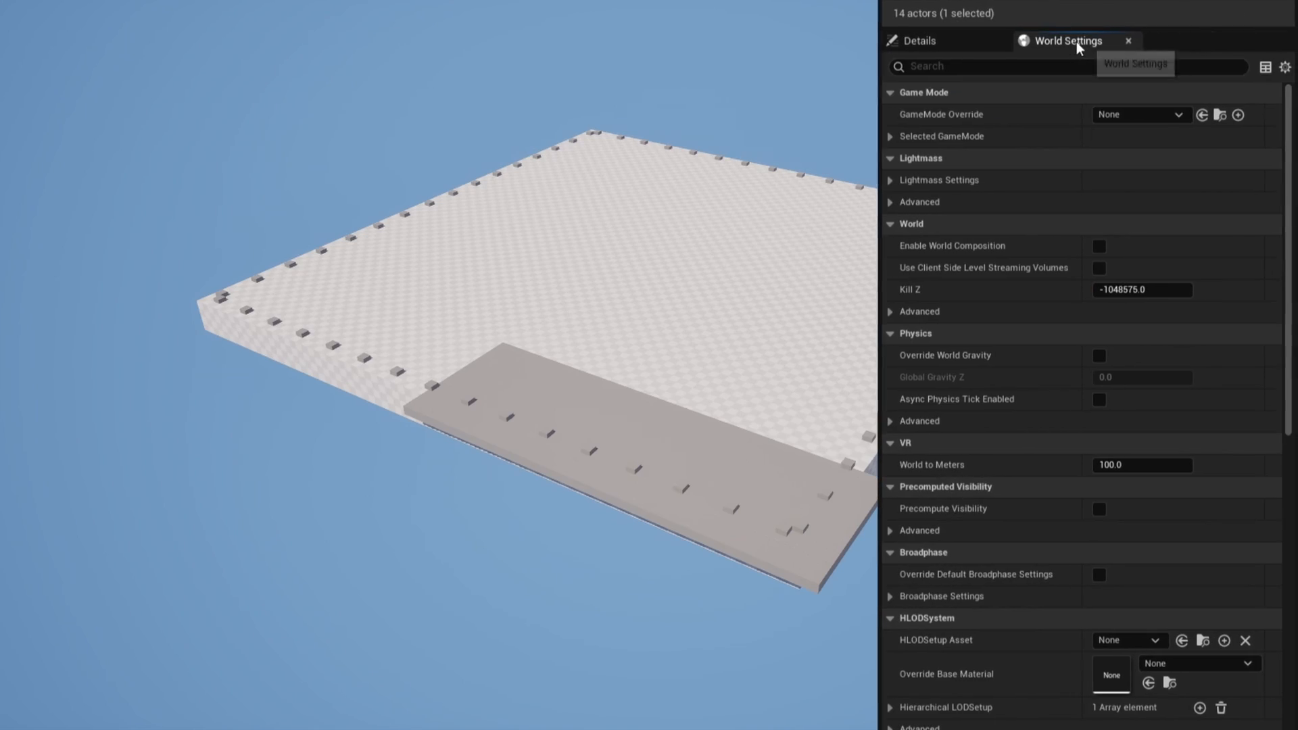
- Search 'parti' in World Settings and select PCGWorldActor0 to see Partition Grid Size 25600
type("parti")
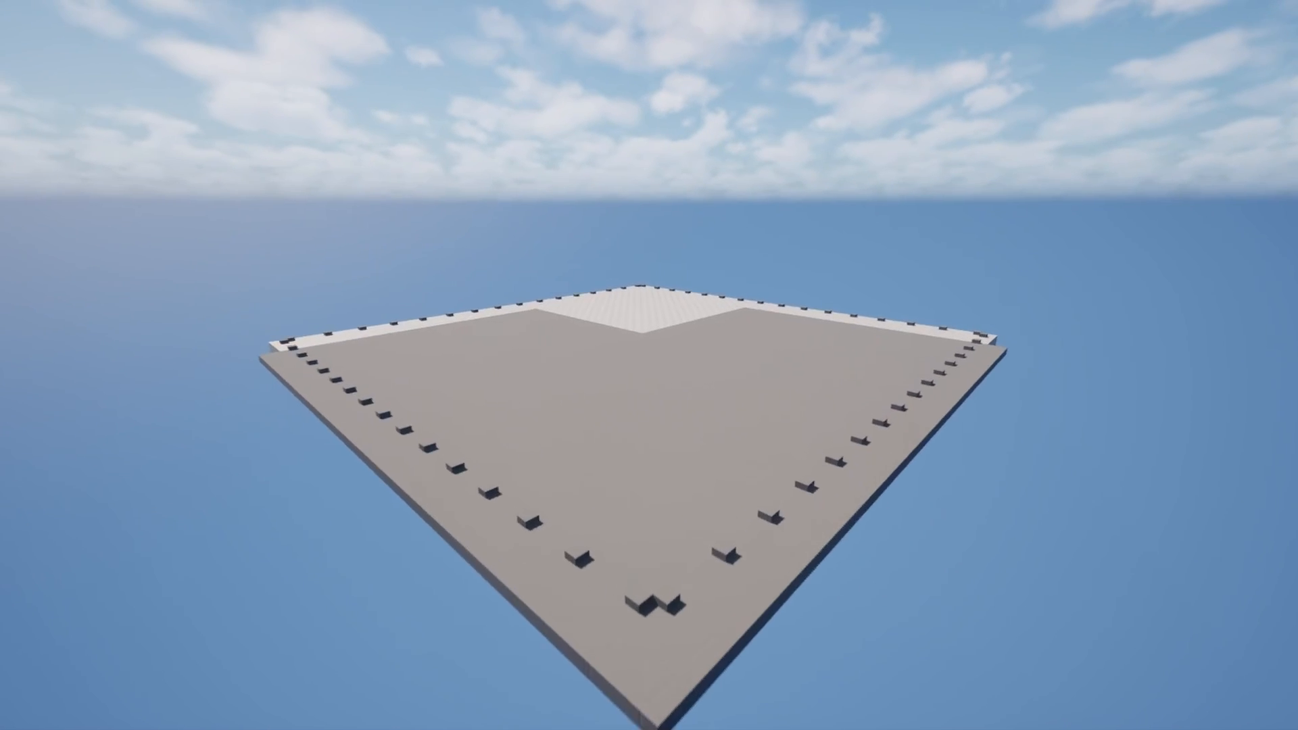
left_click(985, 101)
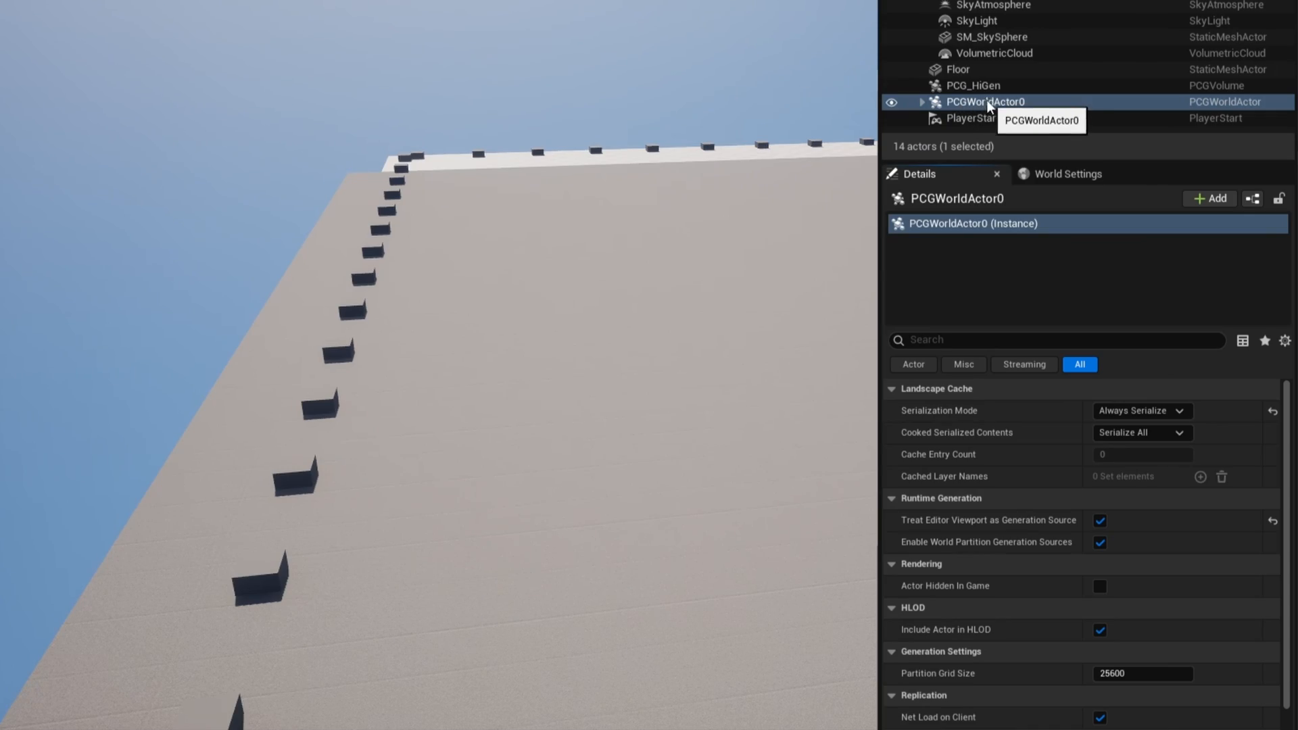